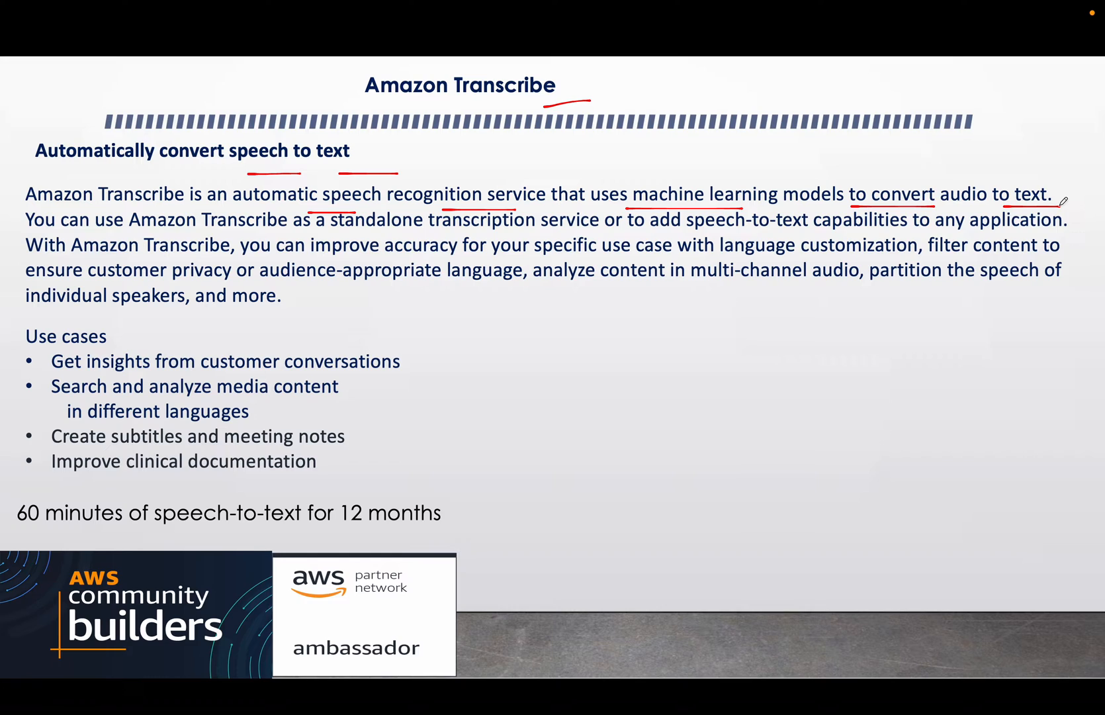
mouse_move(131, 229)
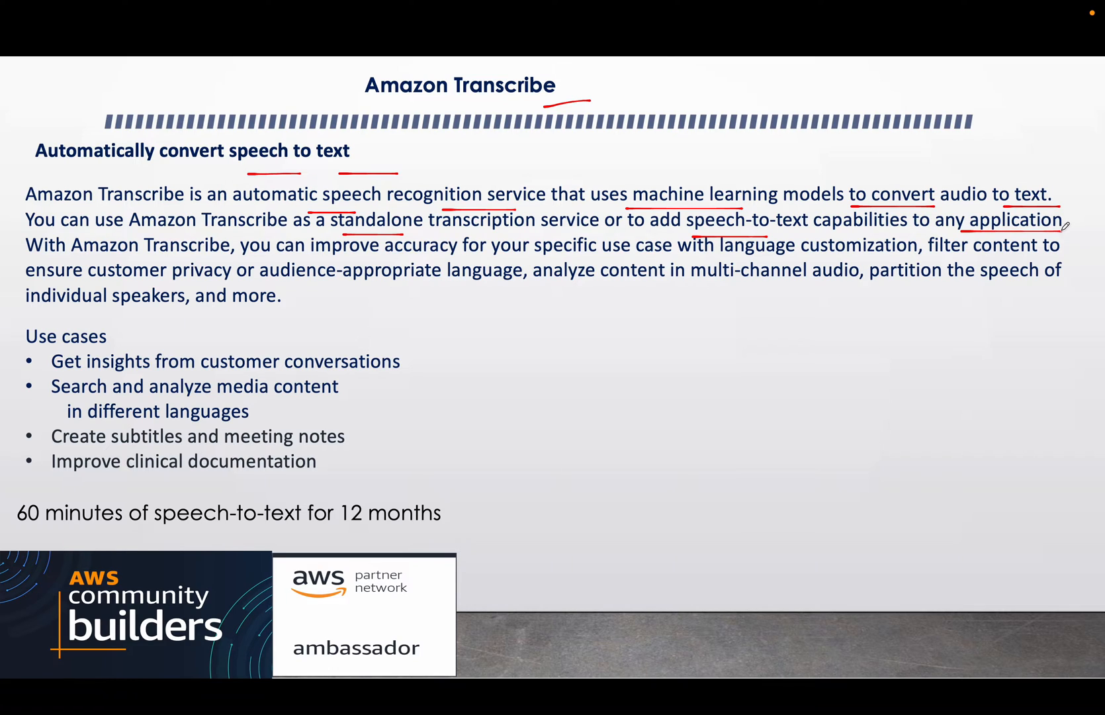
mouse_move(951, 359)
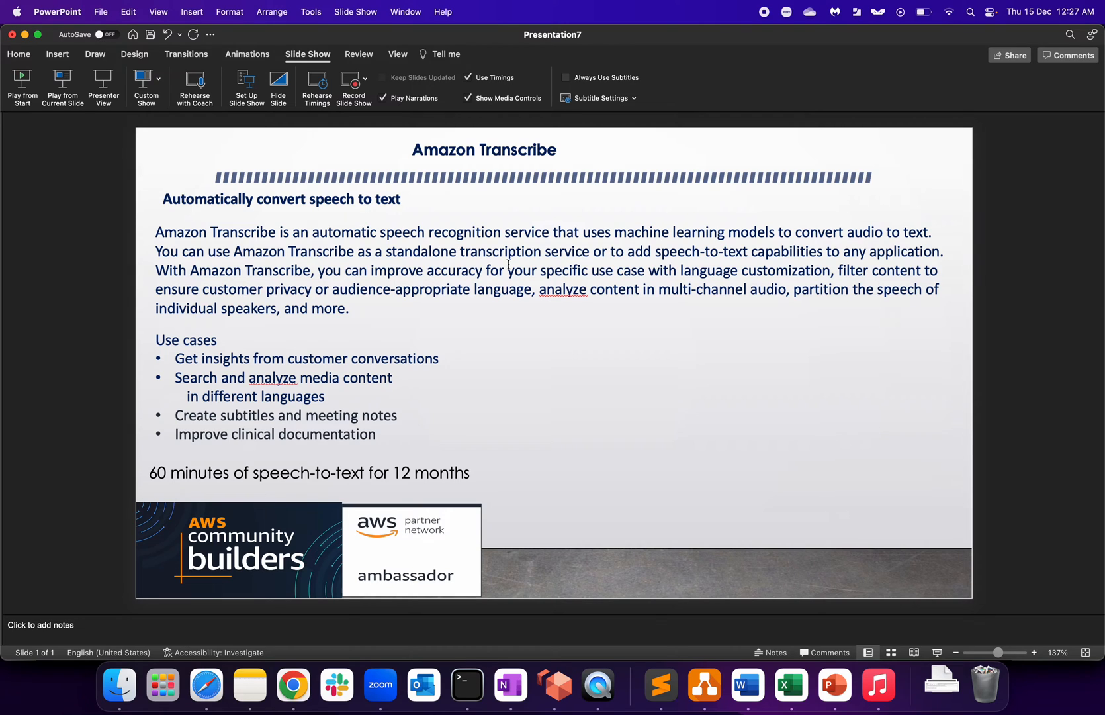
mouse_move(205, 684)
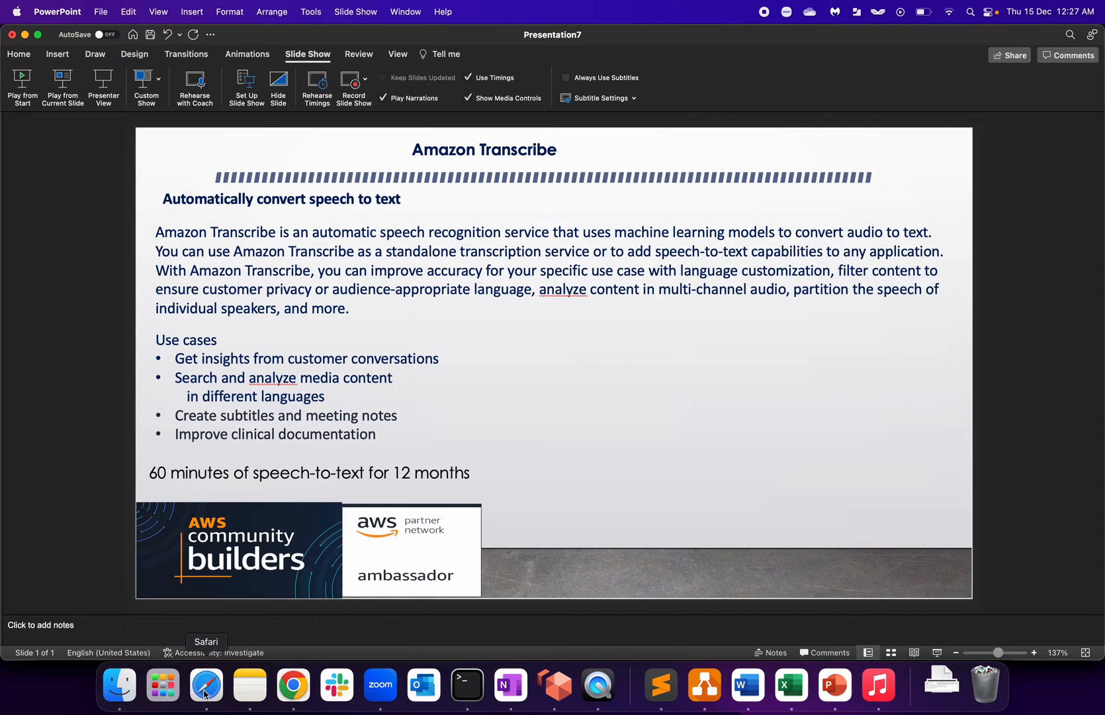
Switch to Safari to show the Amazon Transcribe console home page.
left_click(206, 684)
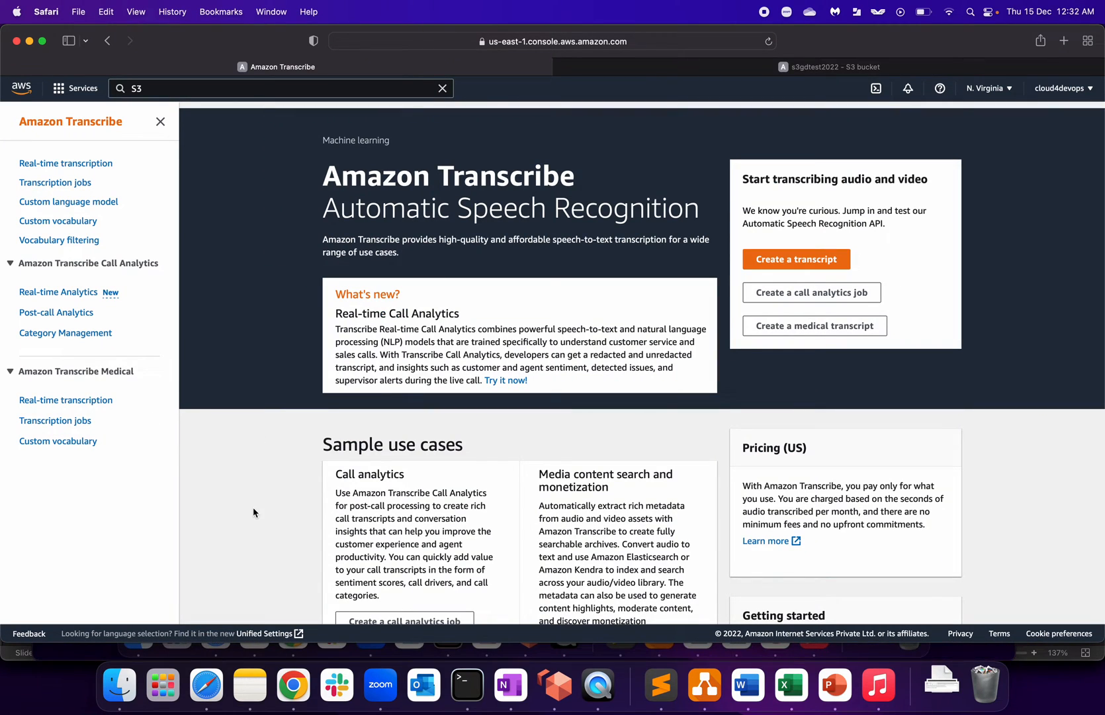
mouse_move(409, 243)
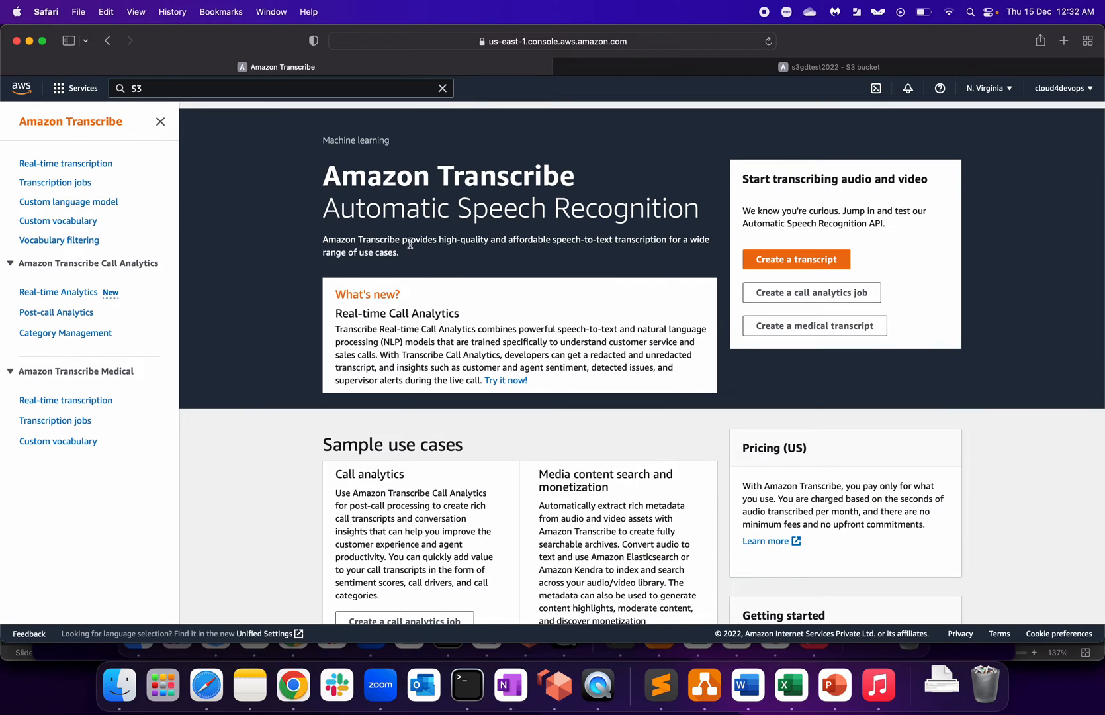
mouse_move(414, 298)
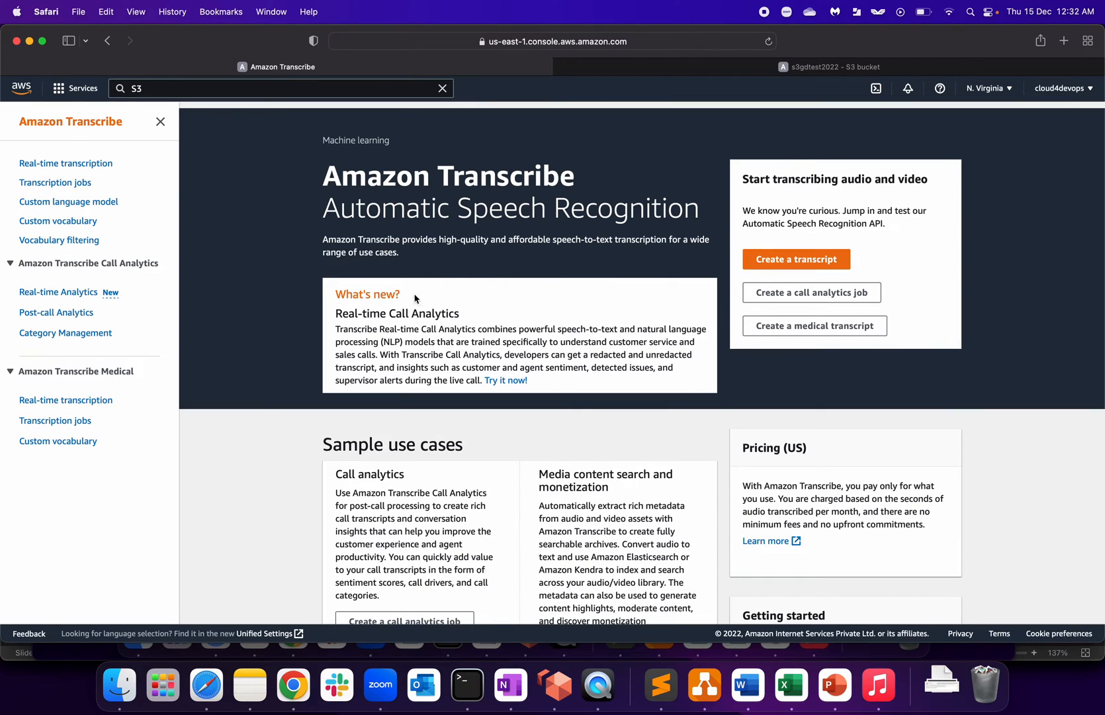
mouse_move(328, 205)
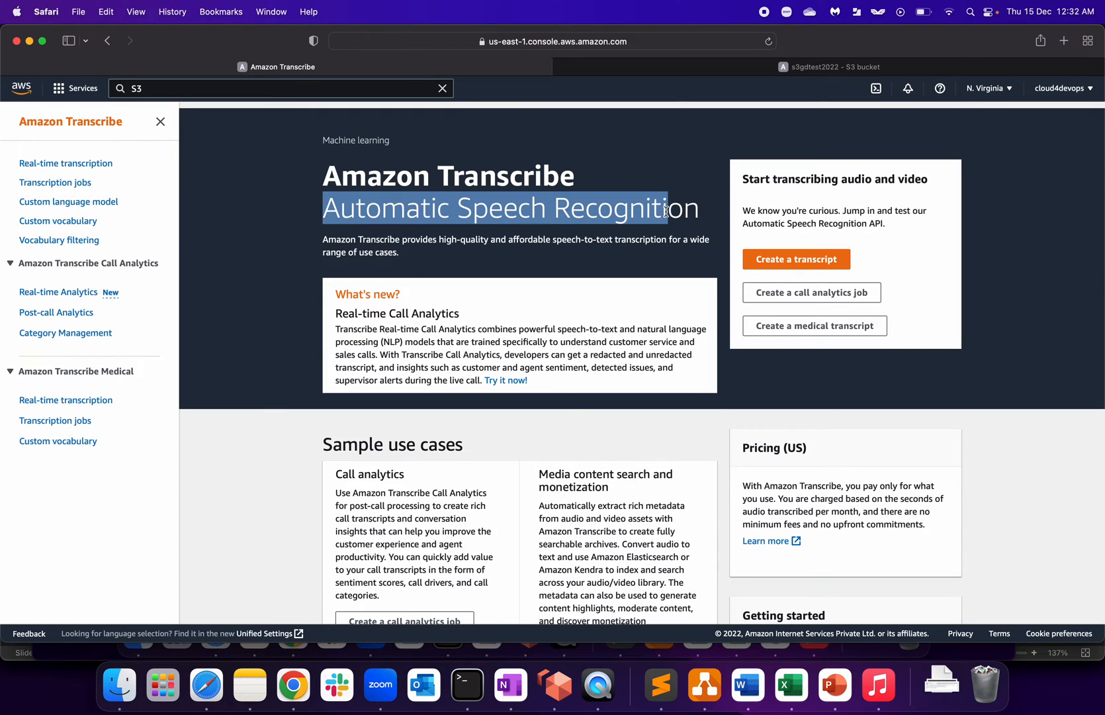
mouse_move(333, 325)
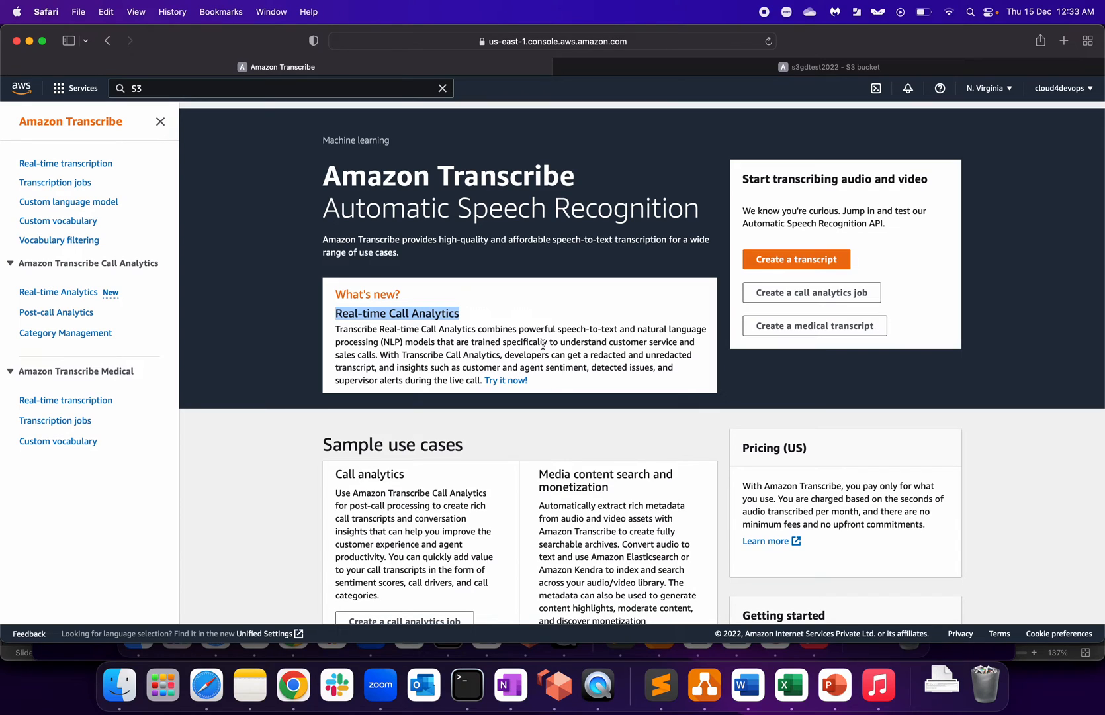
mouse_move(509, 300)
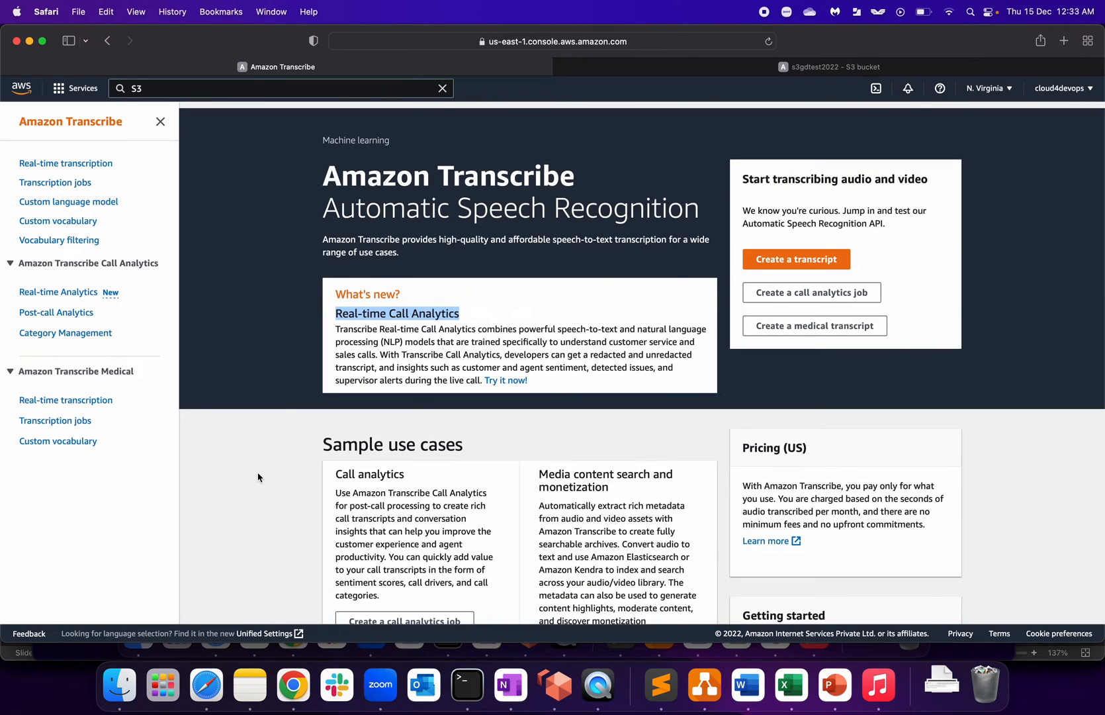
mouse_move(597, 684)
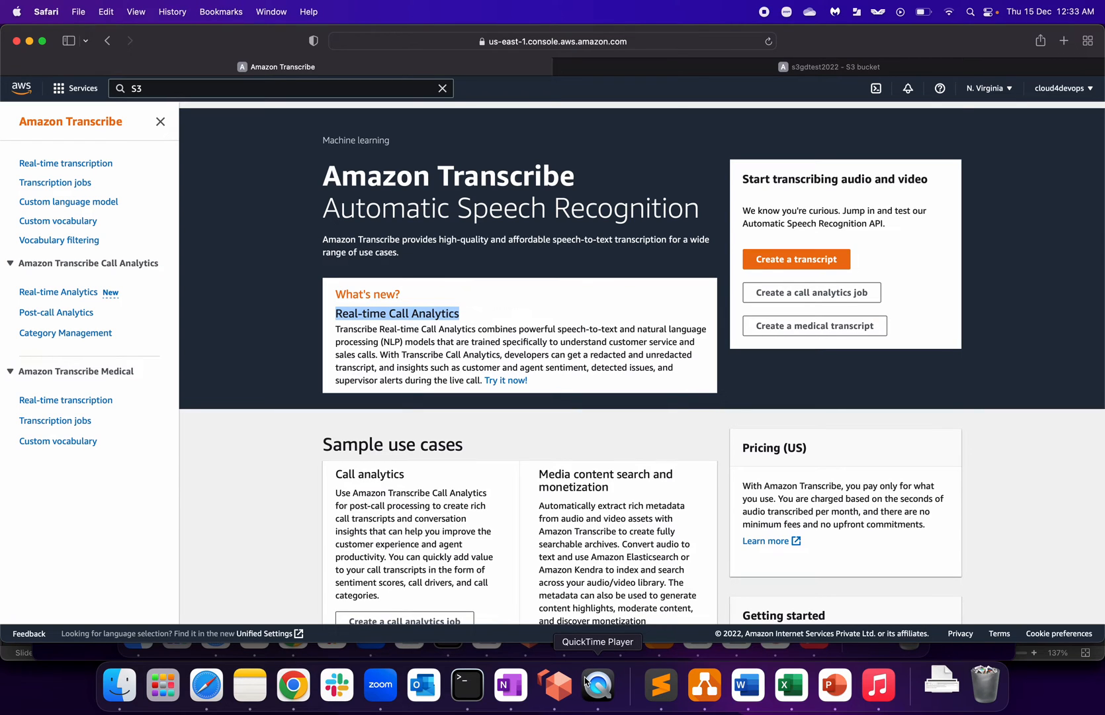
Play test.mov in QuickTime Player to about 00:10, then return to Safari.
left_click(596, 683)
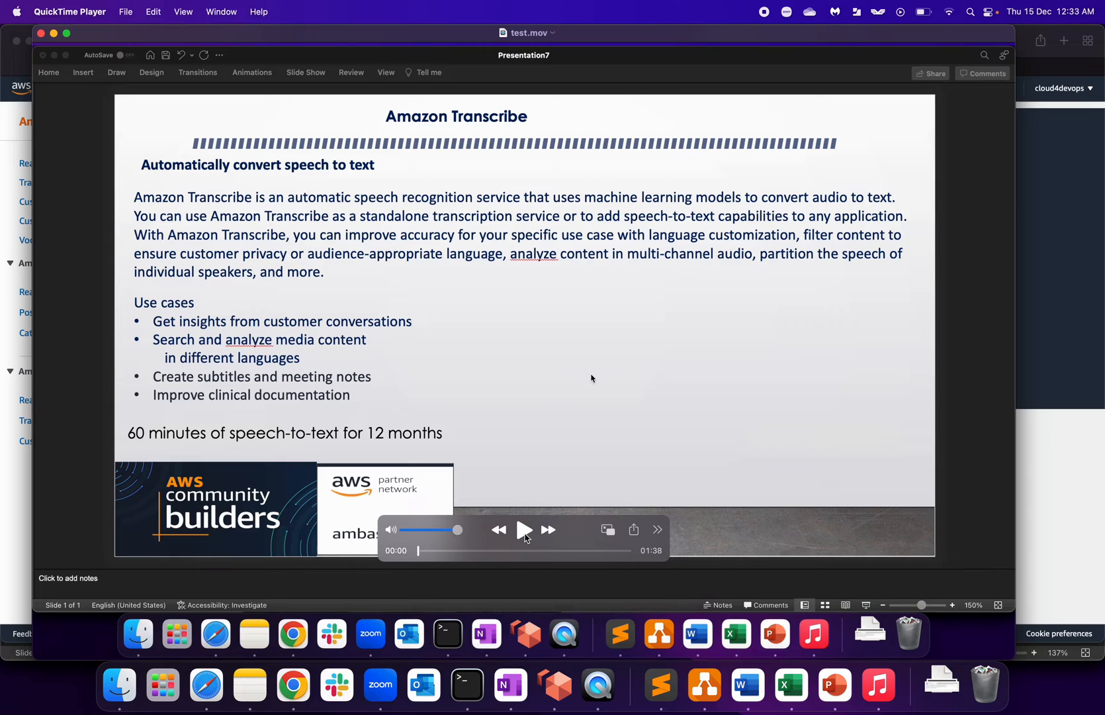
left_click(523, 530)
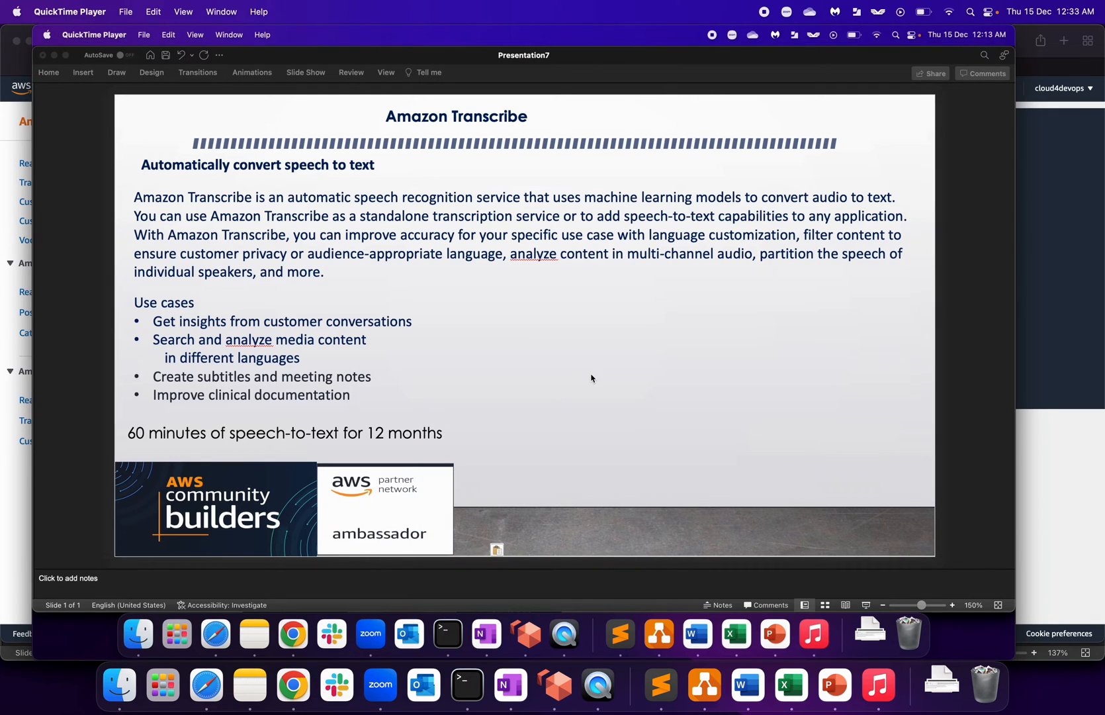
left_click(522, 528)
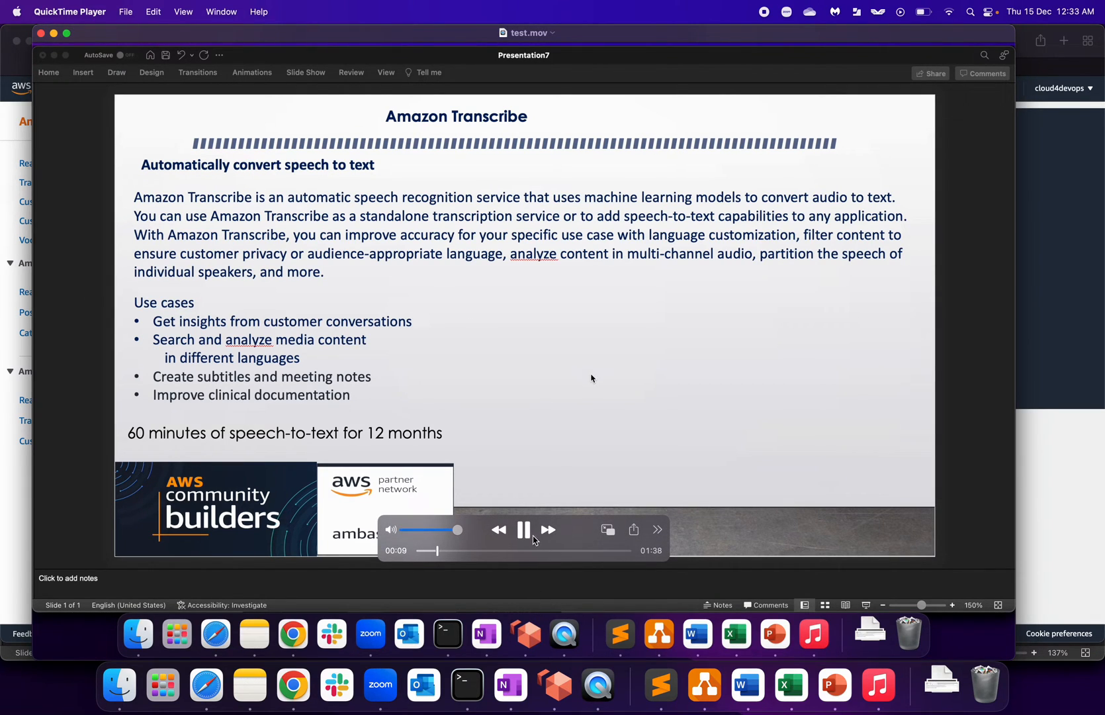
left_click(523, 530)
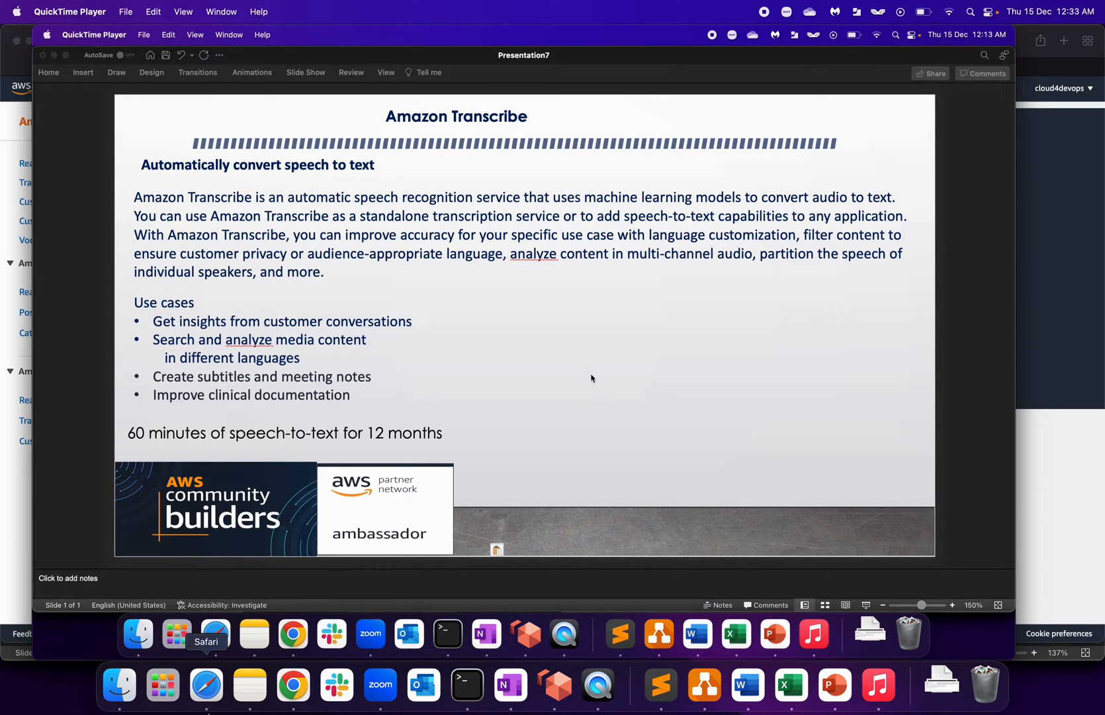
left_click(525, 531)
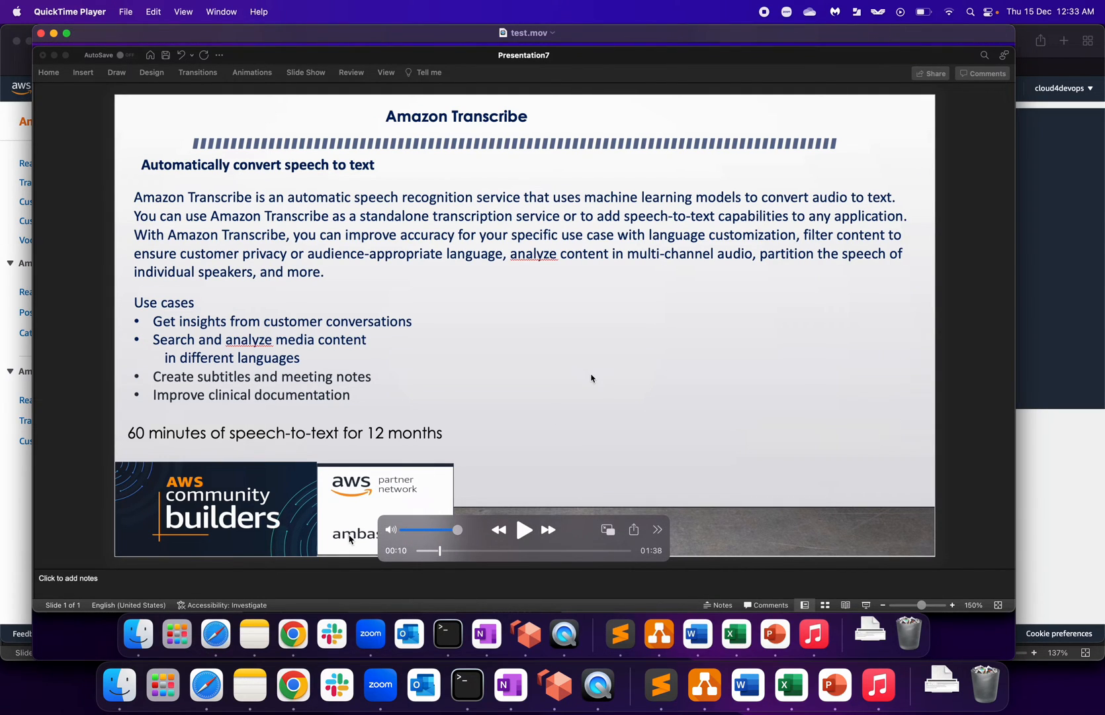
mouse_move(578, 407)
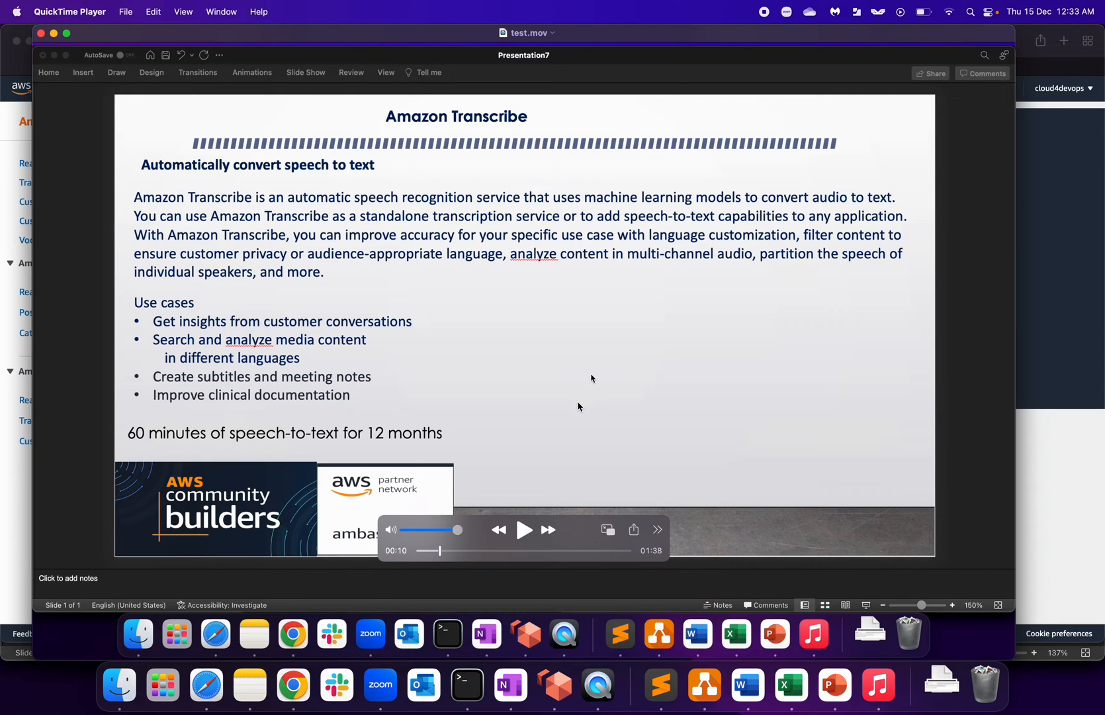
left_click(206, 633)
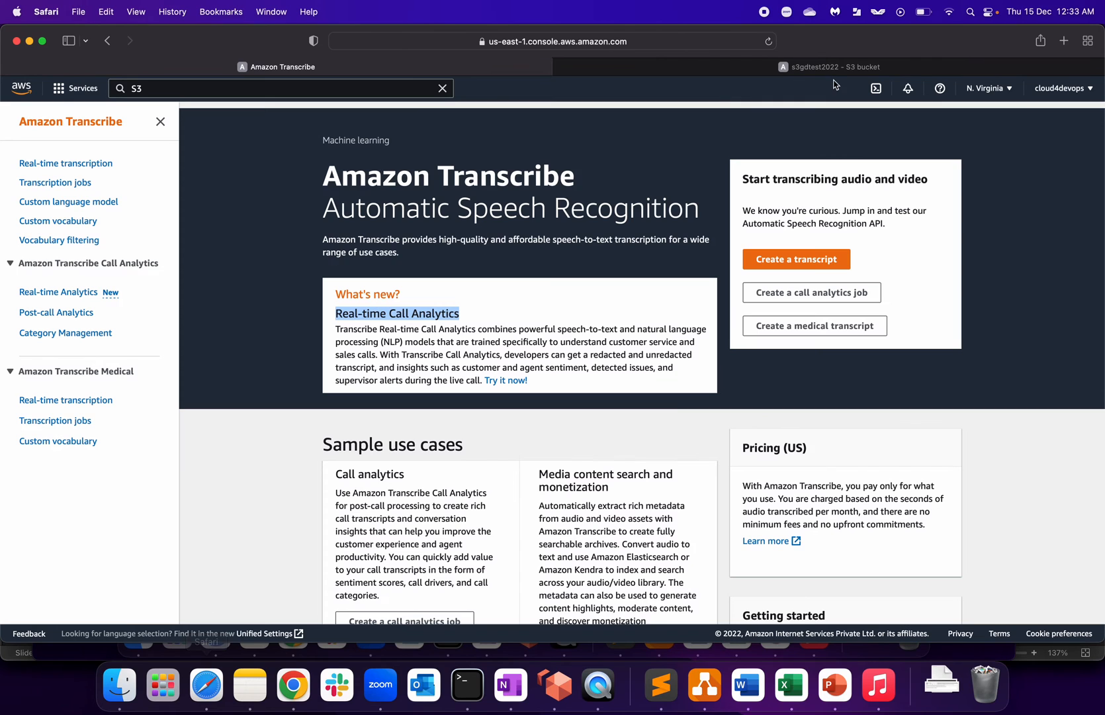
left_click(830, 67)
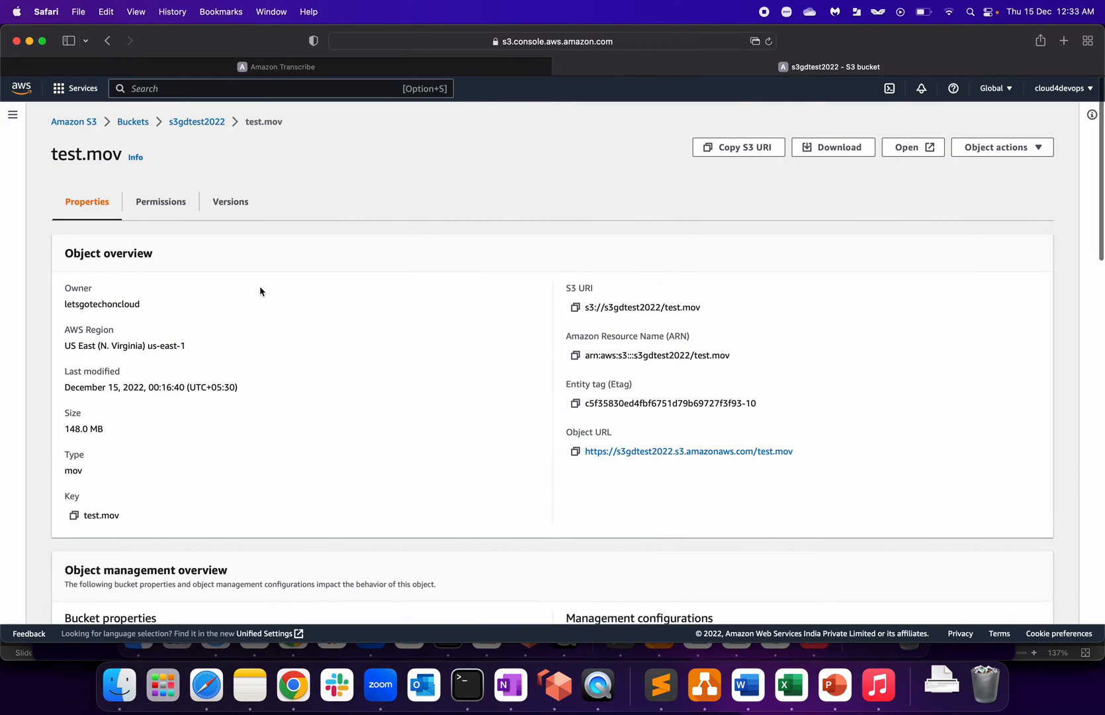
mouse_move(417, 397)
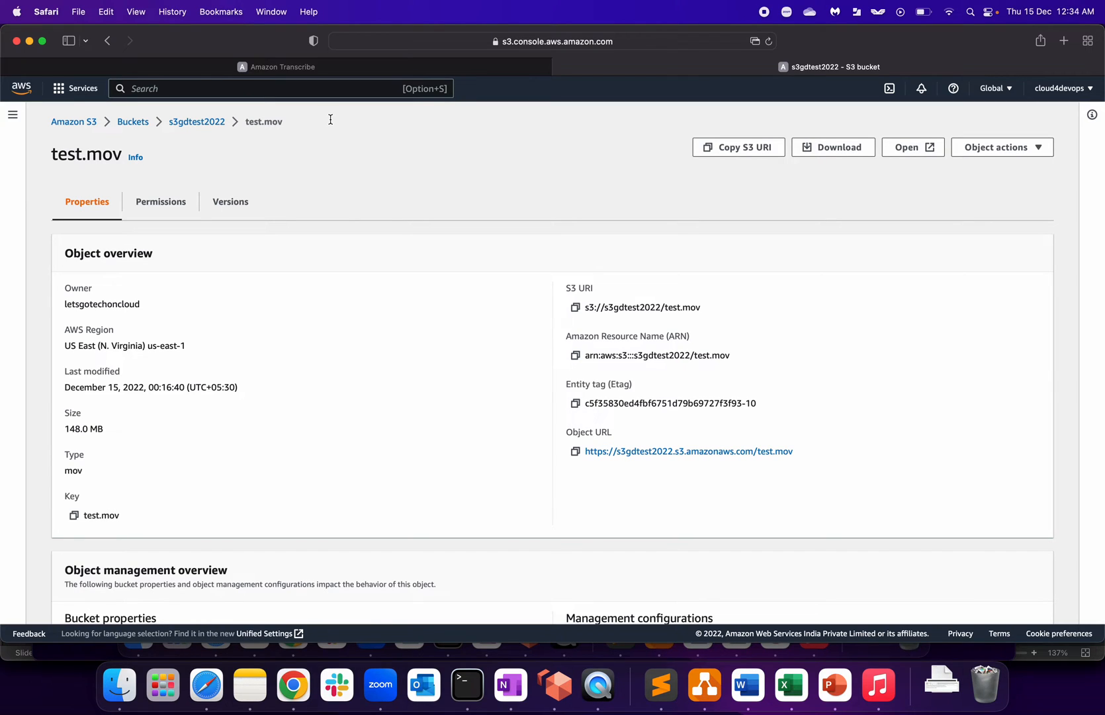
mouse_move(689, 426)
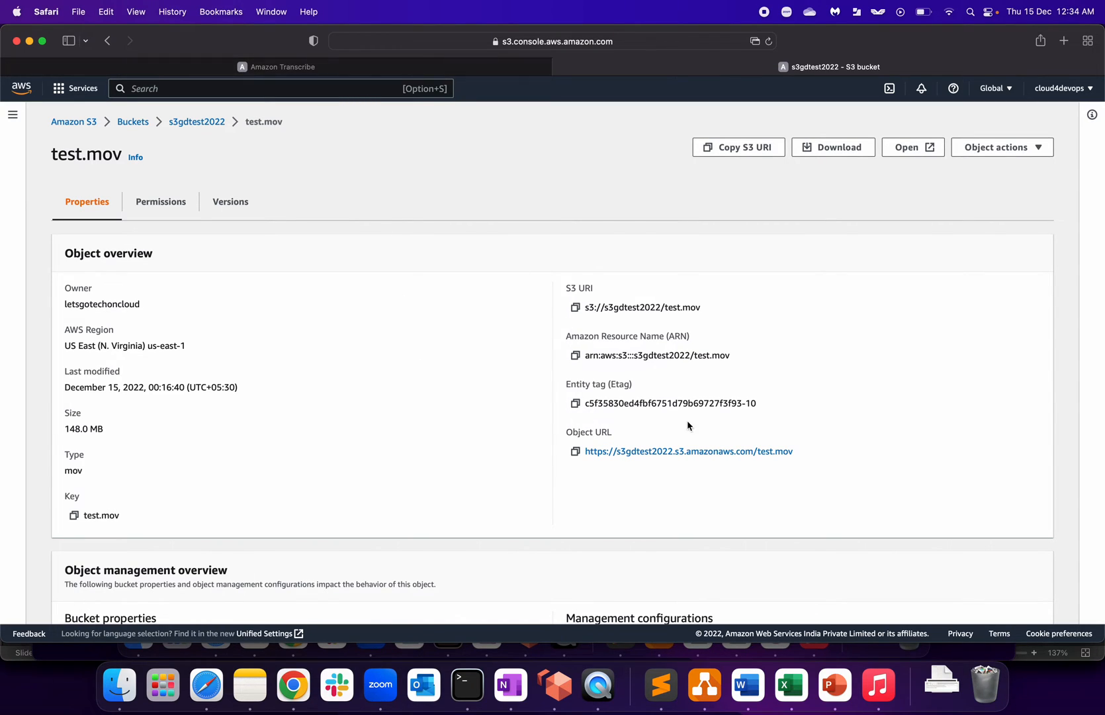
double_click(768, 451)
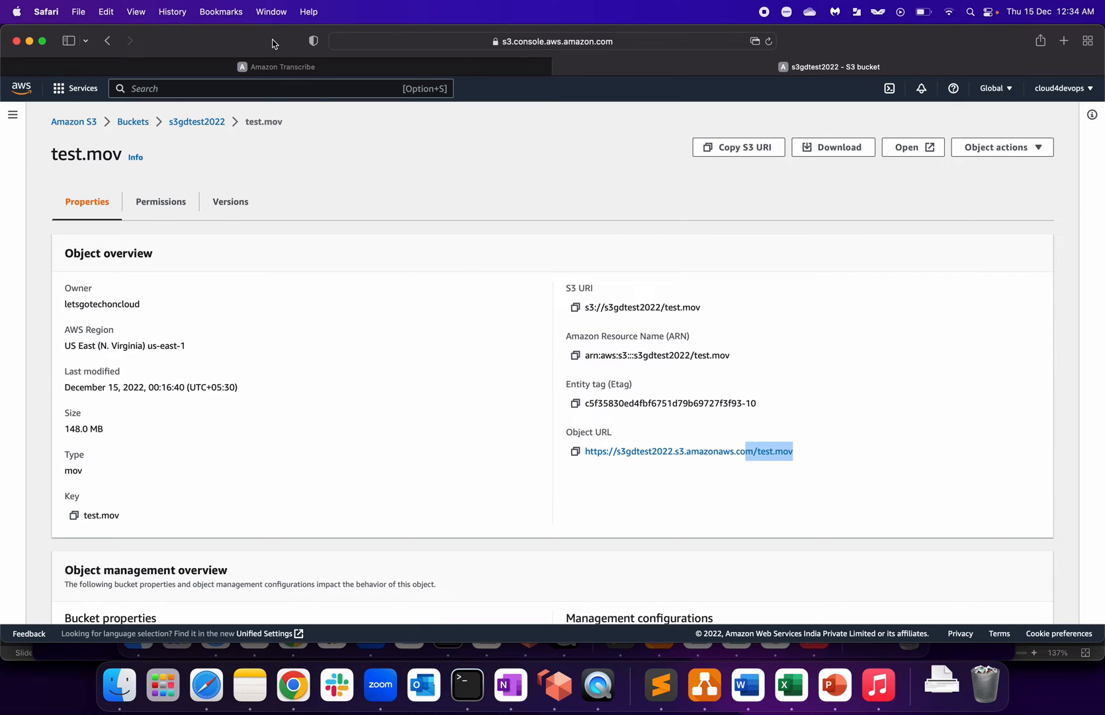
left_click(281, 66)
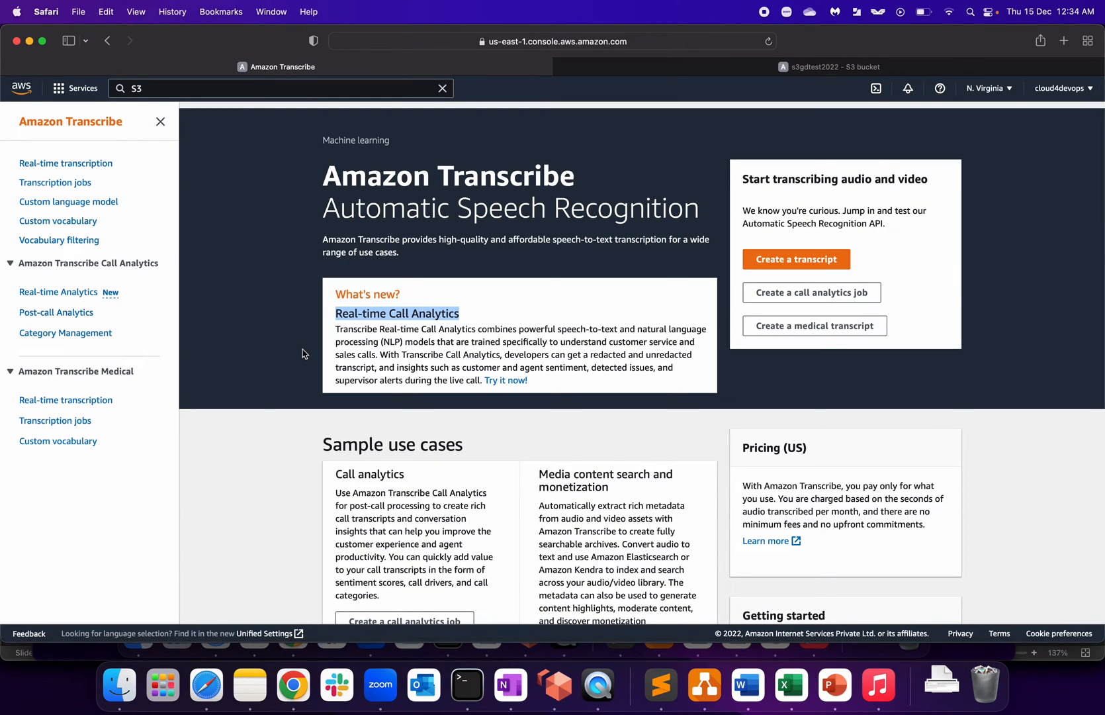
mouse_move(83, 243)
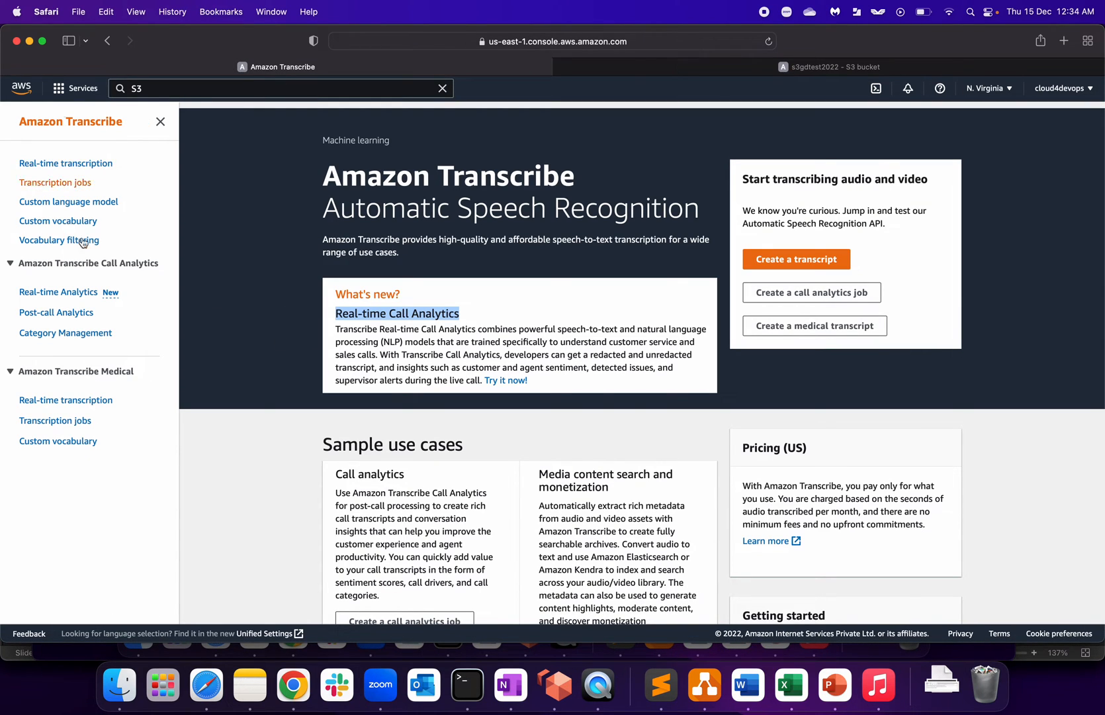
mouse_move(319, 399)
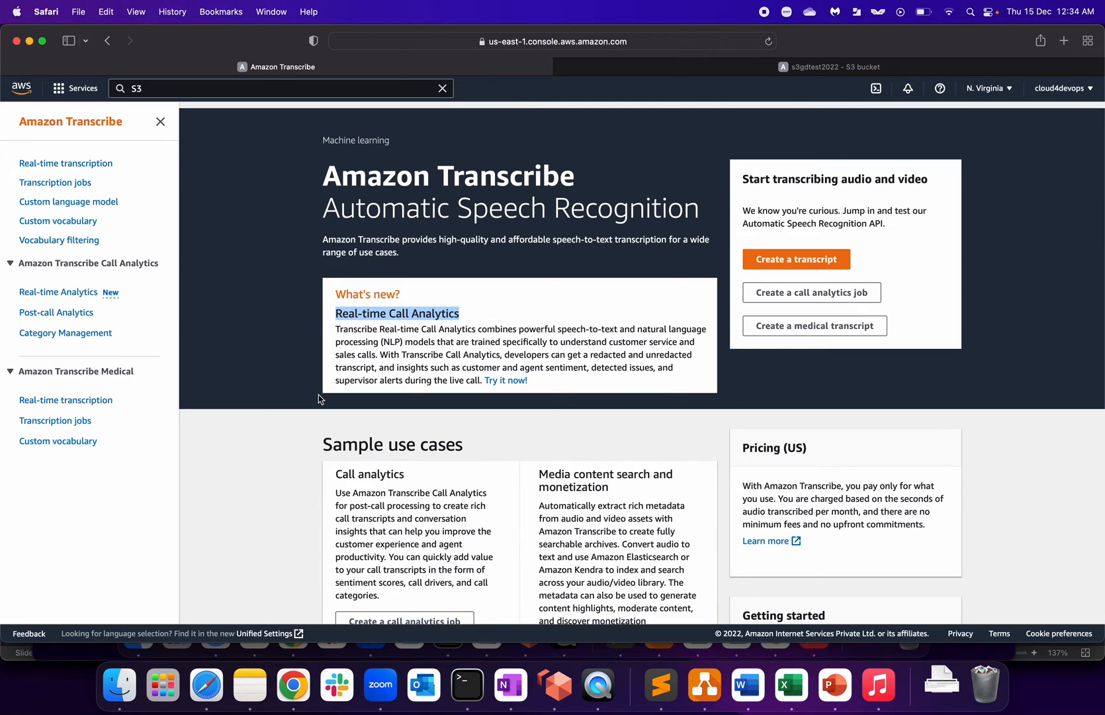
mouse_move(54, 177)
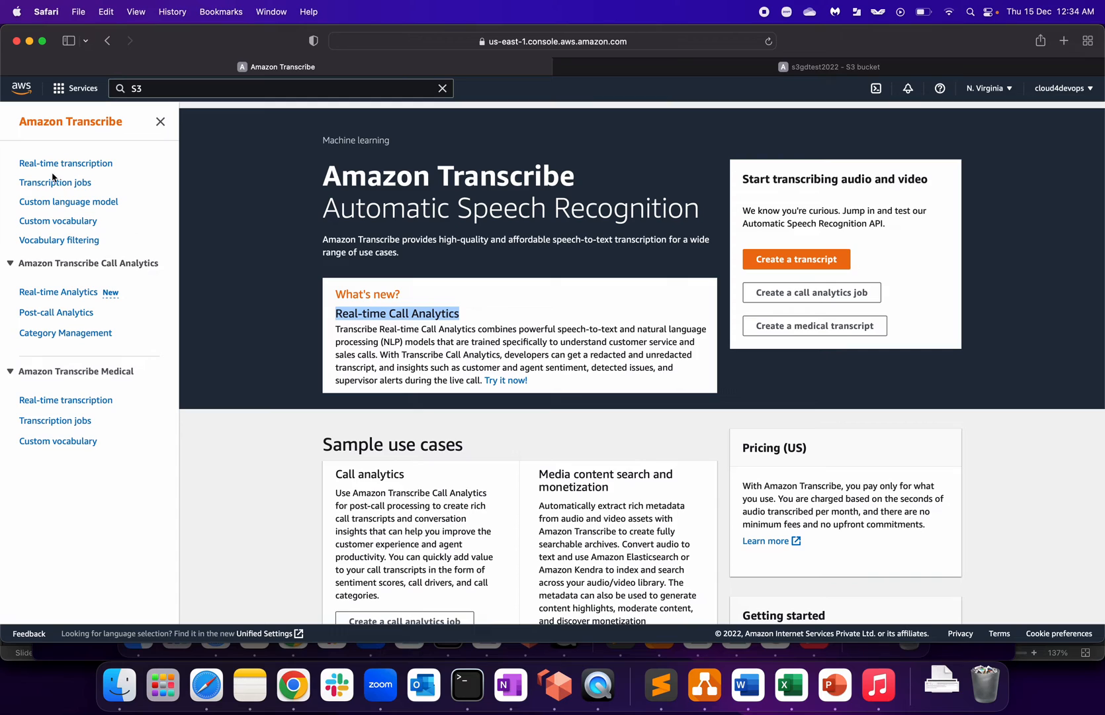
Go to Transcription jobs and open a new job form with English (US) defaults.
left_click(55, 182)
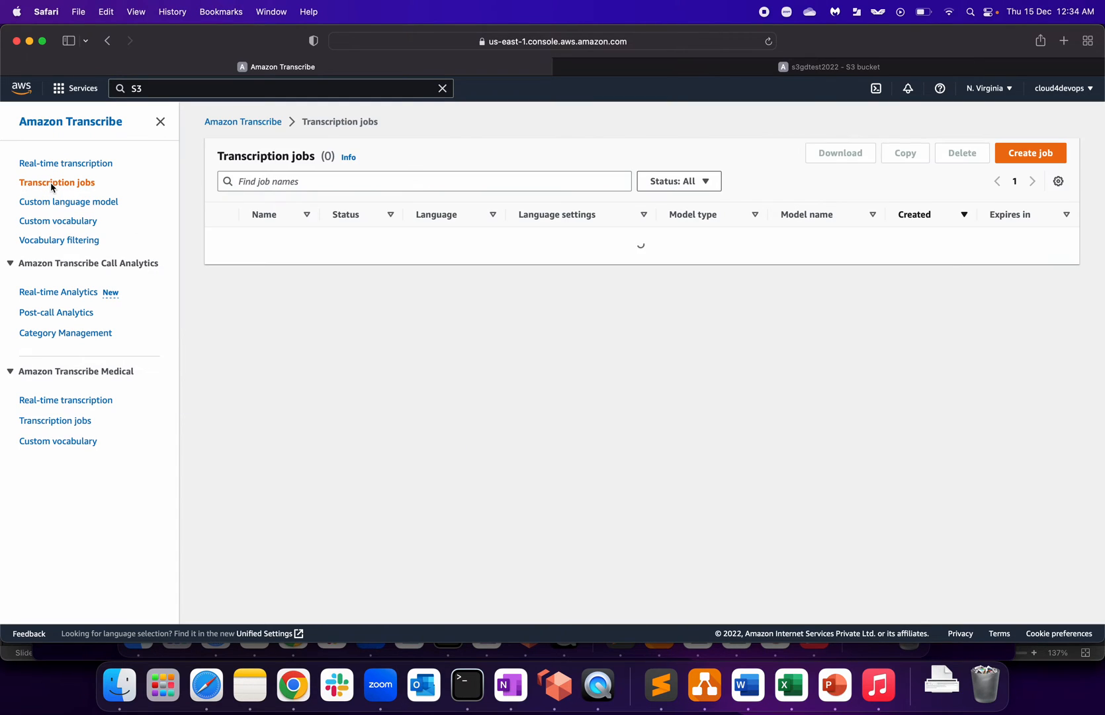
left_click(1030, 153)
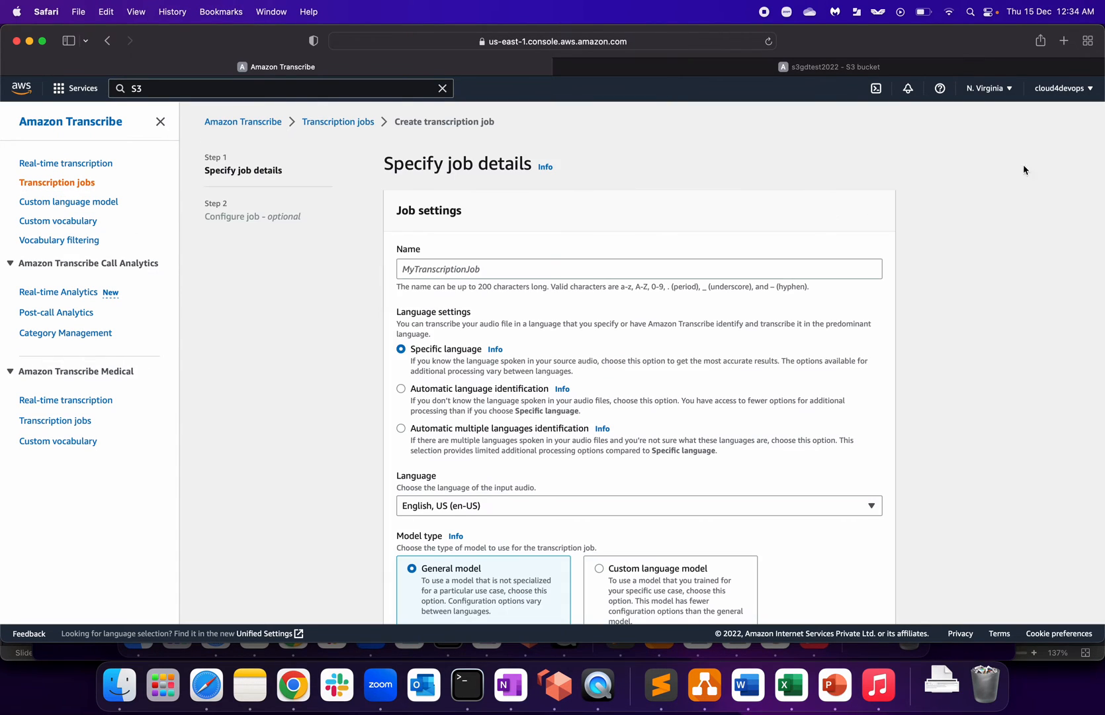
scroll("down", 3)
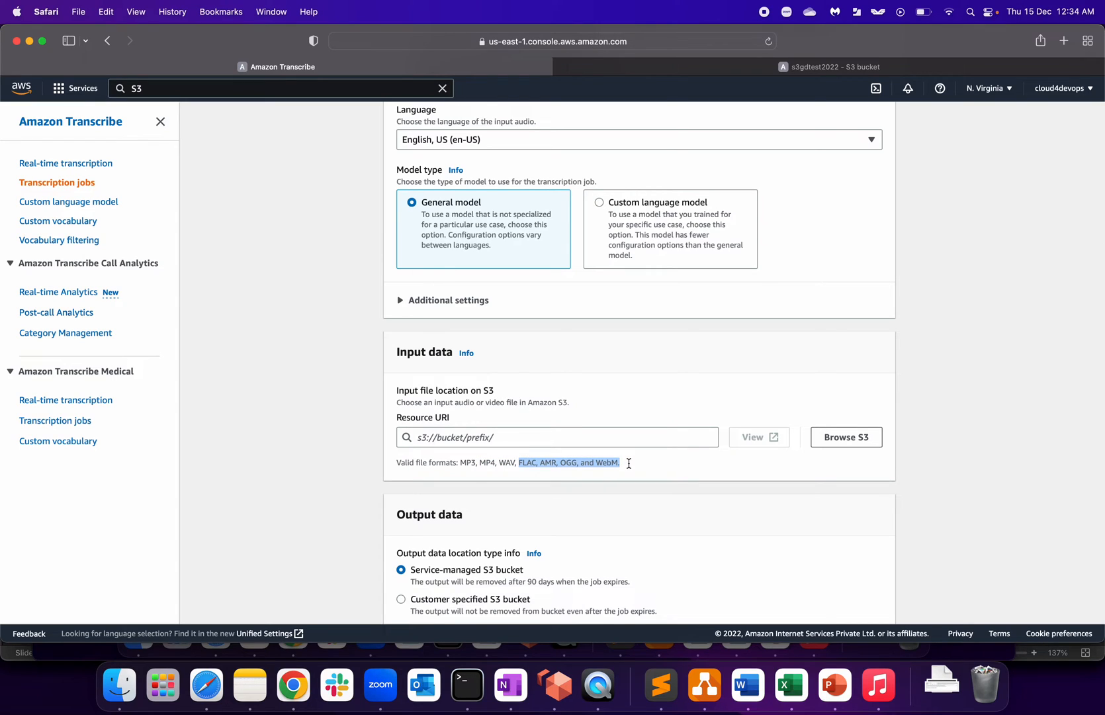
mouse_move(653, 481)
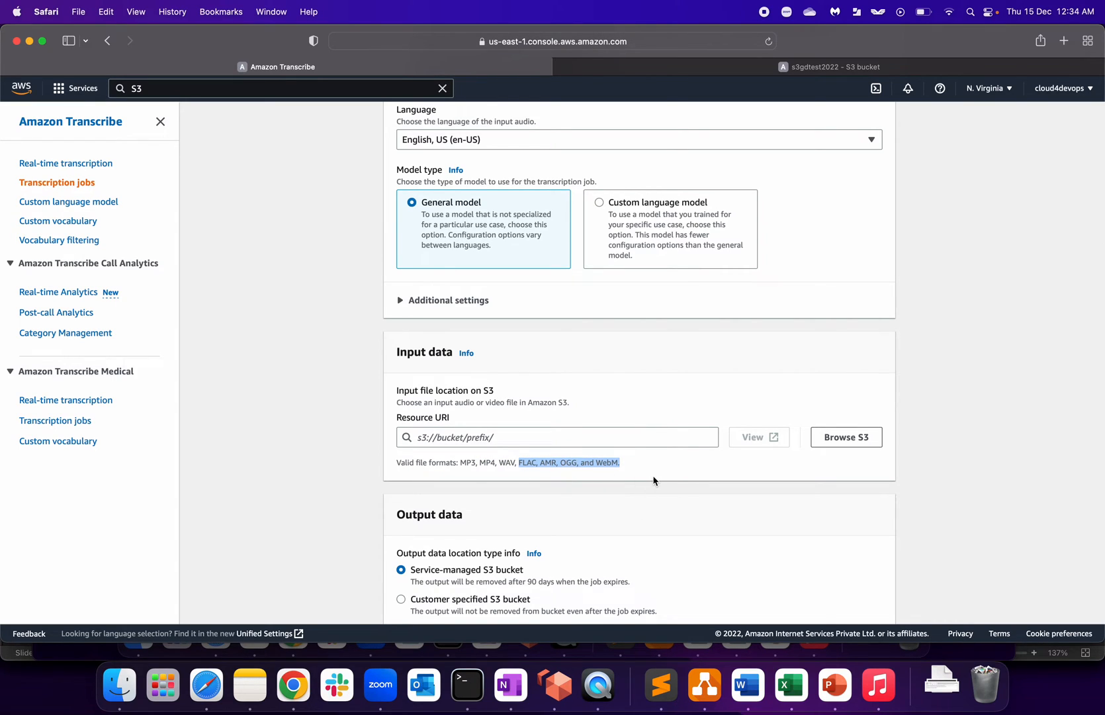
mouse_move(420, 120)
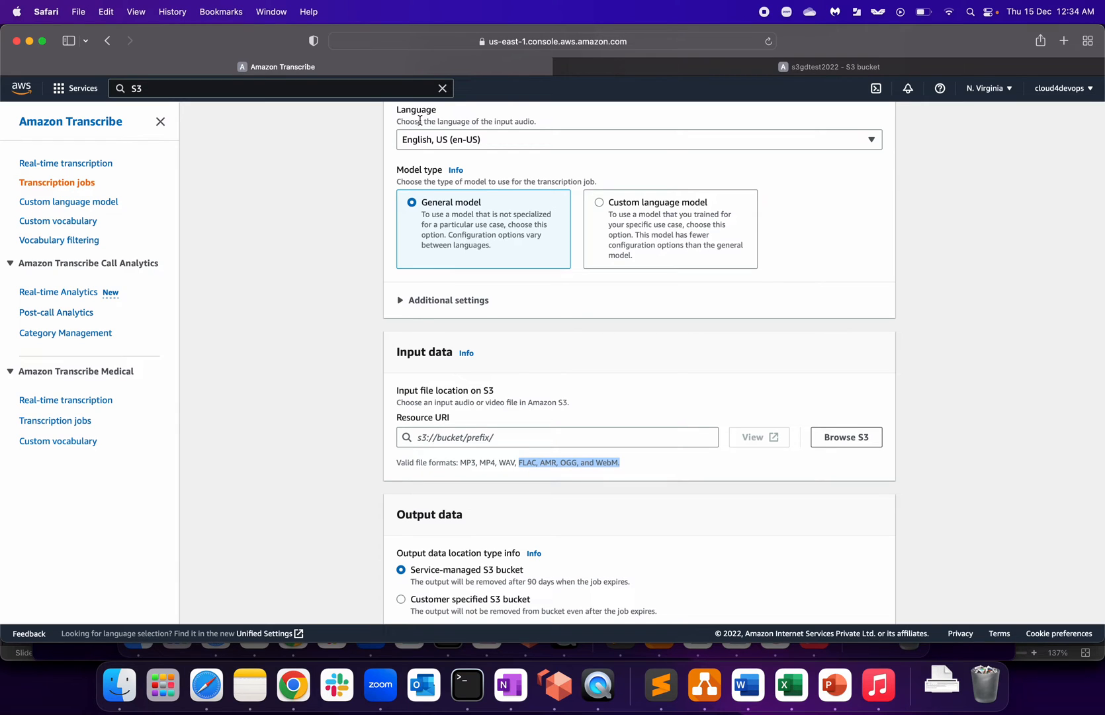
scroll("up", 3)
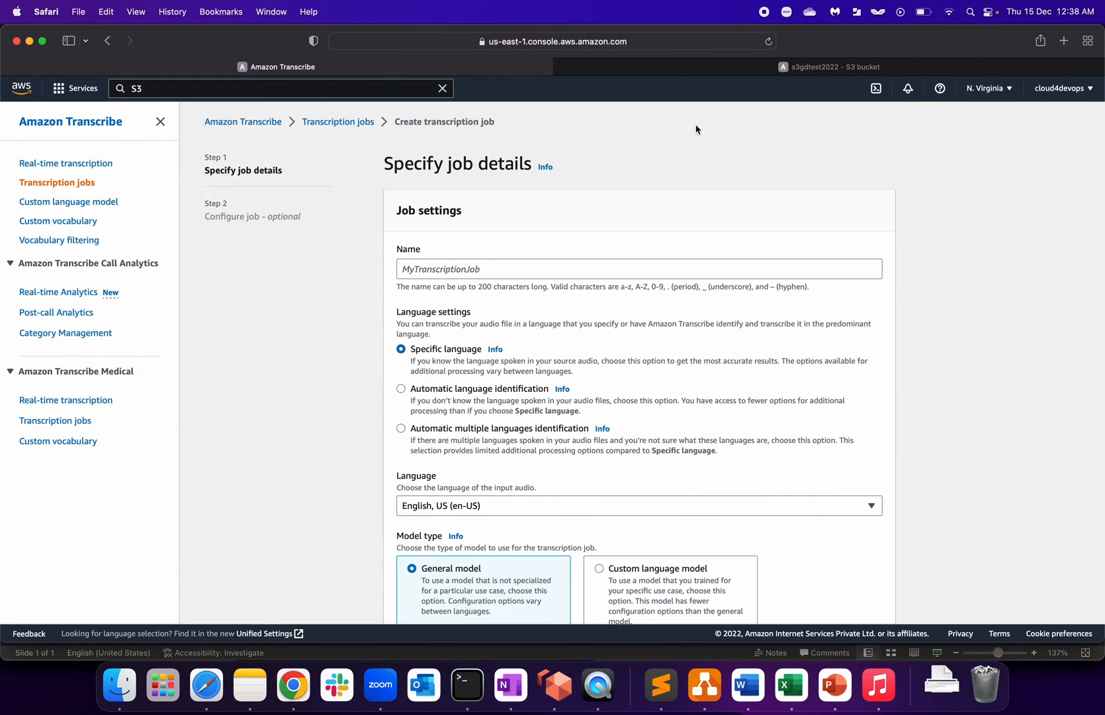
Copy test.mp4's Object URL from its S3 details tab.
left_click(830, 66)
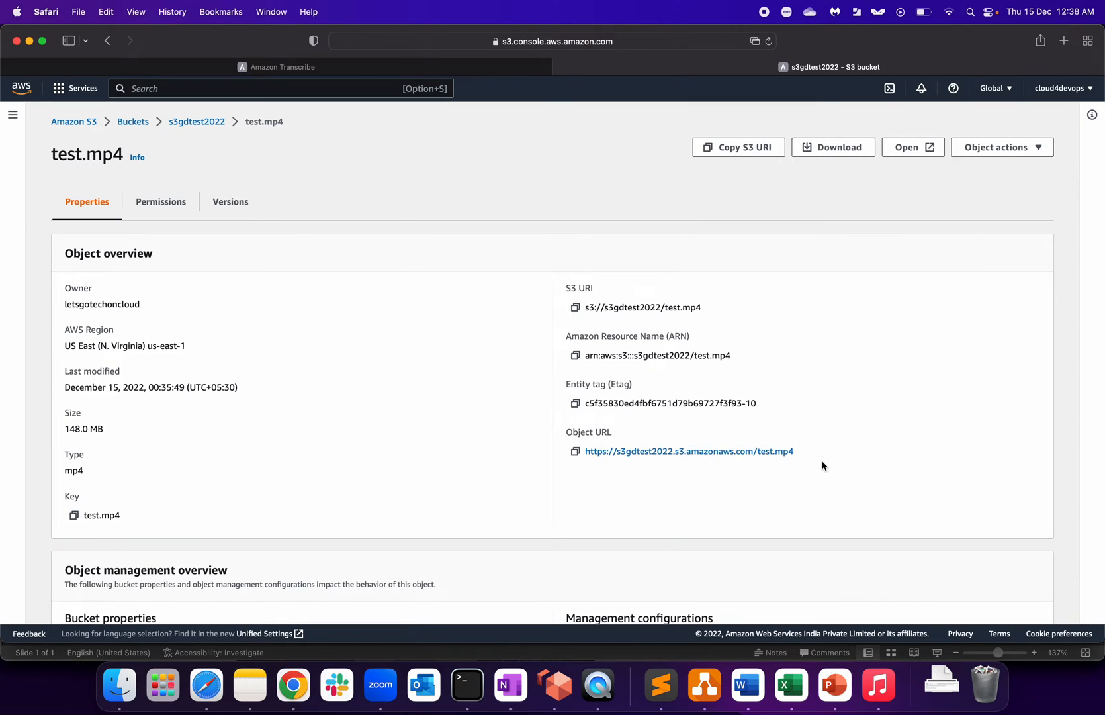
left_click(575, 451)
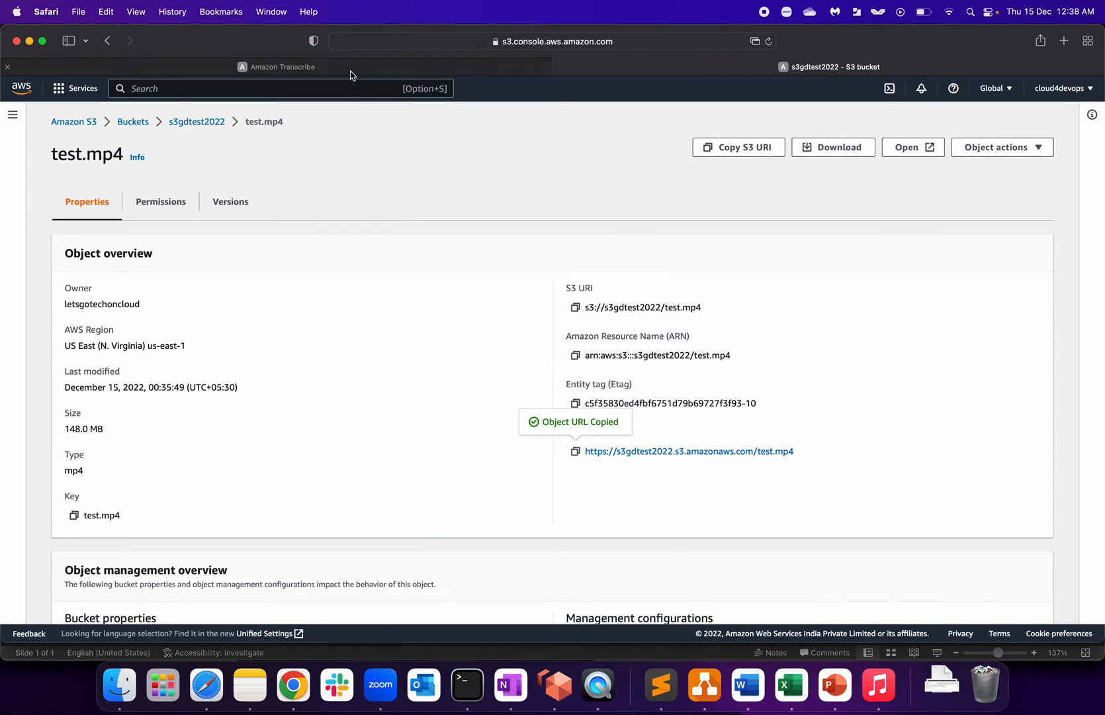
Restart job creation from Transcription jobs and name the job 'demo'.
left_click(281, 66)
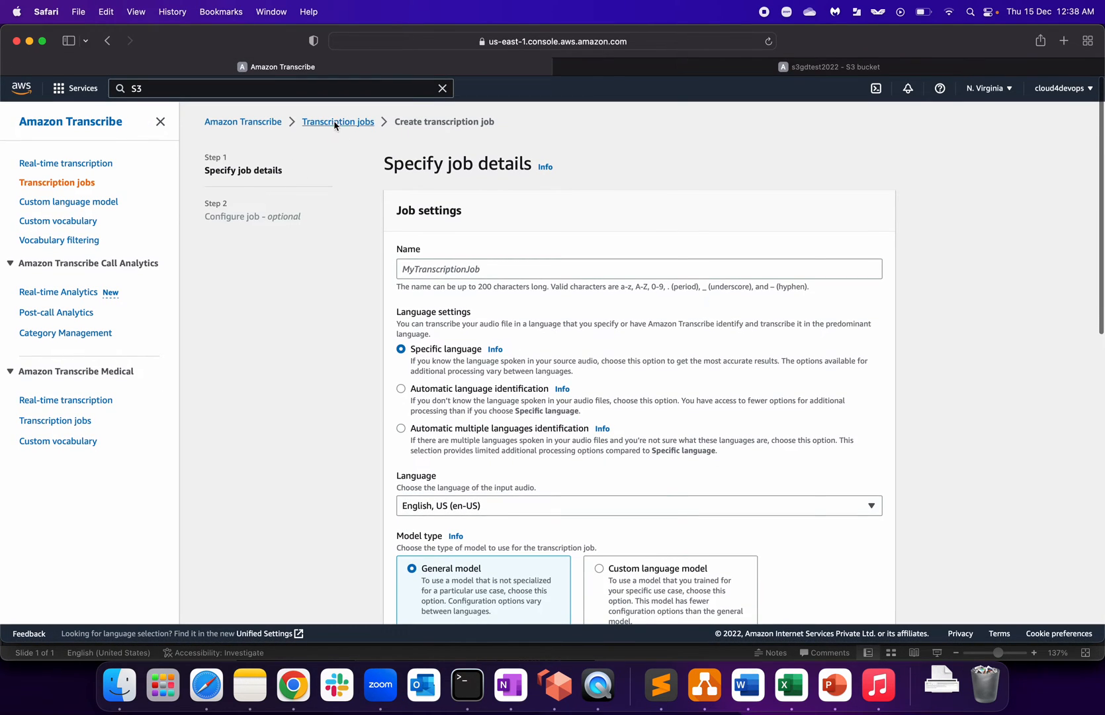
left_click(337, 121)
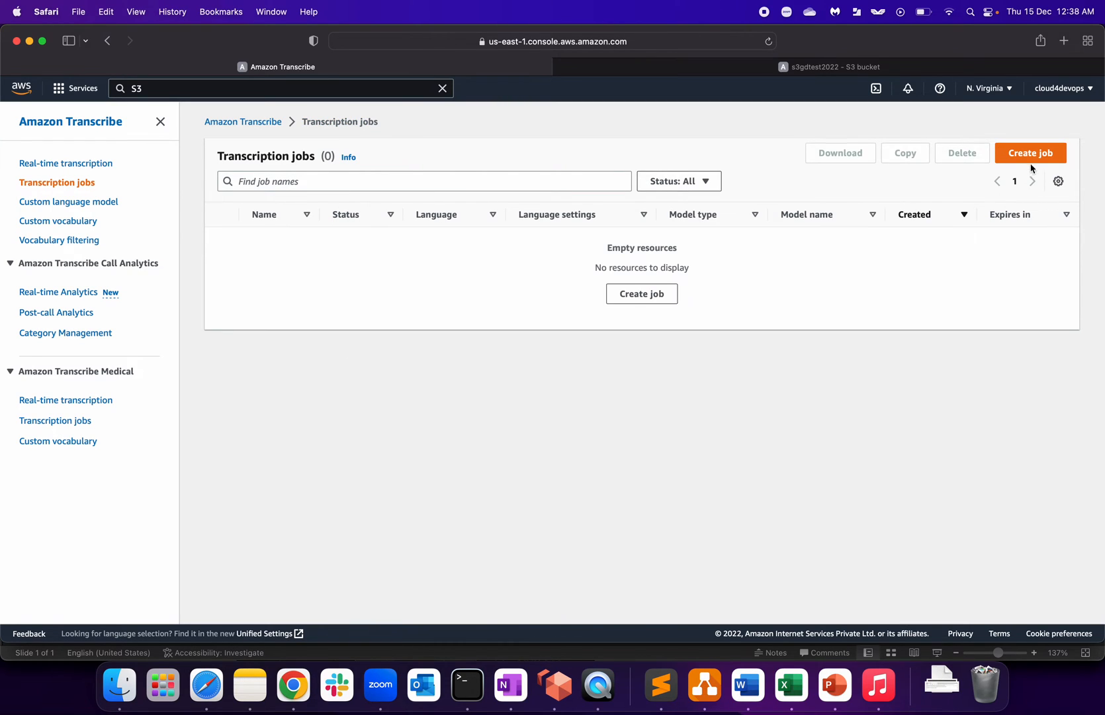
left_click(1030, 153)
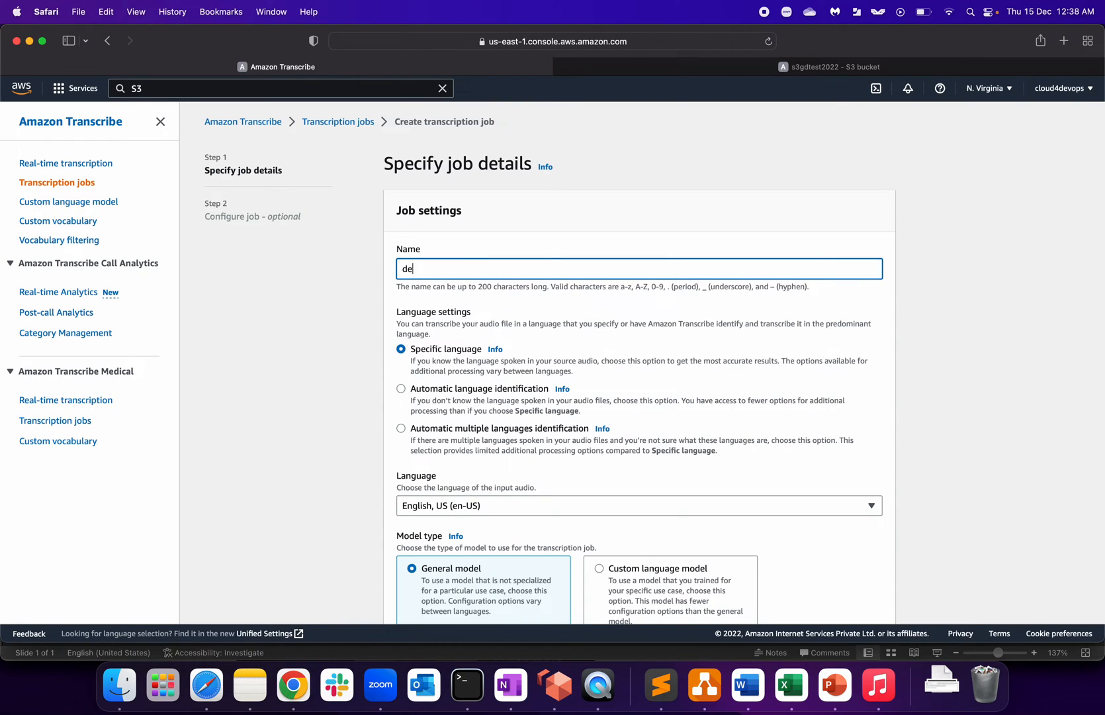
type("mo")
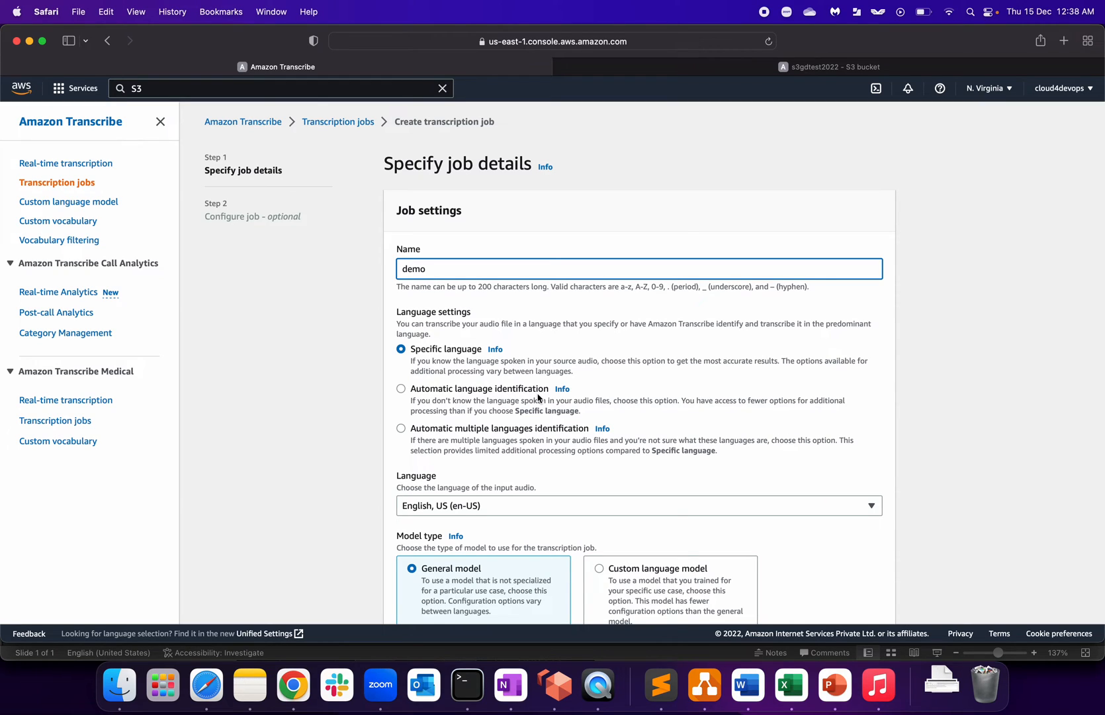
mouse_move(524, 434)
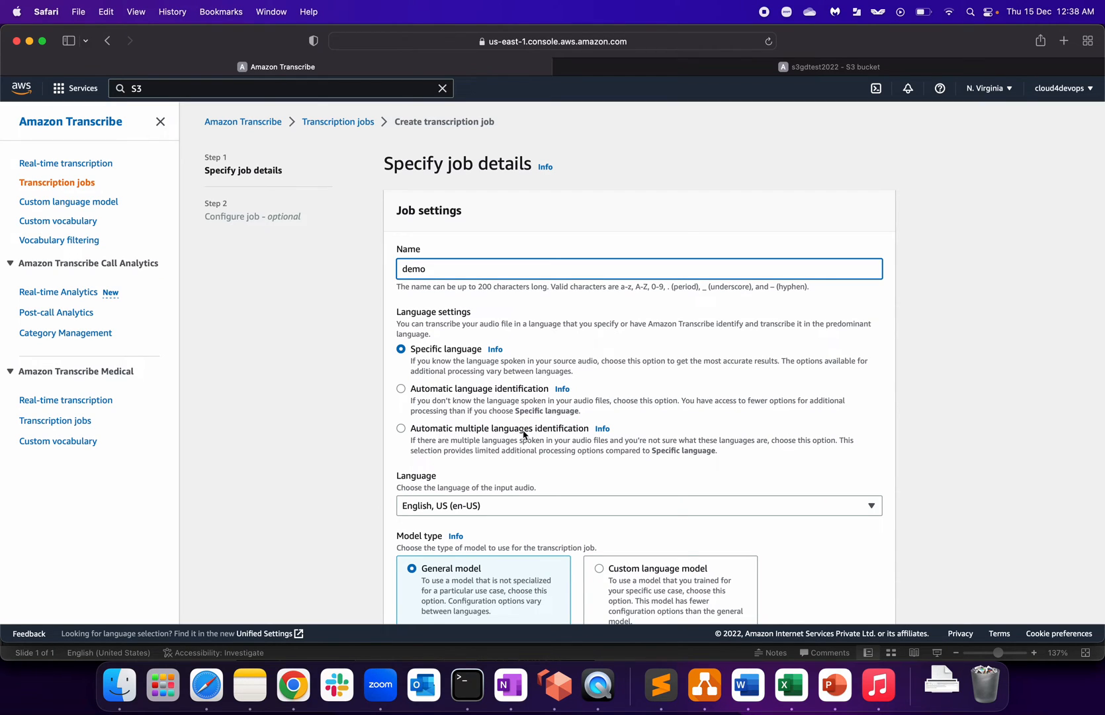
mouse_move(611, 418)
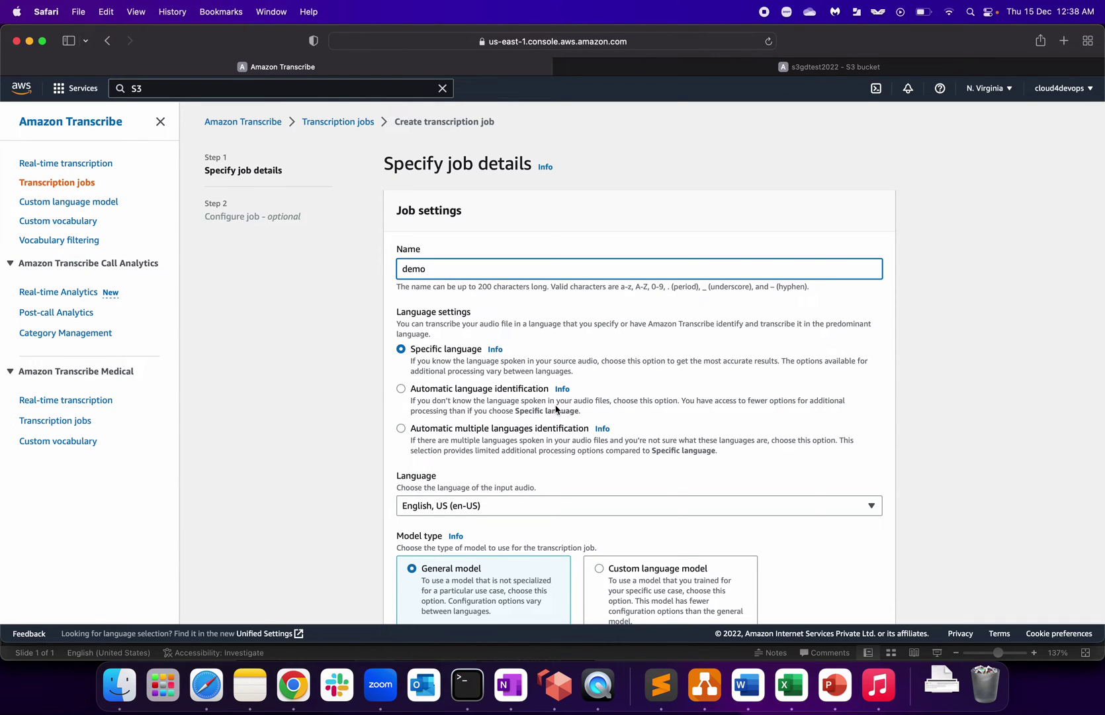
mouse_move(611, 420)
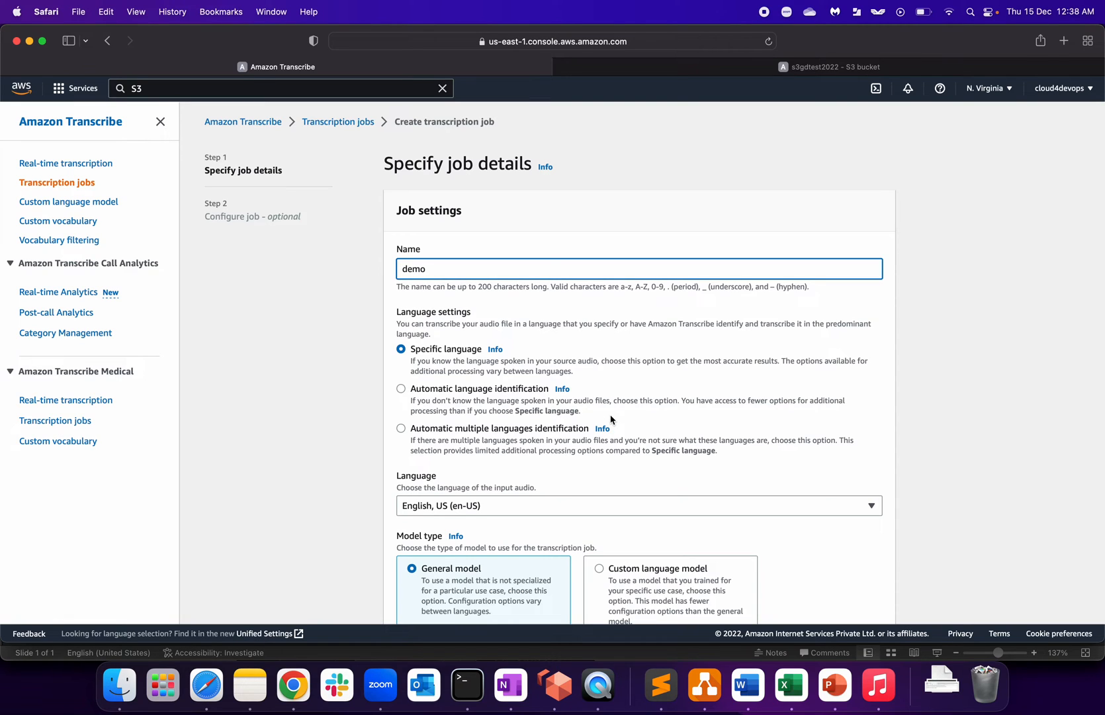
mouse_move(591, 425)
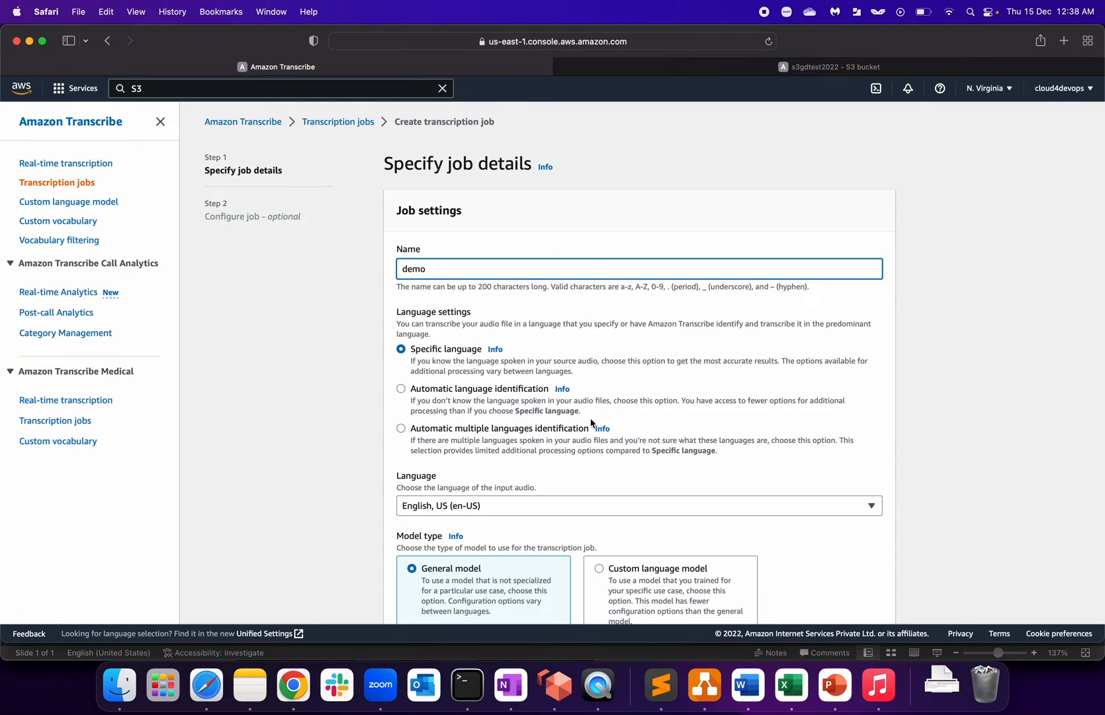
scroll("down", 3)
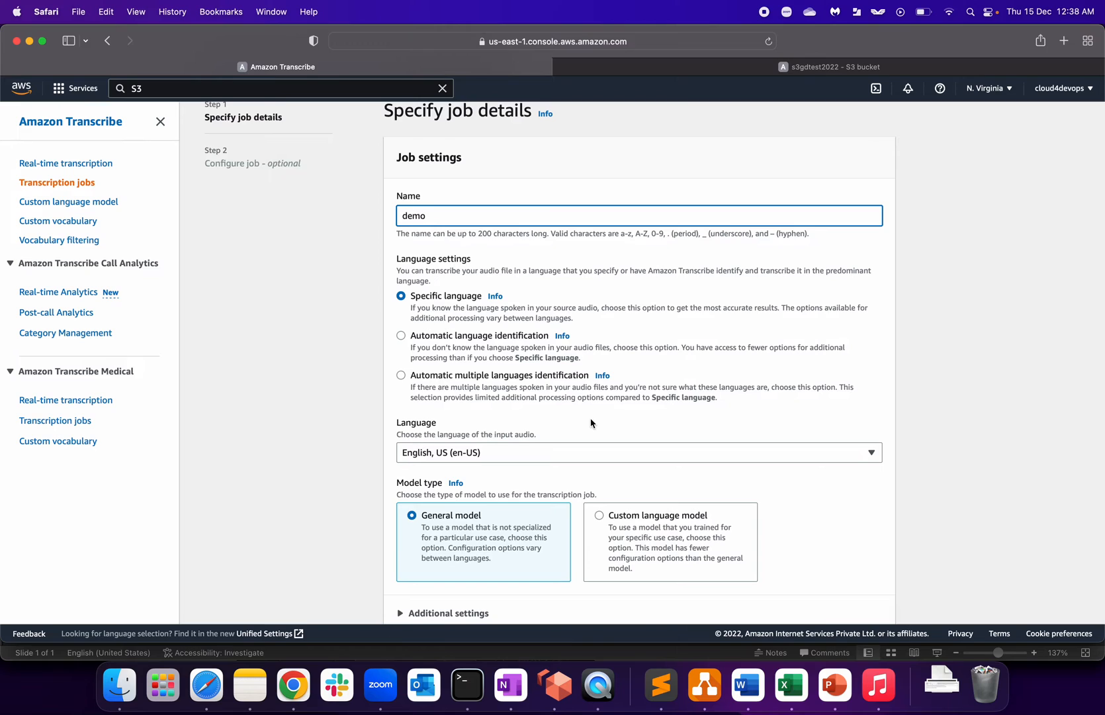
scroll("down", 3)
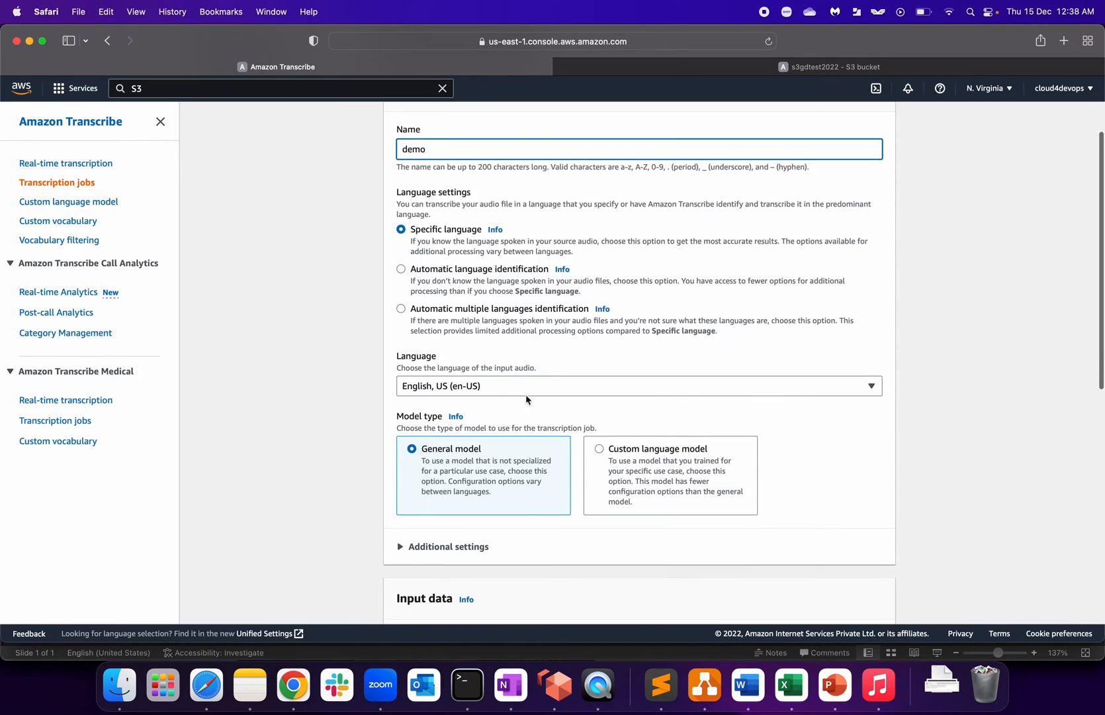
mouse_move(483, 370)
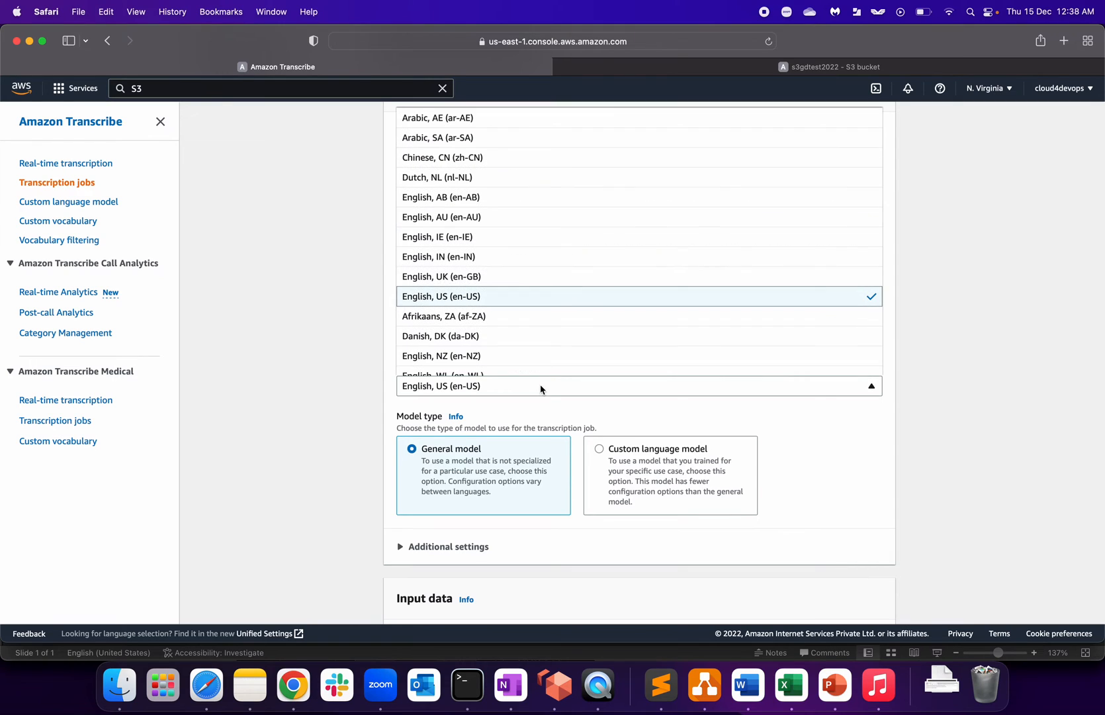
mouse_move(483, 311)
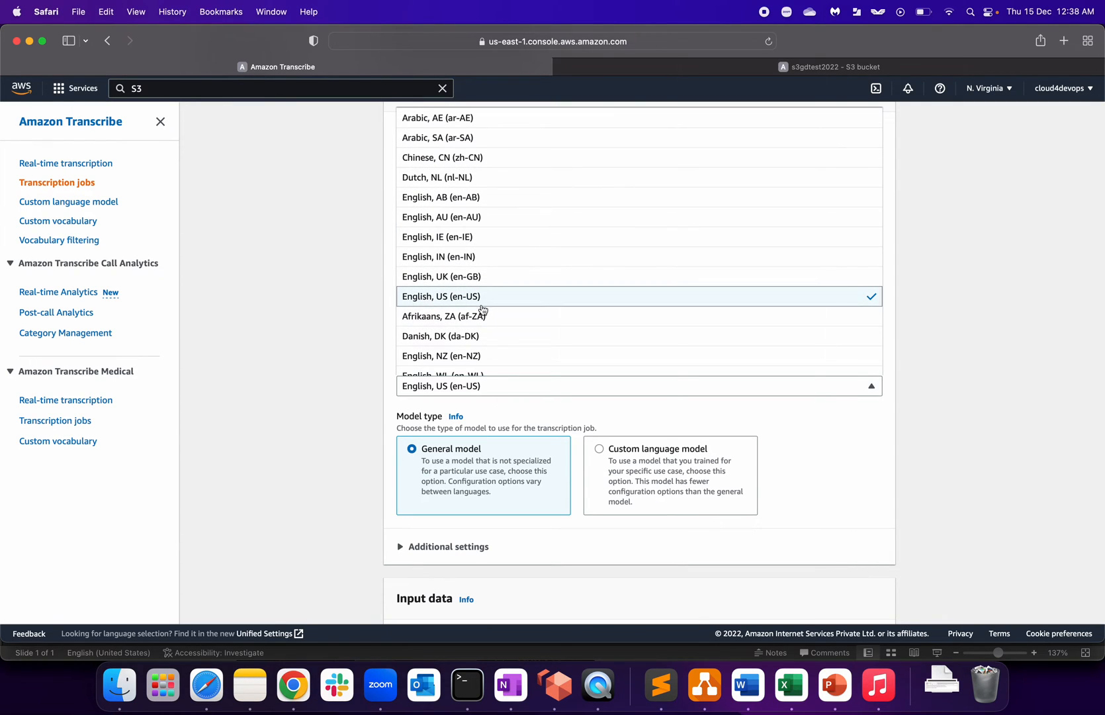
mouse_move(436, 176)
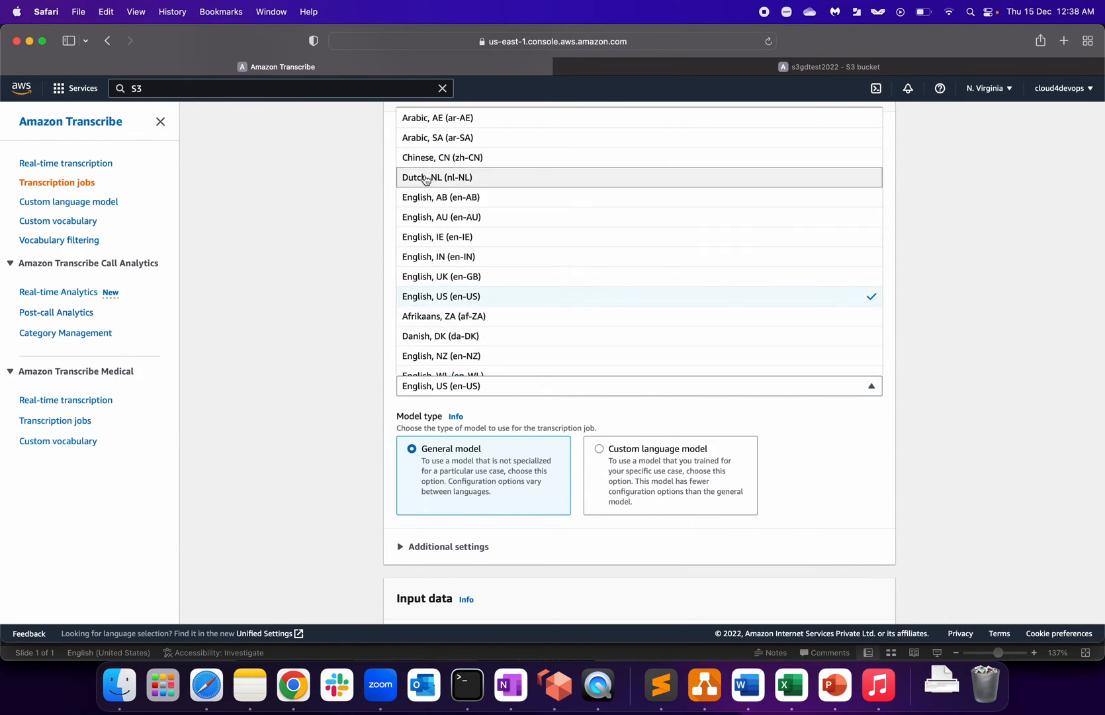
mouse_move(440, 277)
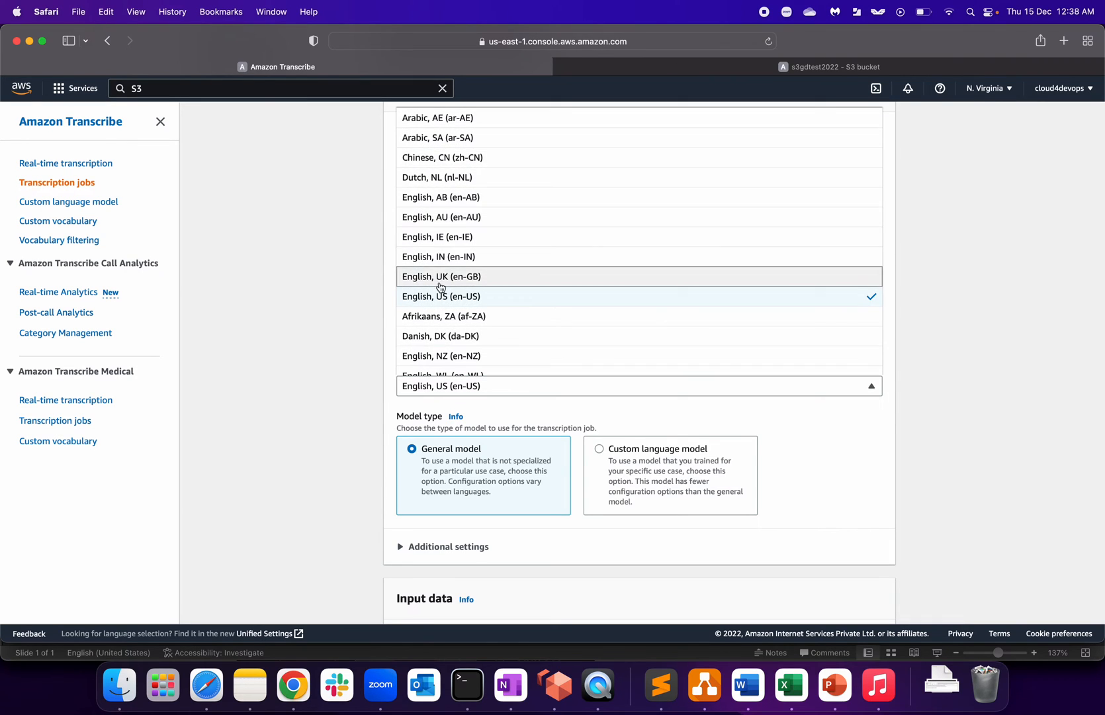
mouse_move(501, 295)
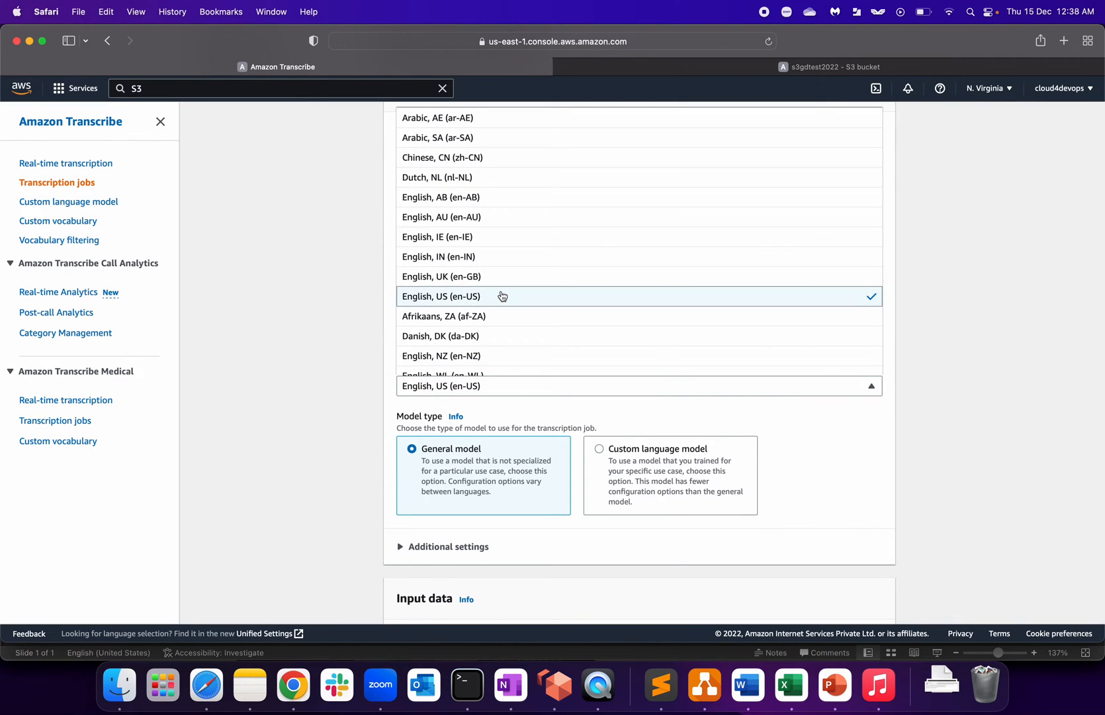
scroll("down", 3)
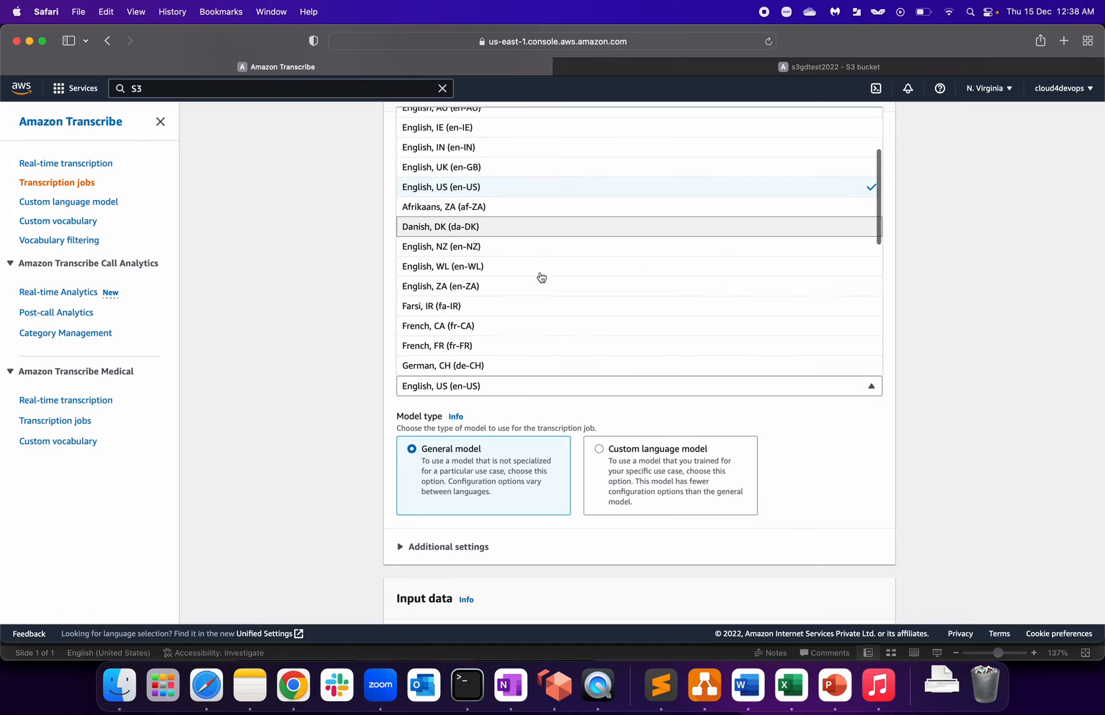
left_click(442, 186)
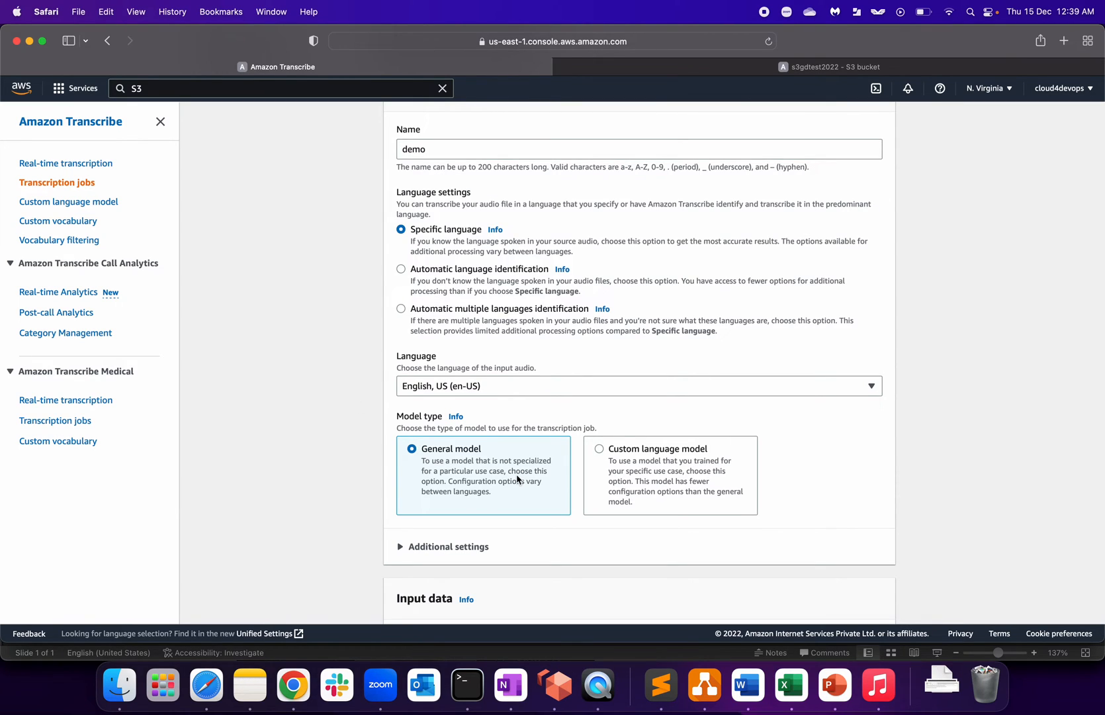
scroll("down", 3)
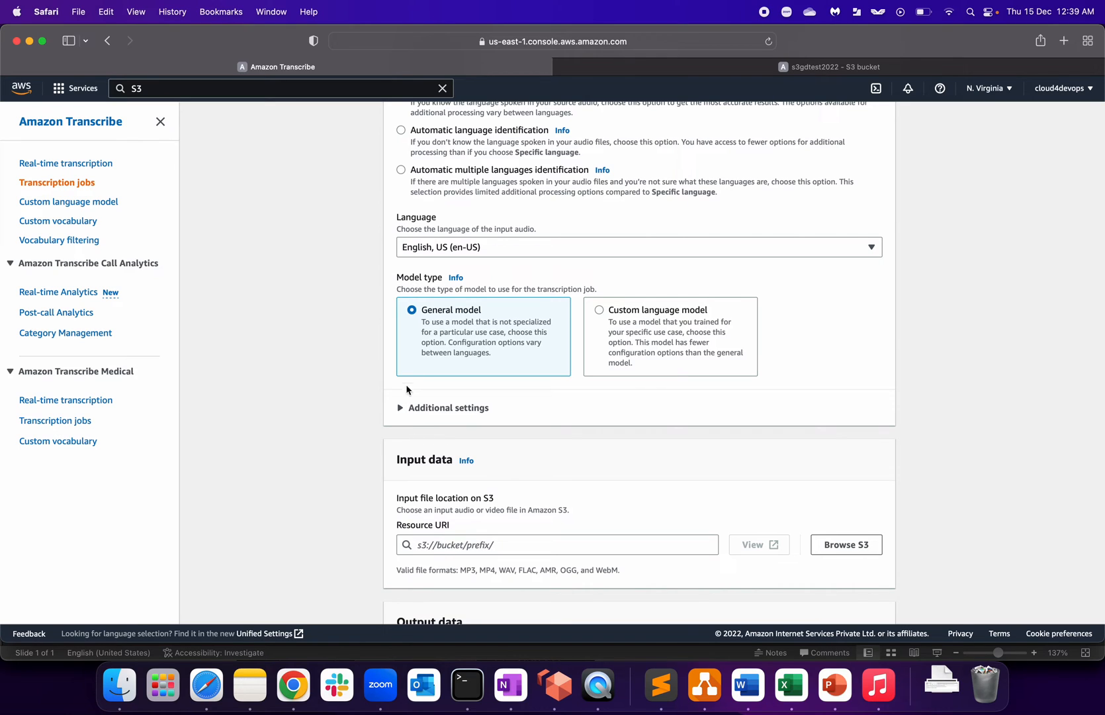
mouse_move(507, 408)
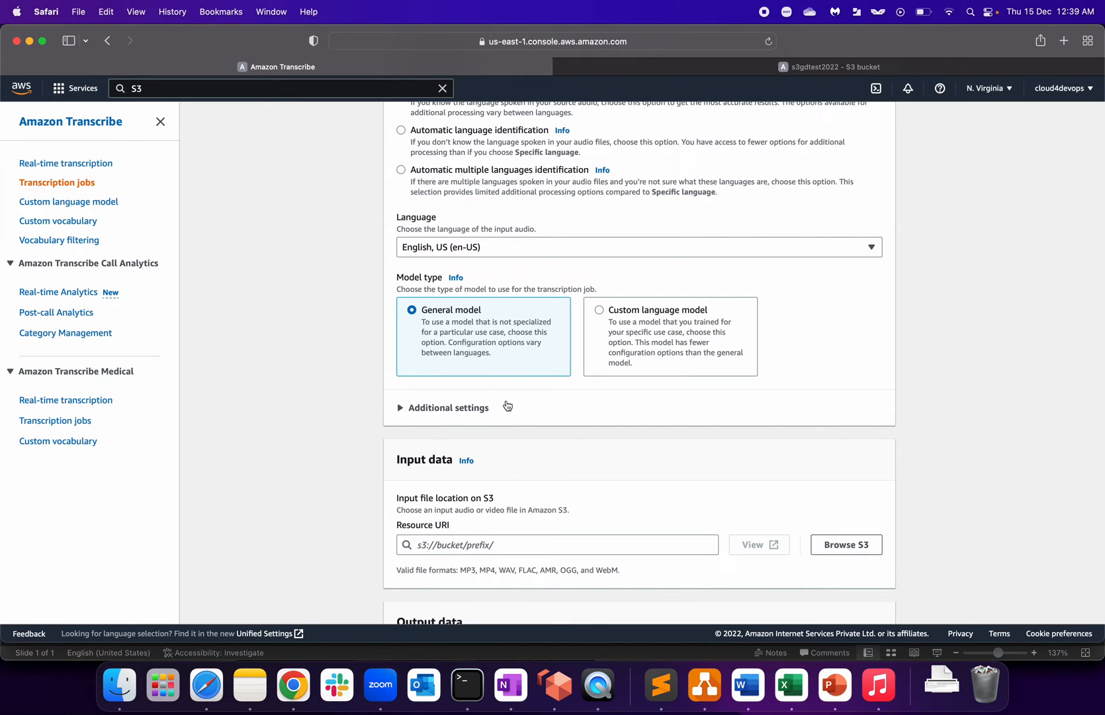
scroll("down", 3)
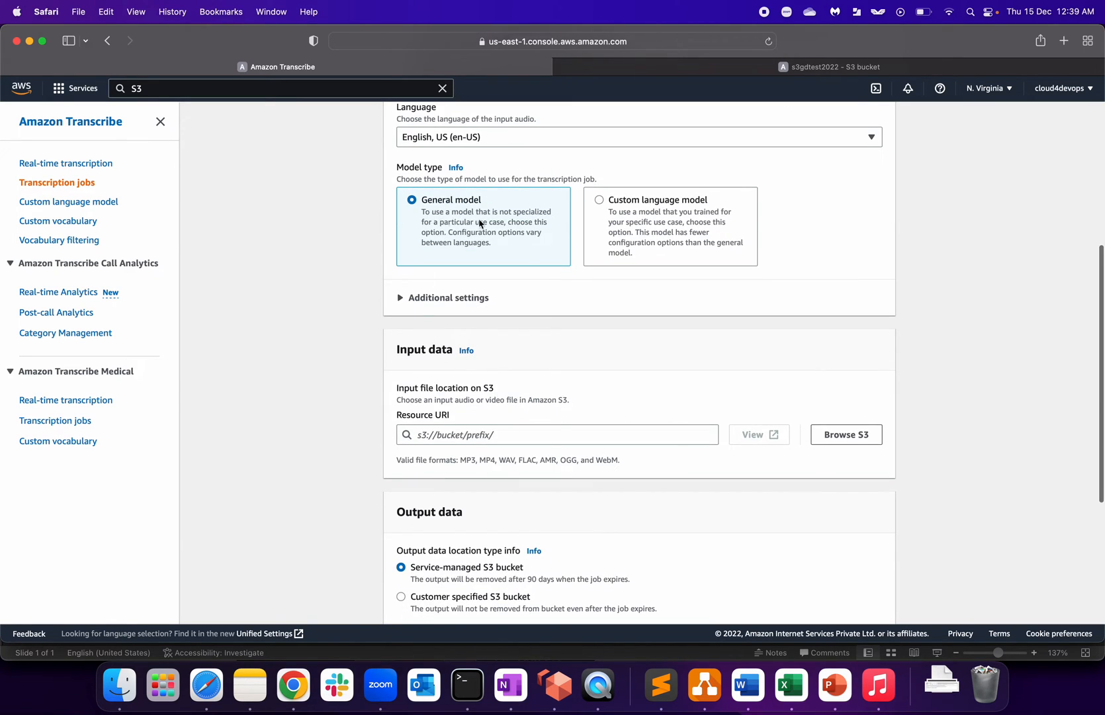
mouse_move(434, 230)
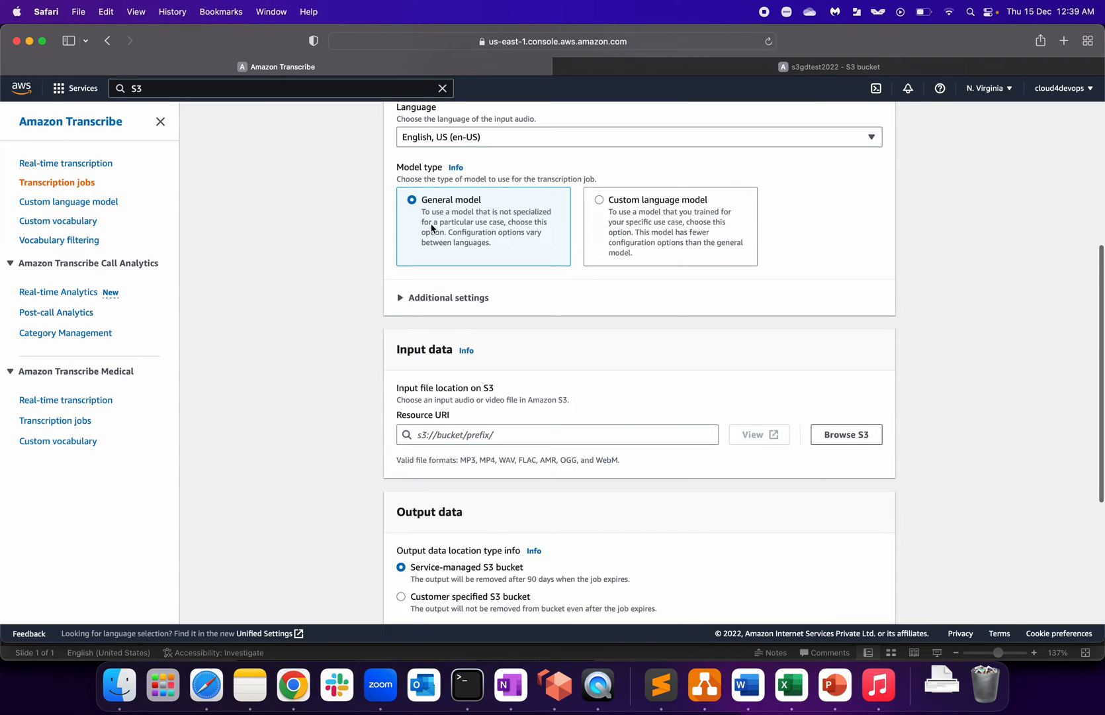
mouse_move(421, 247)
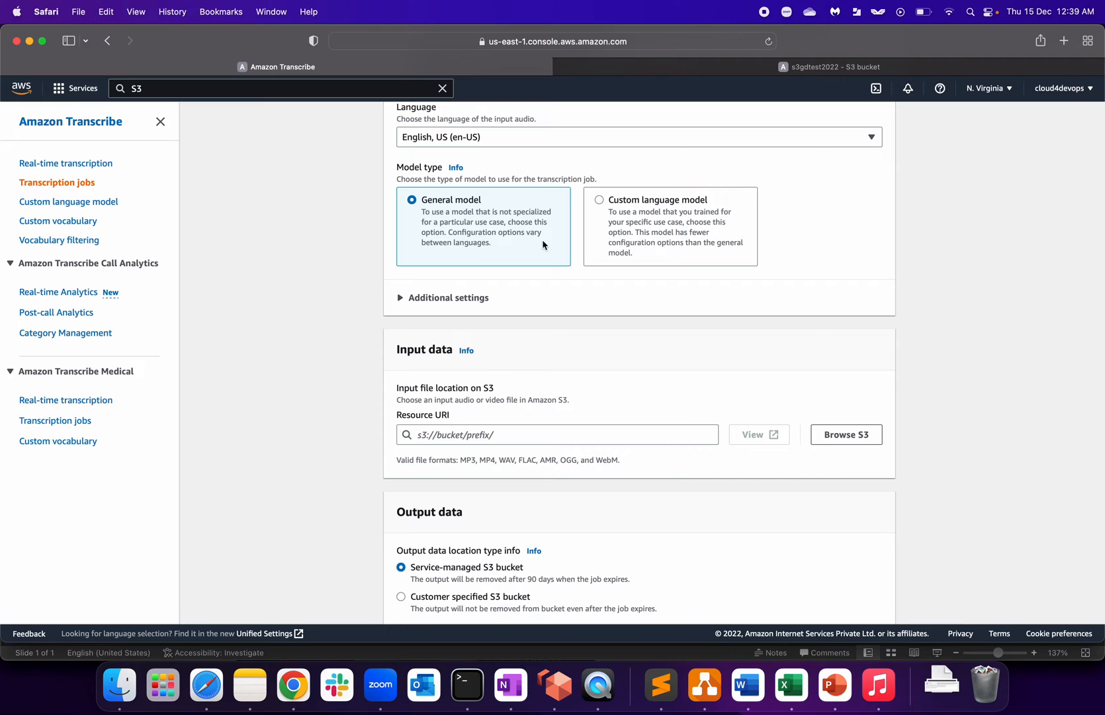
mouse_move(599, 258)
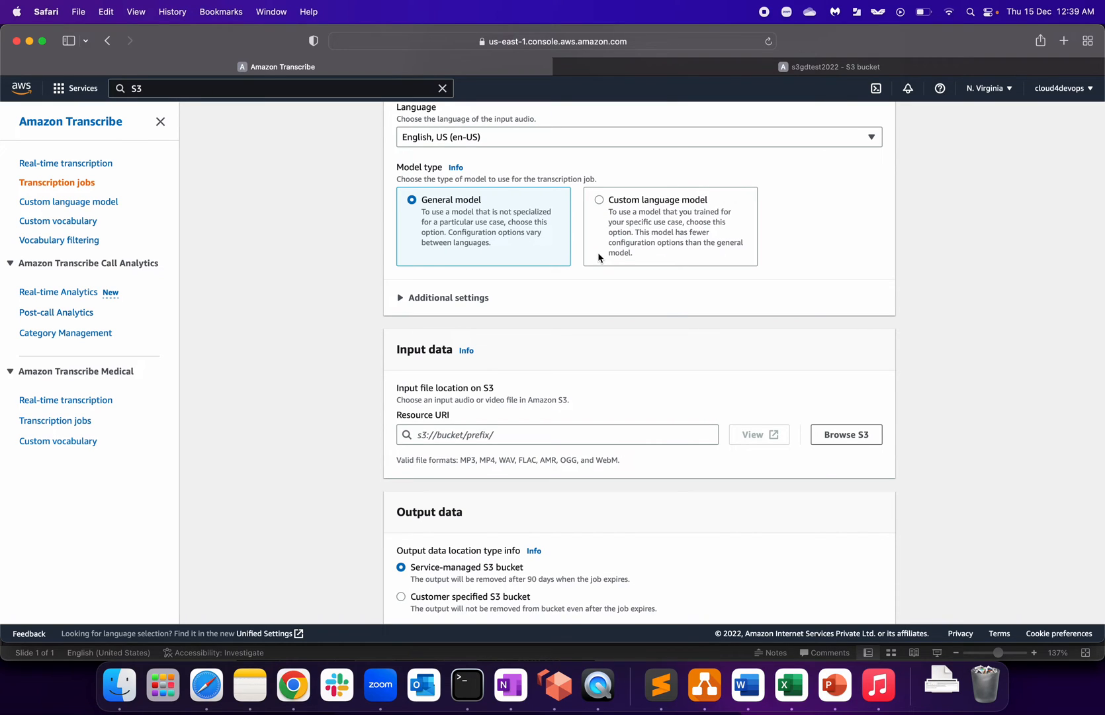
left_click(598, 199)
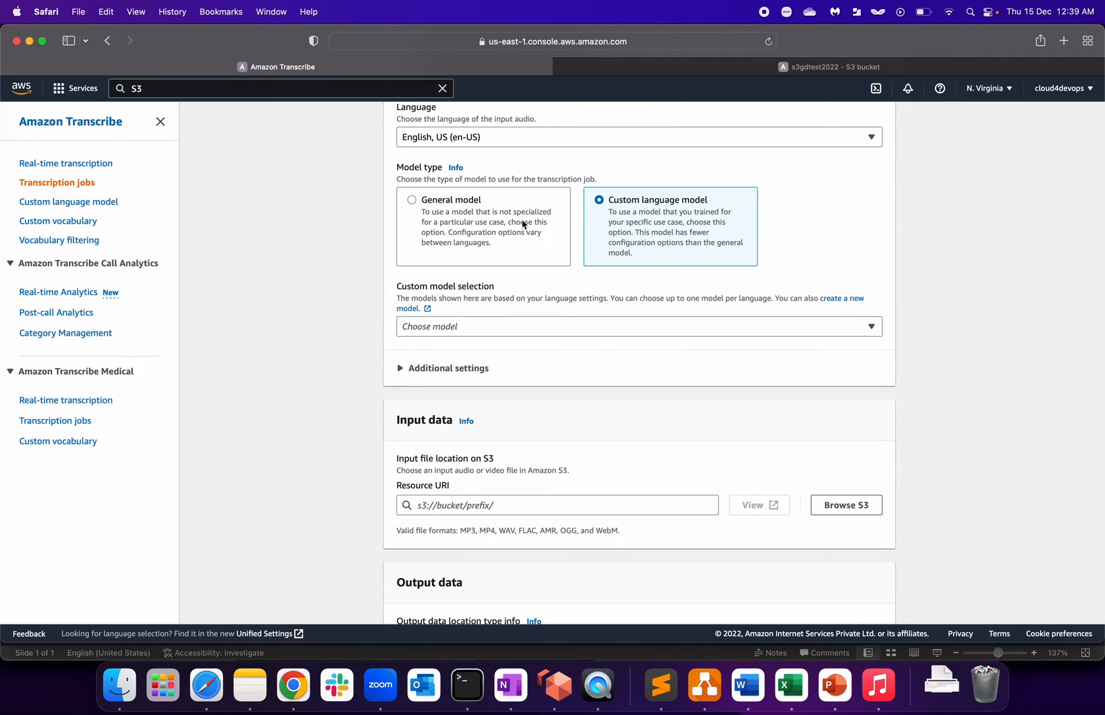
left_click(412, 199)
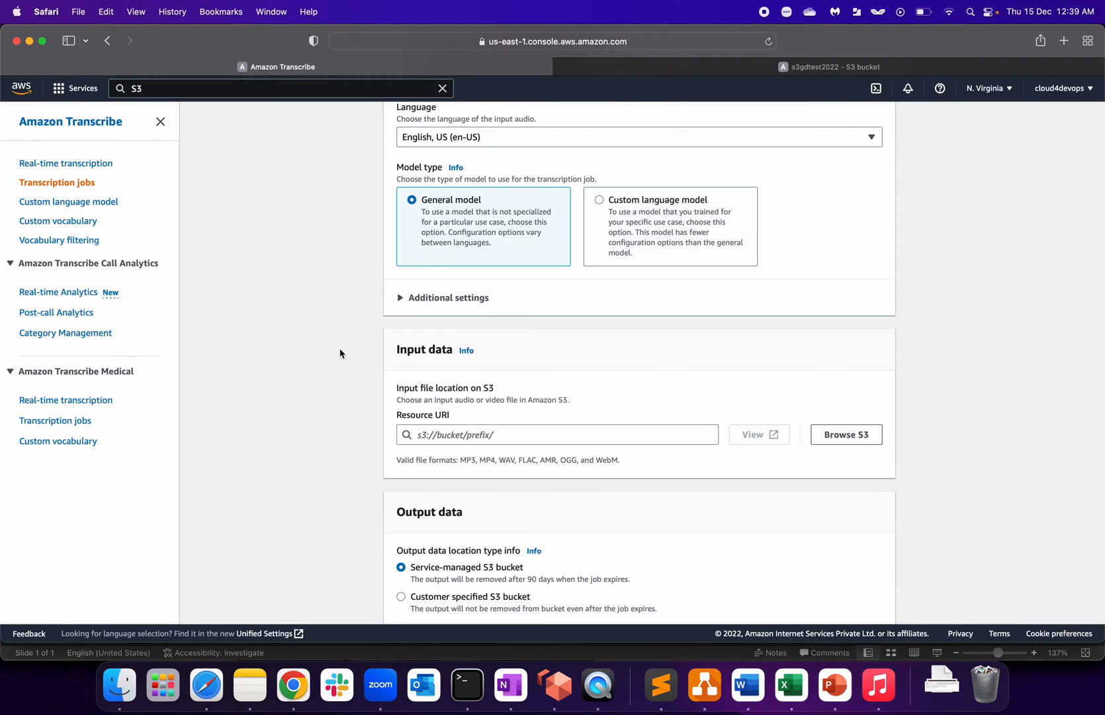
Expand Additional settings to show the unchecked Job queue option.
left_click(443, 297)
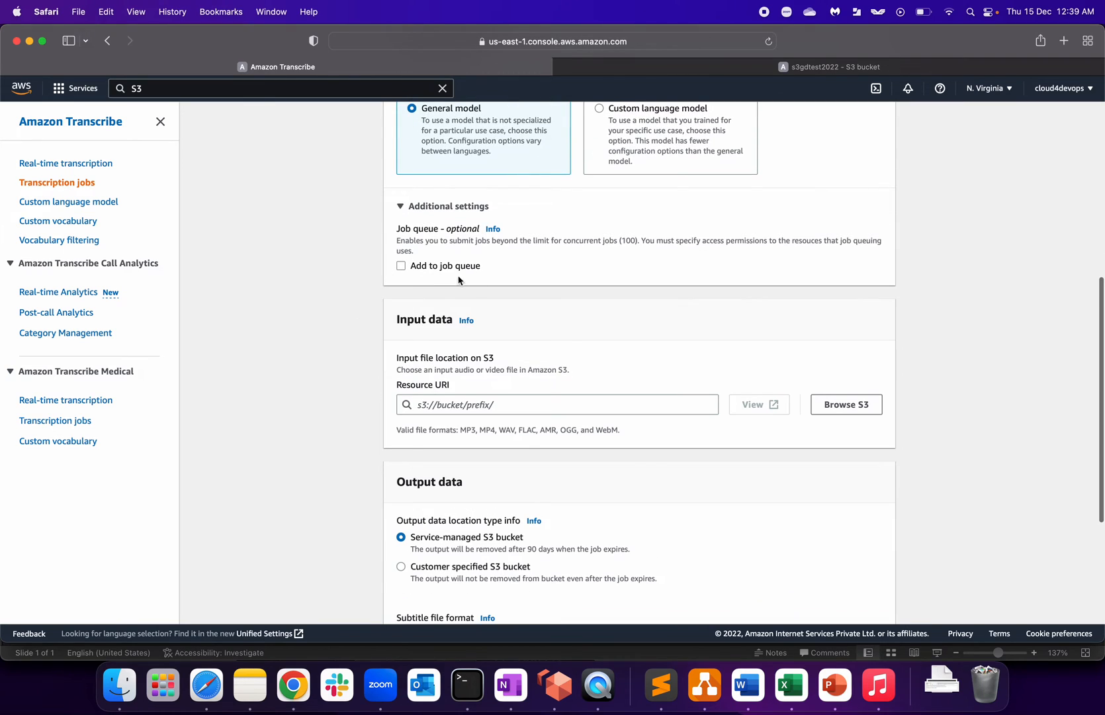
mouse_move(432, 241)
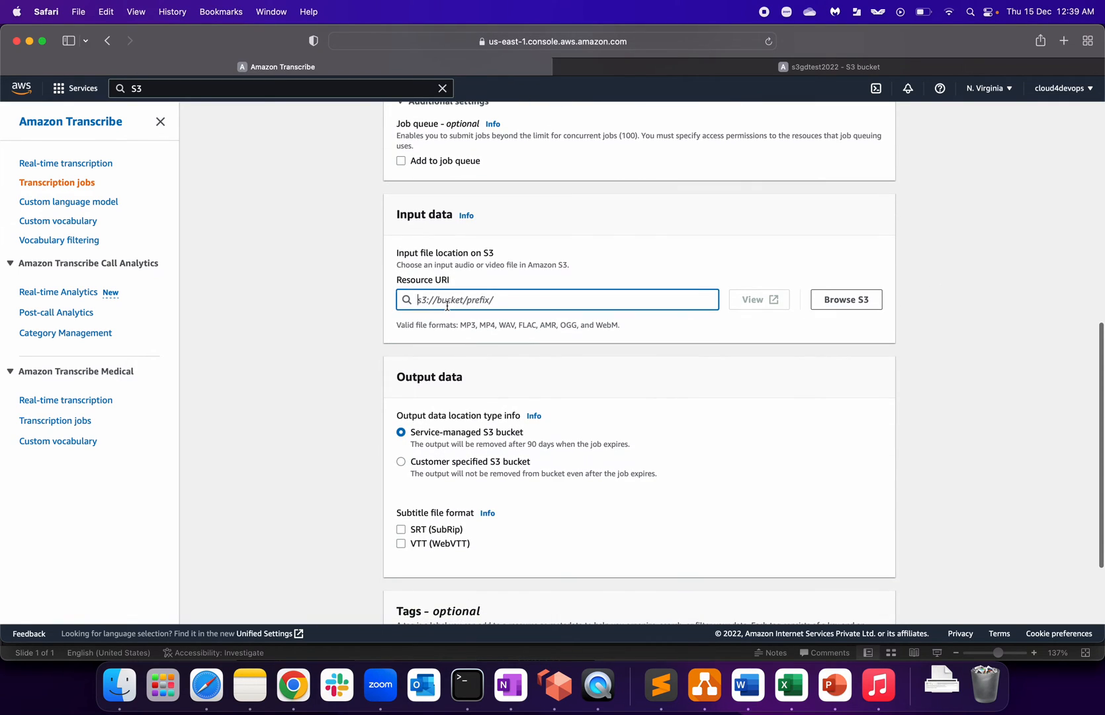
type("https://s3gdtest2022.s3.amazonaws.com/test.mp4")
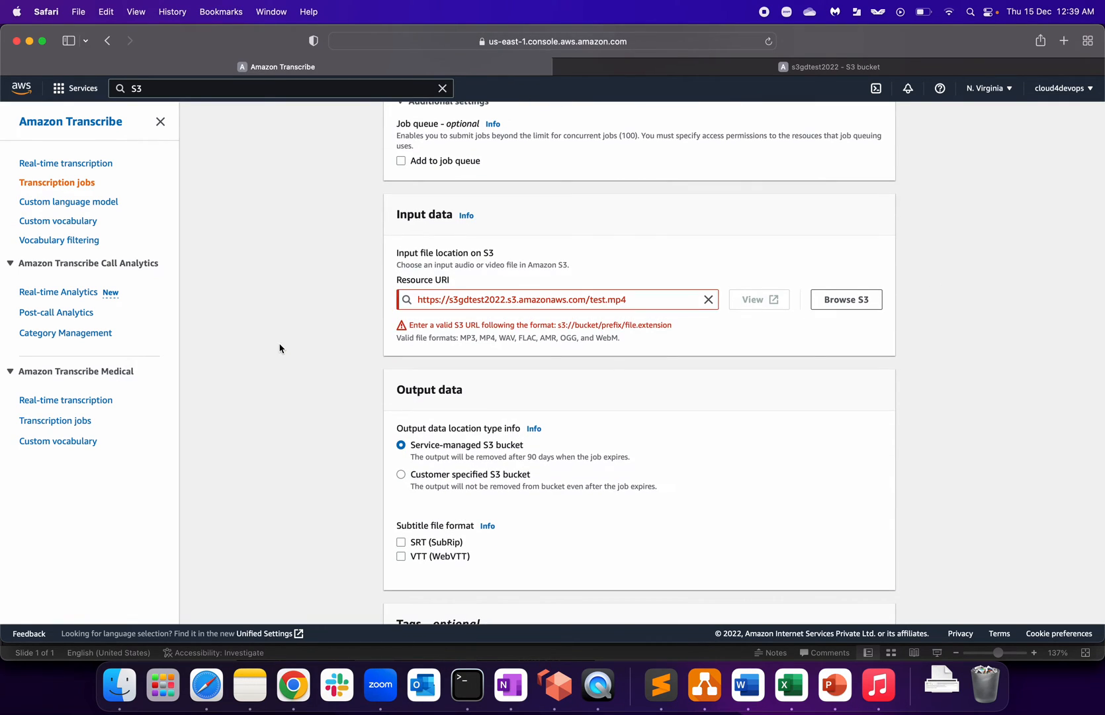
mouse_move(462, 337)
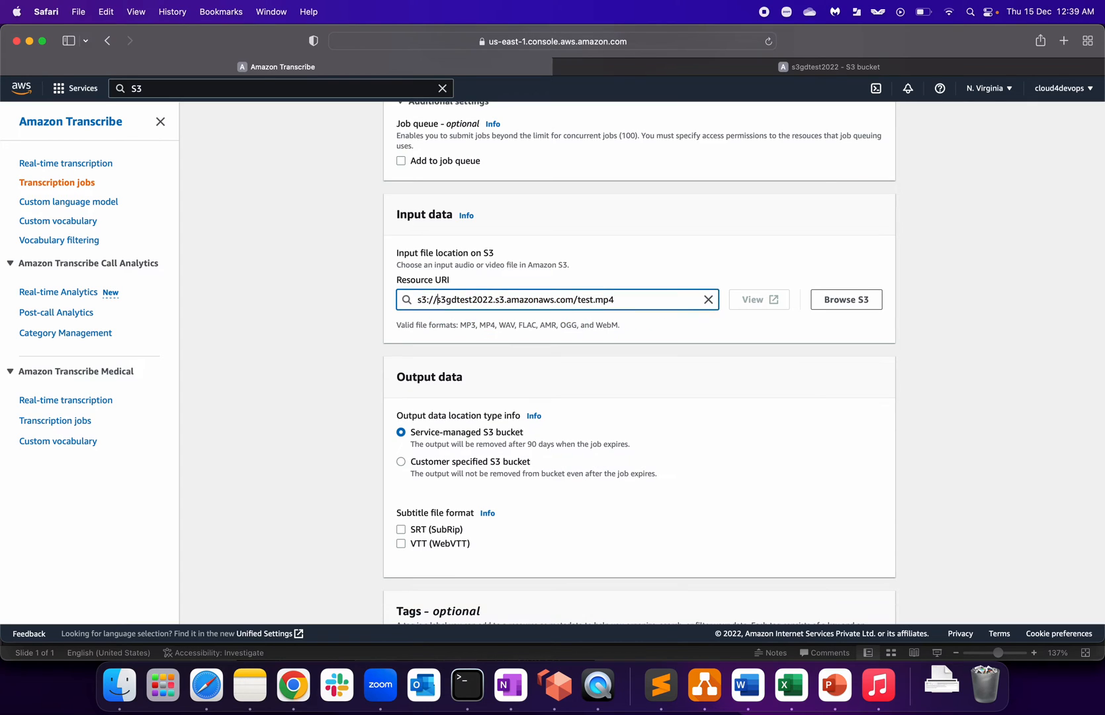
scroll("down", 3)
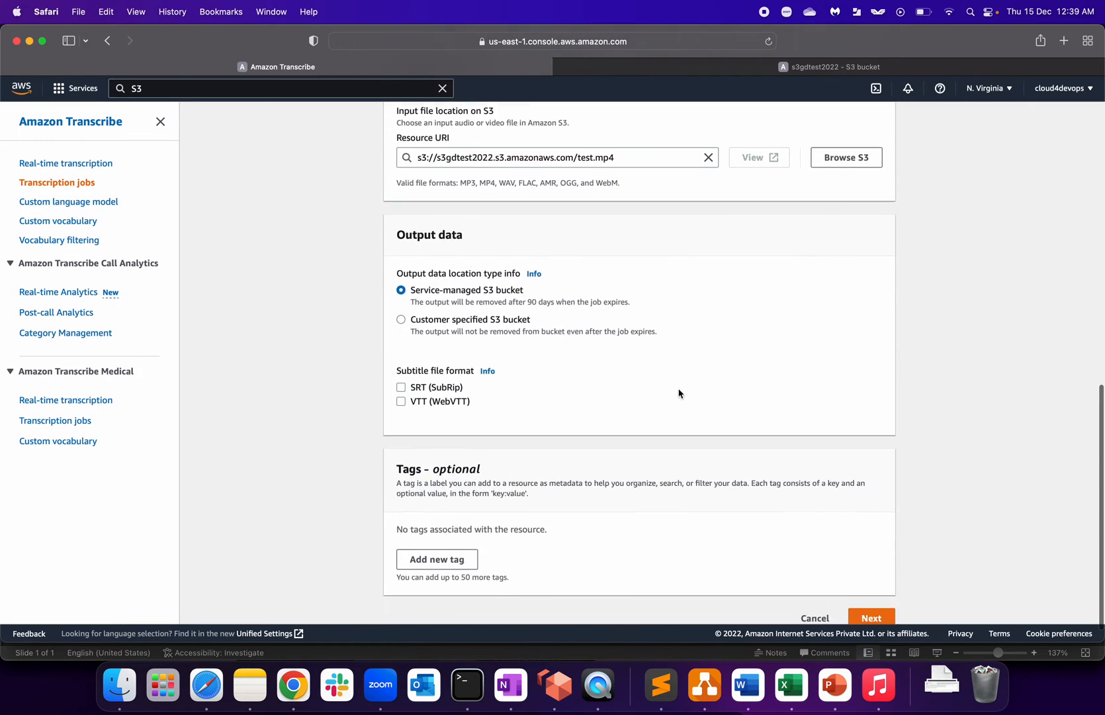
Choose the Customer specified S3 bucket option for the job output.
scroll("down", 3)
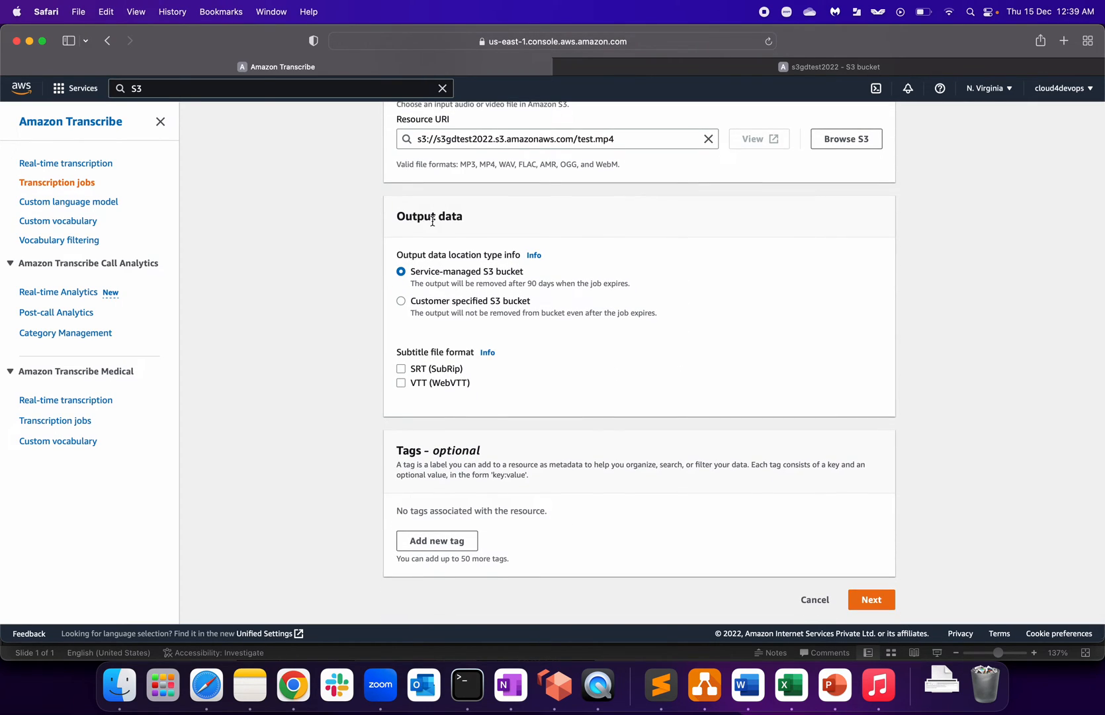
mouse_move(402, 261)
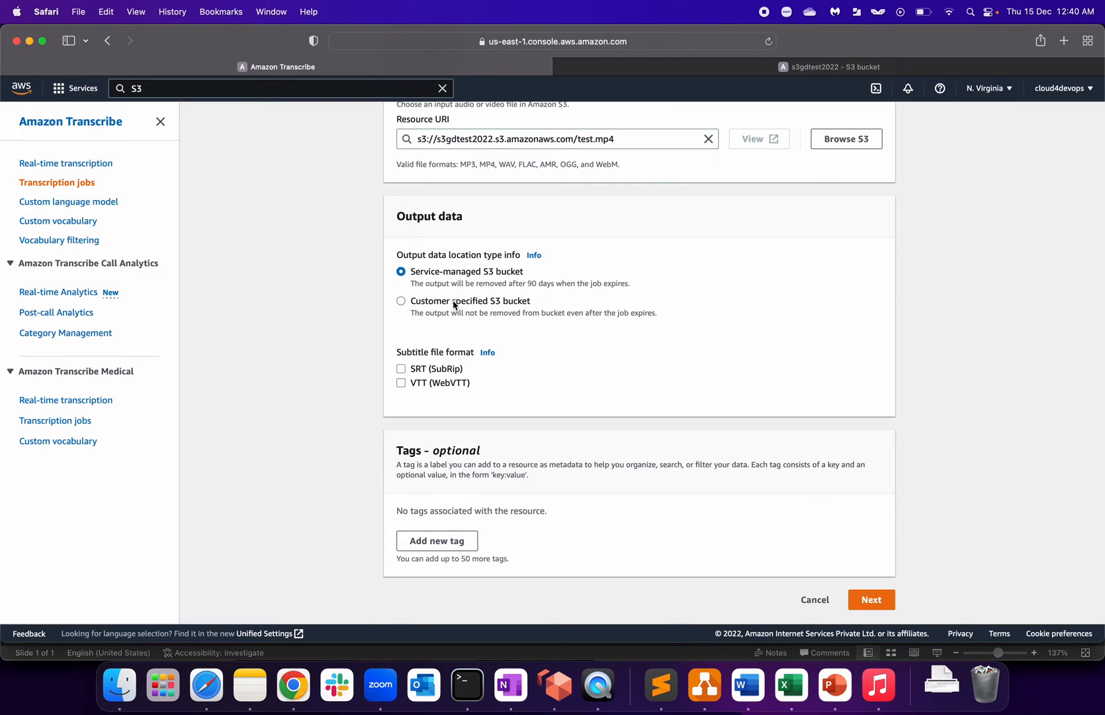
left_click(400, 301)
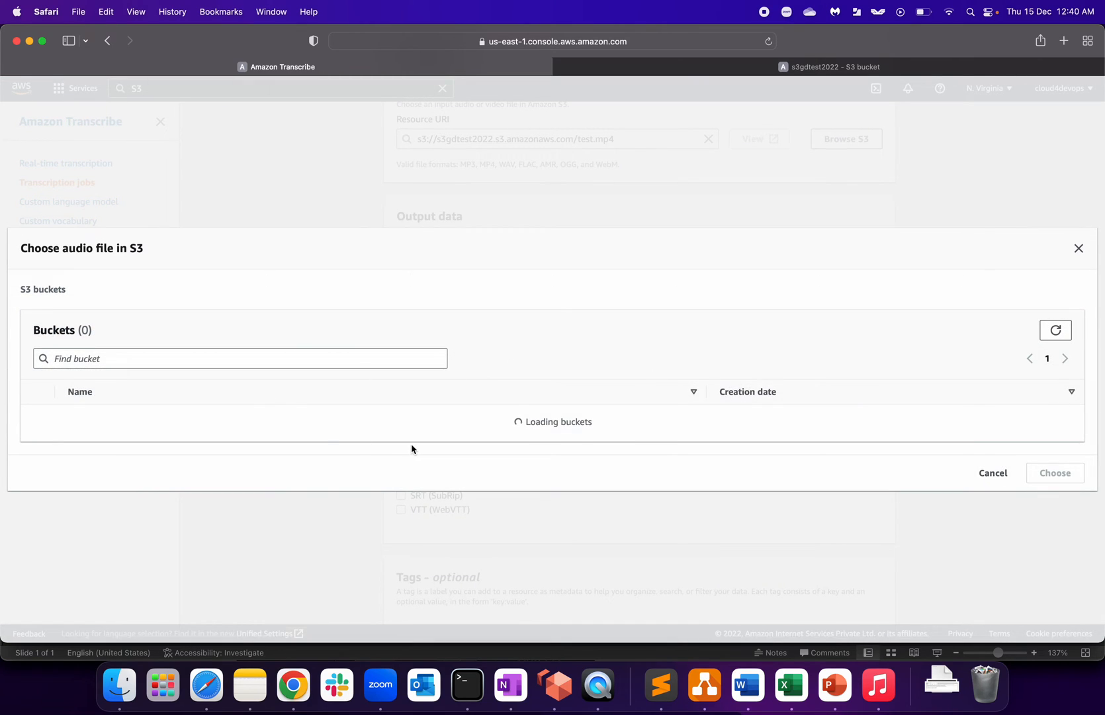
Browse the s3gdtest2022 bucket's files, then cancel the chooser without selecting one.
left_click(112, 290)
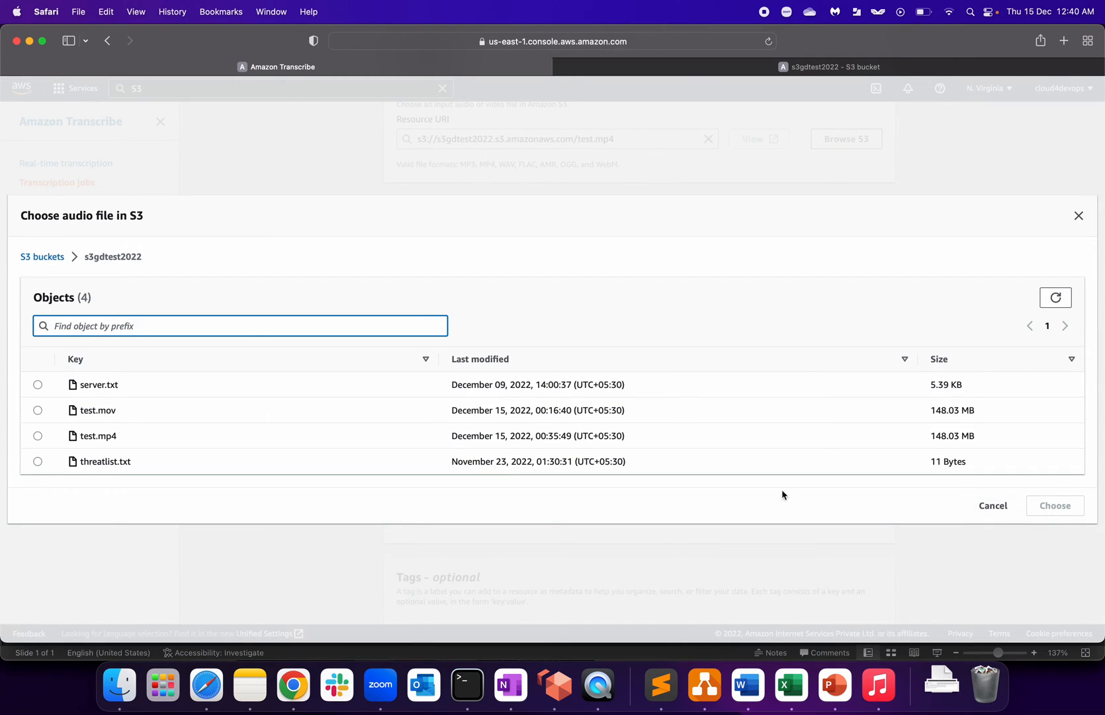
mouse_move(955, 525)
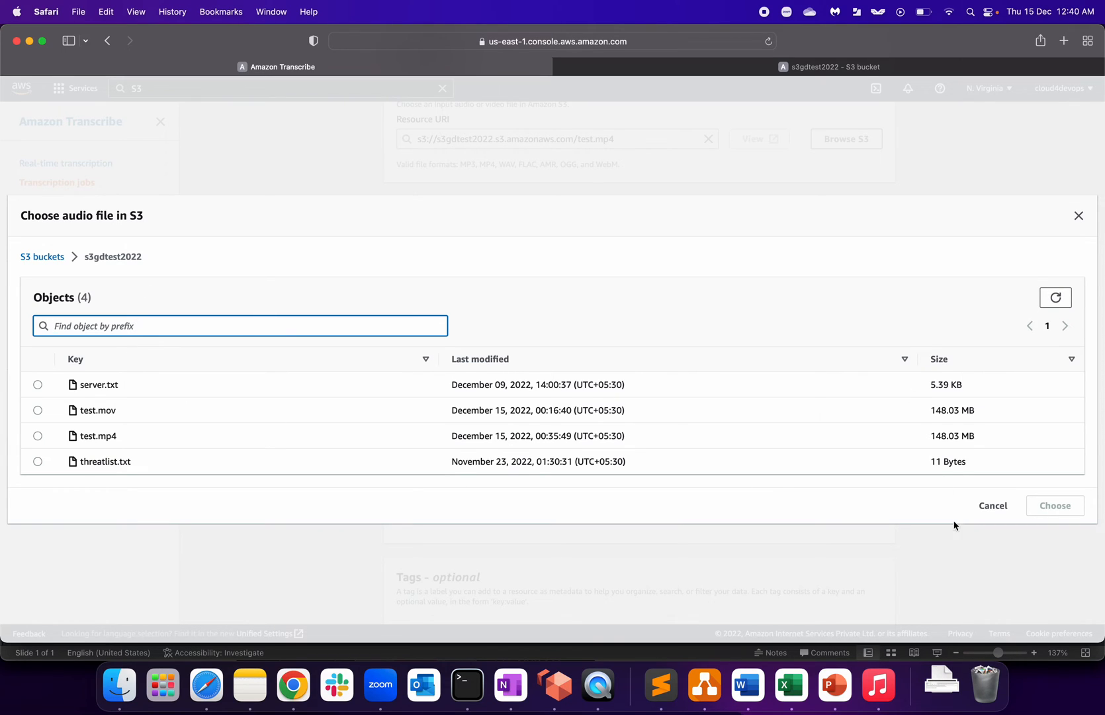
mouse_move(994, 507)
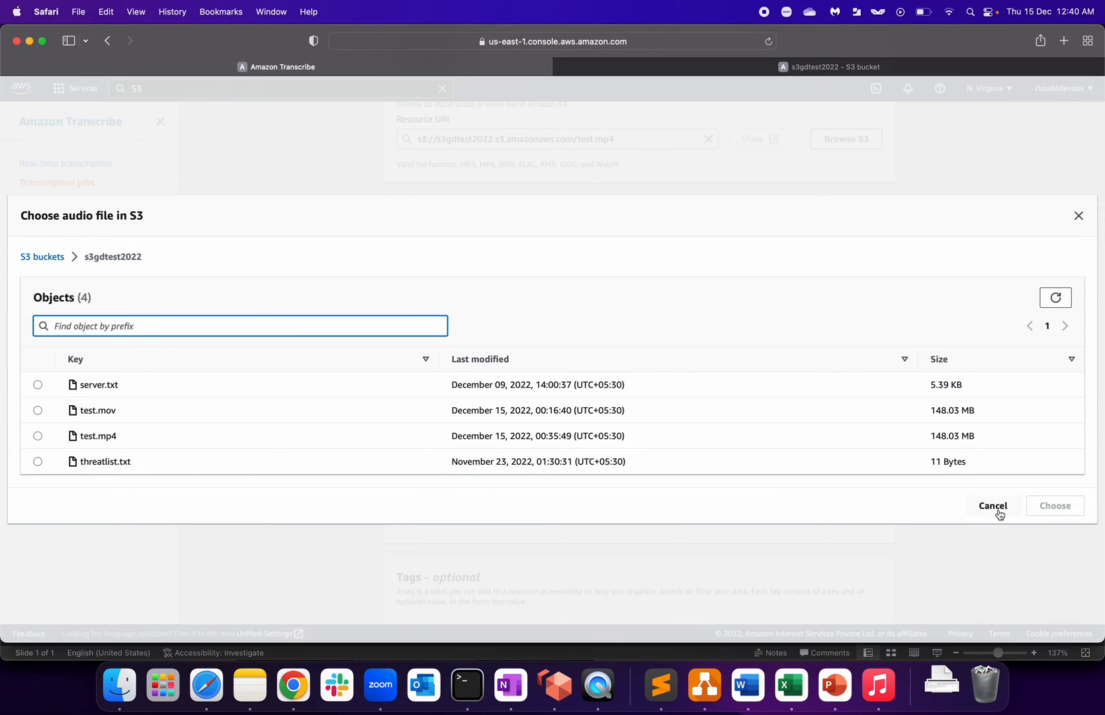
left_click(992, 505)
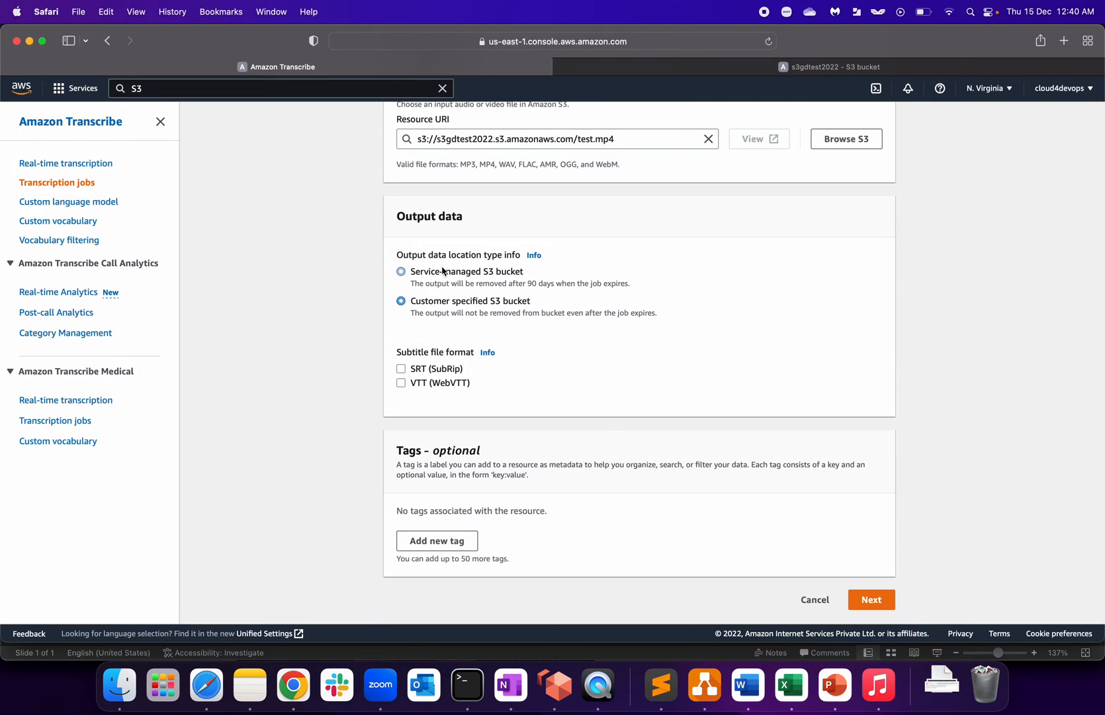
Select the Service-managed S3 bucket radio button under Output data.
left_click(400, 263)
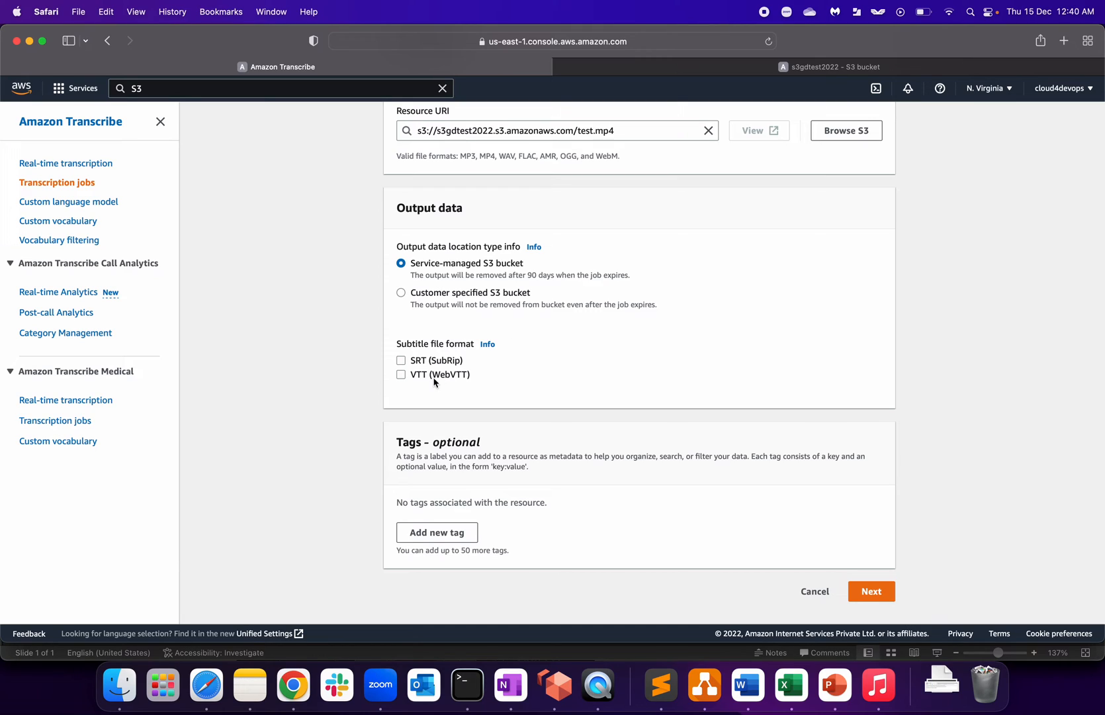
mouse_move(403, 351)
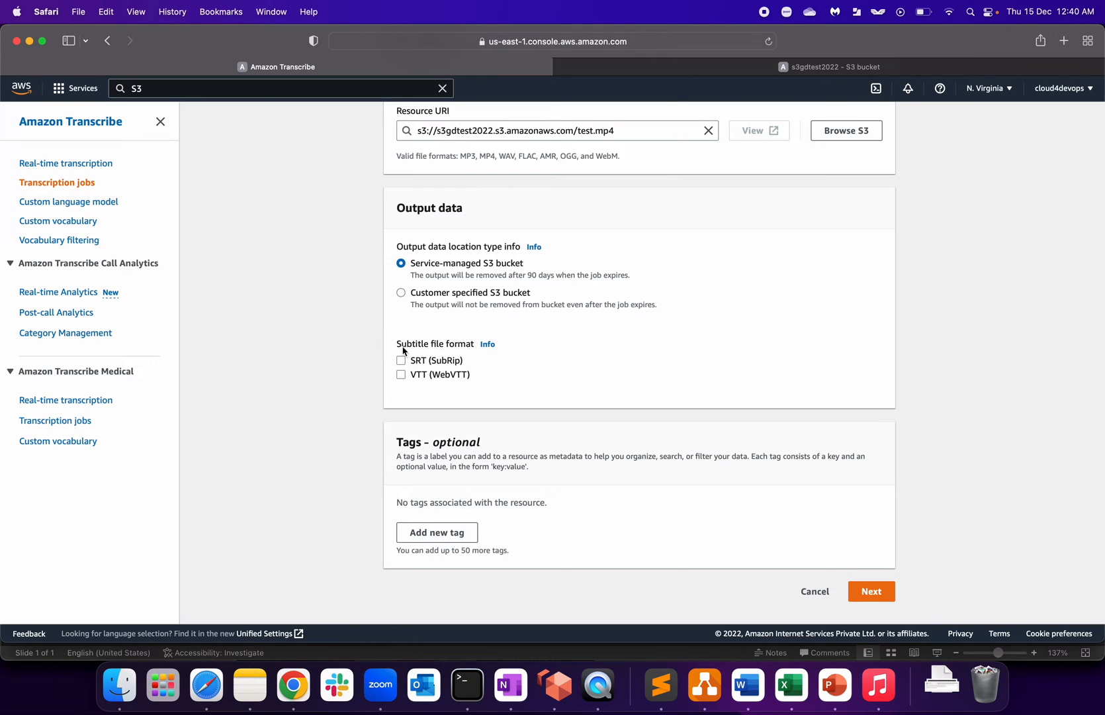
mouse_move(419, 391)
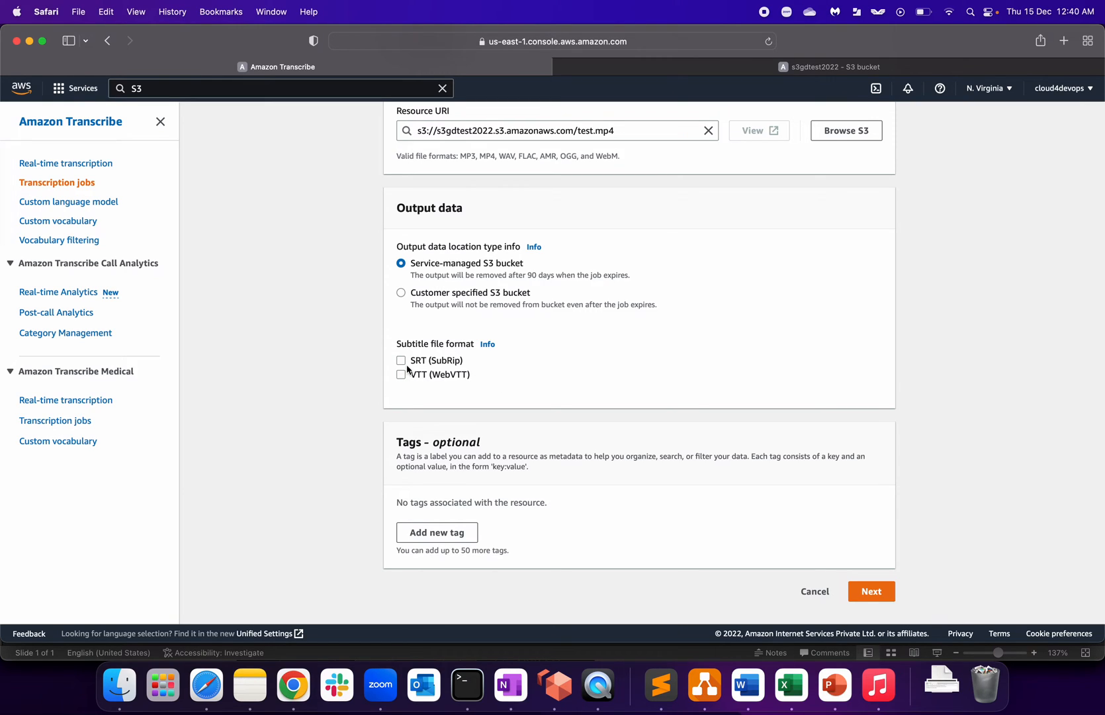
mouse_move(614, 451)
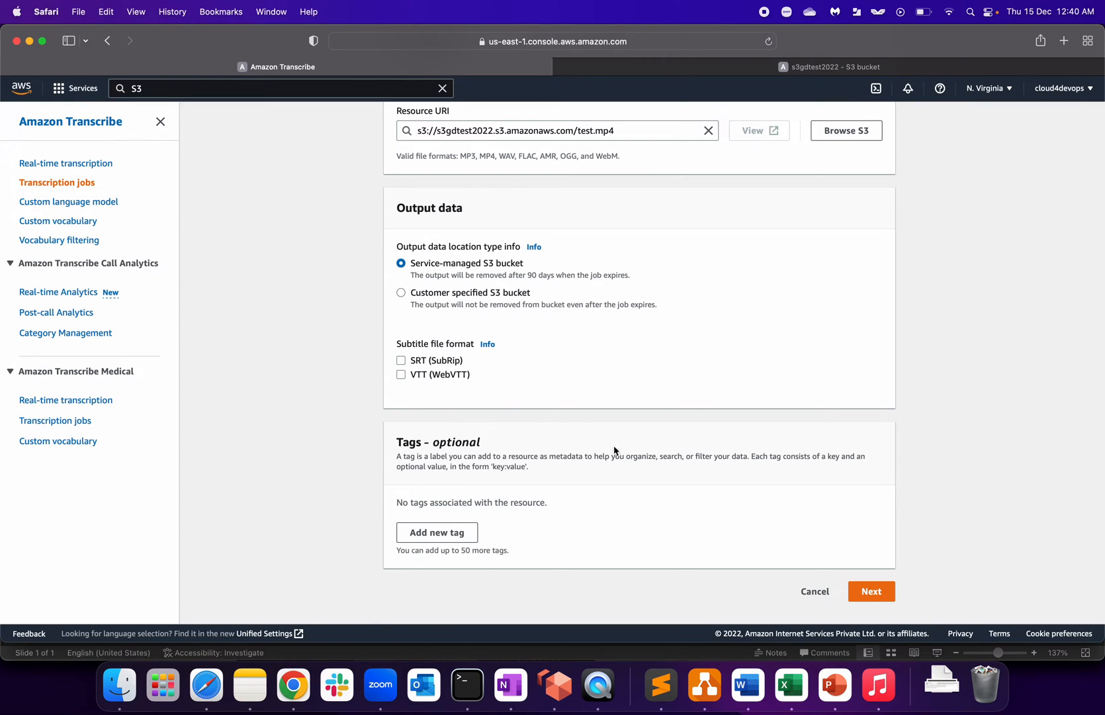
mouse_move(340, 458)
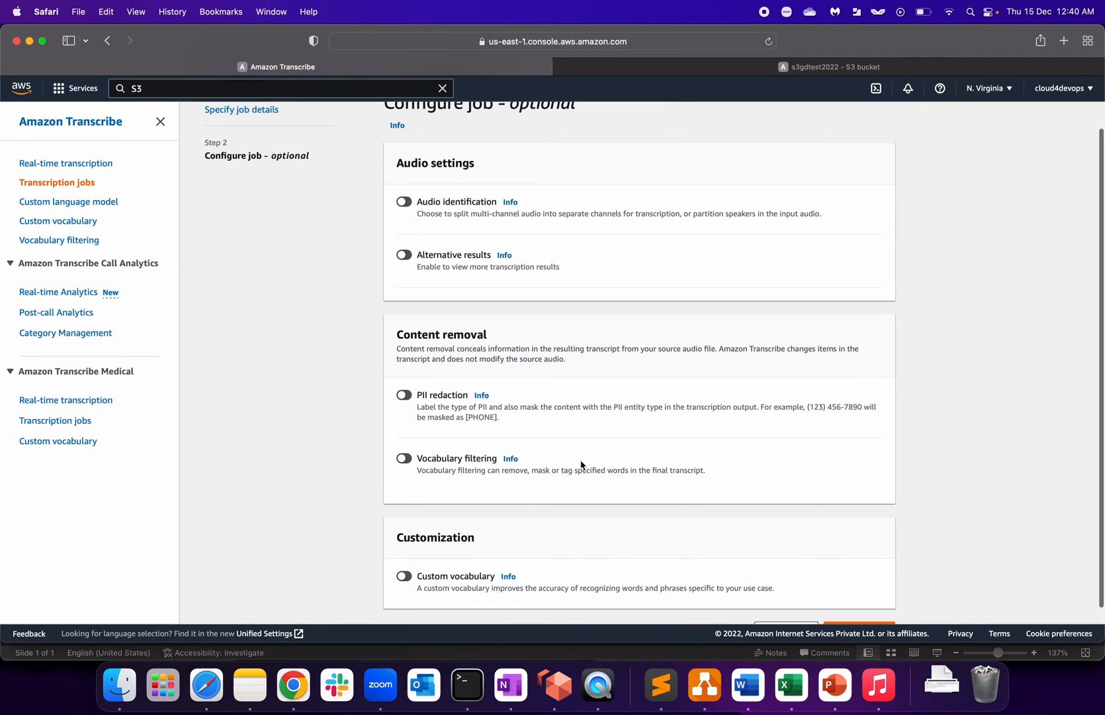
Preview the audio identification and custom vocabulary options, then leave both turned off.
scroll("up", 3)
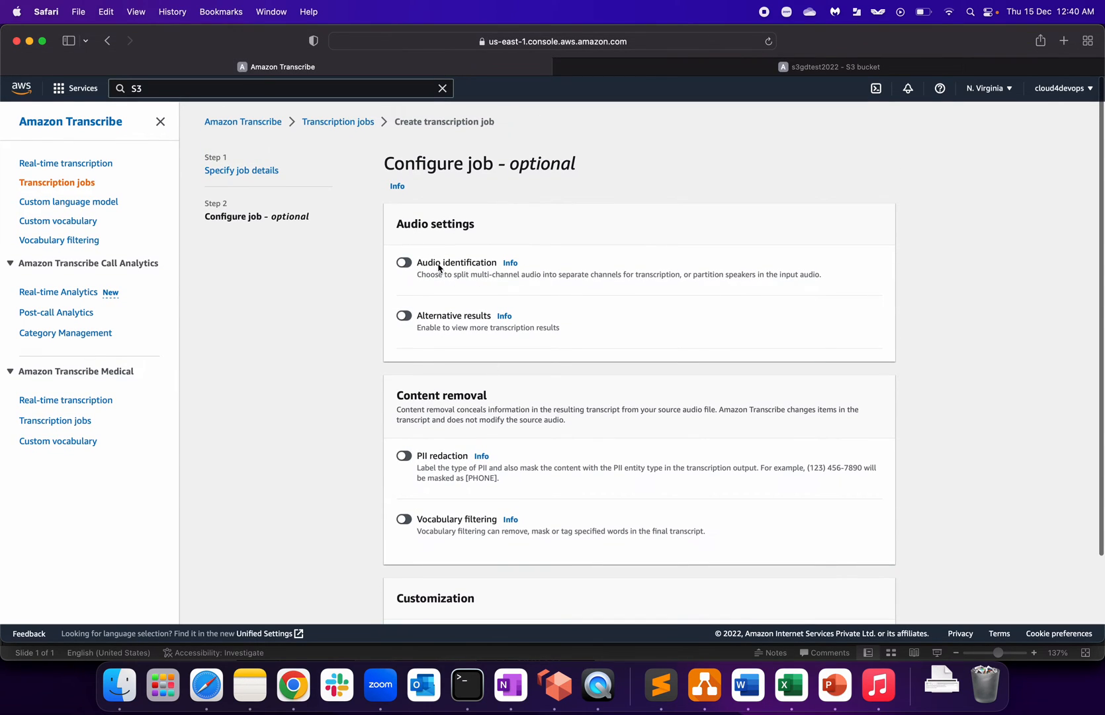
mouse_move(565, 334)
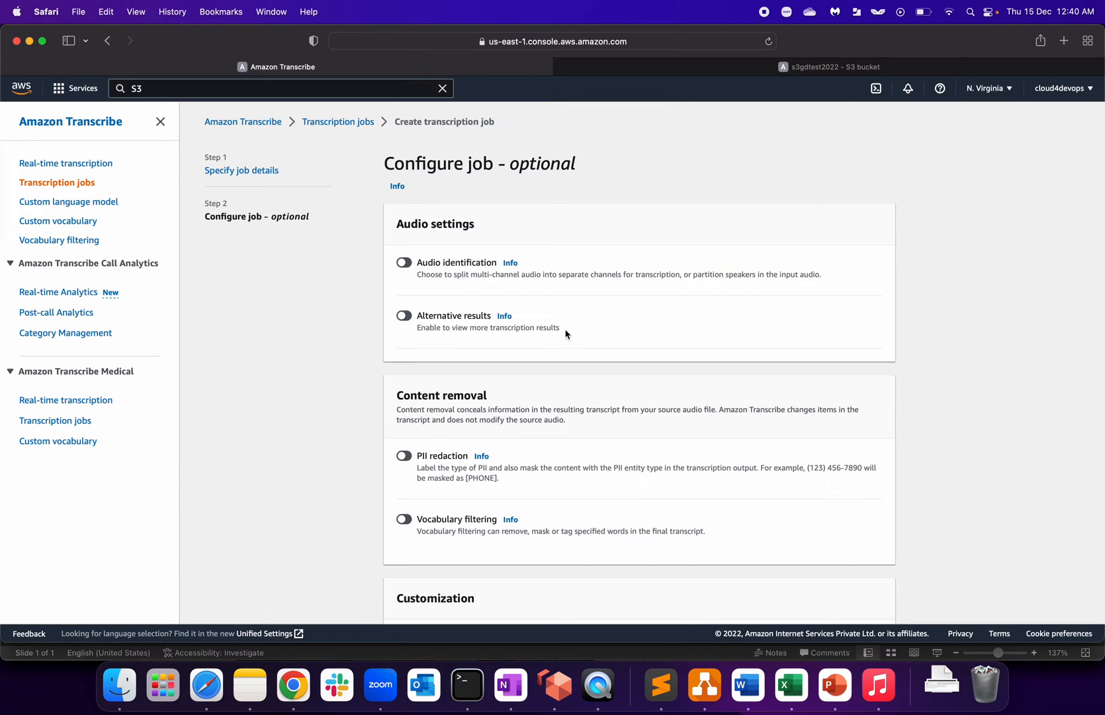
left_click(403, 262)
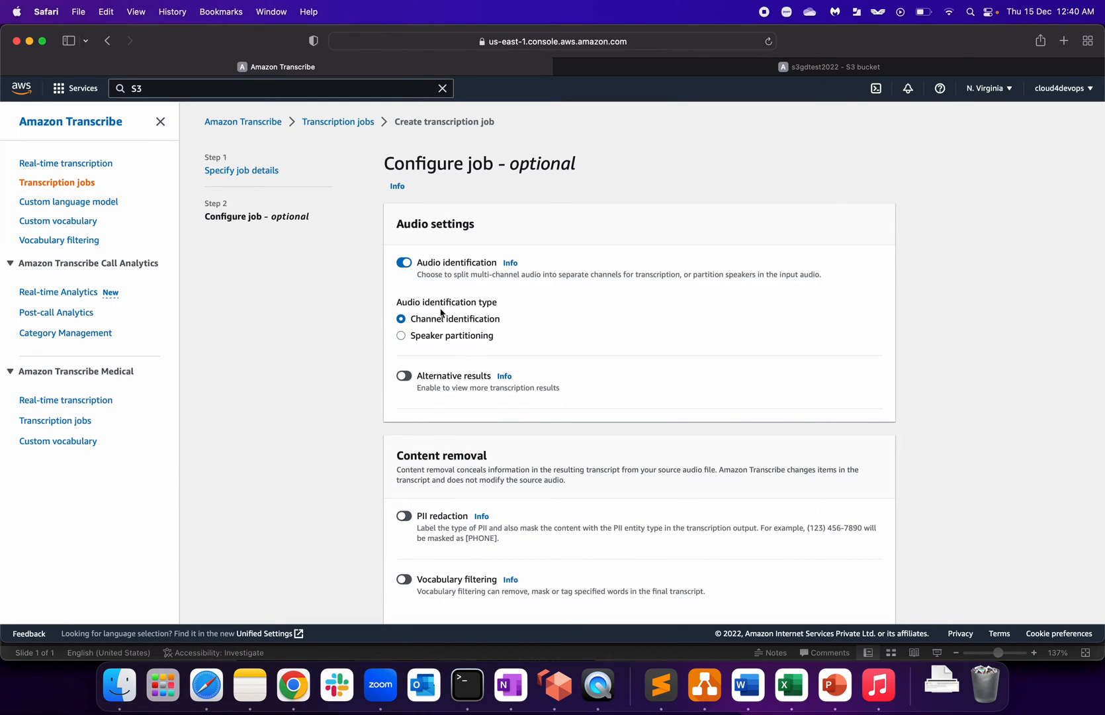
mouse_move(474, 323)
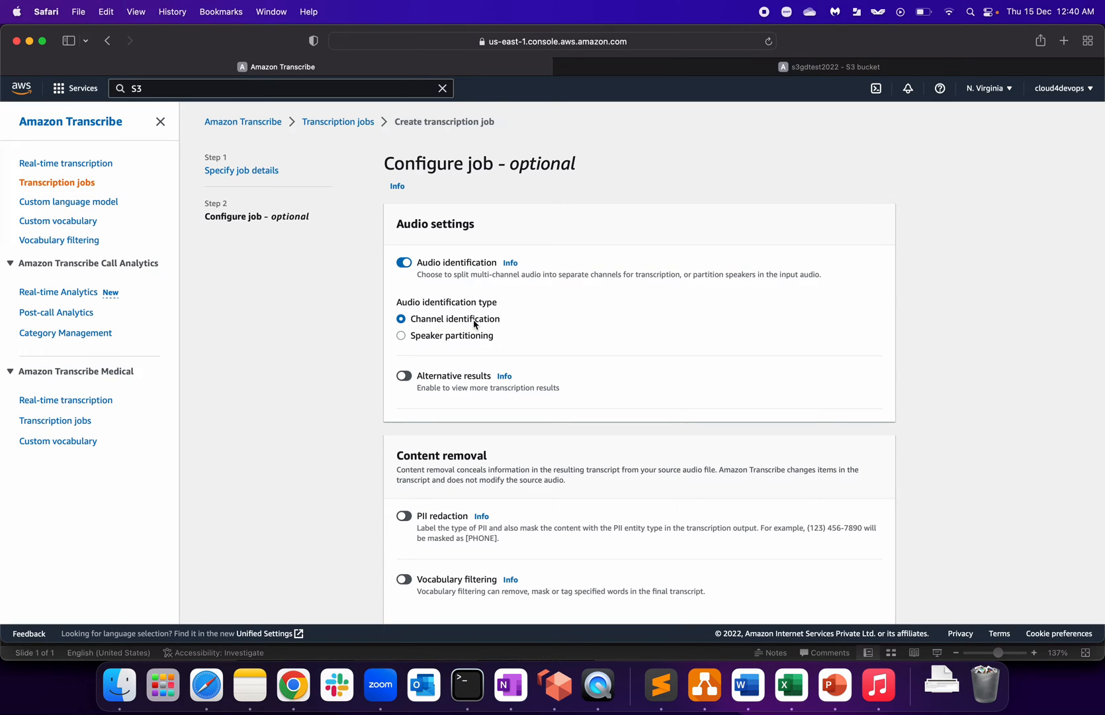
left_click(404, 262)
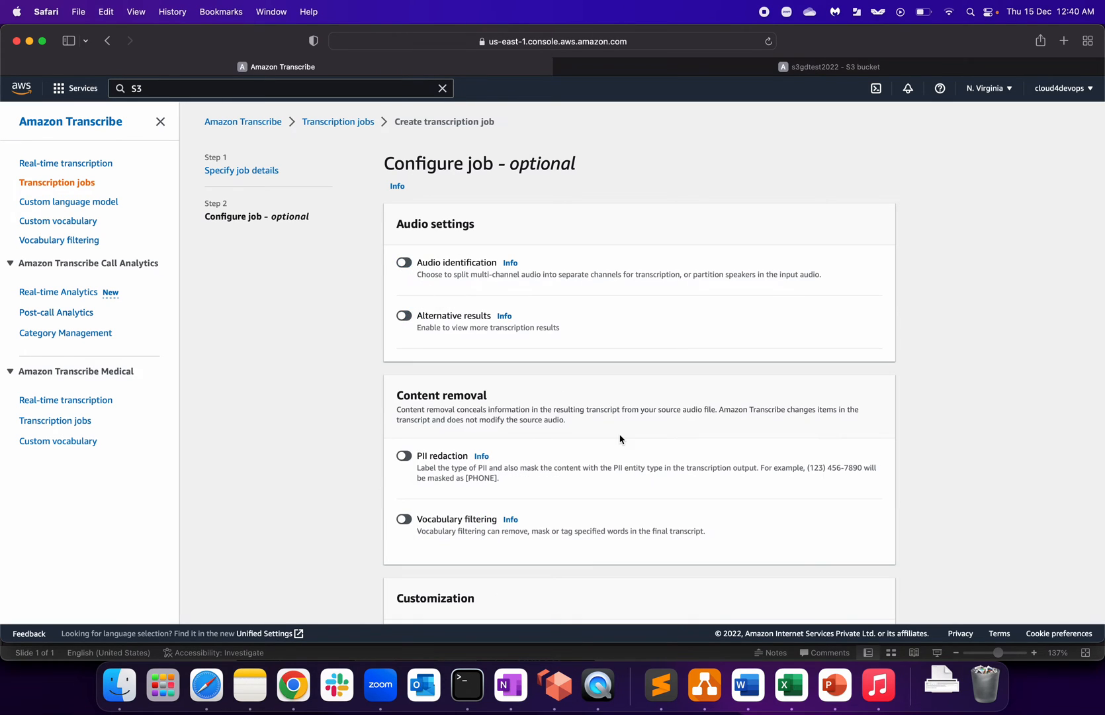
scroll("down", 3)
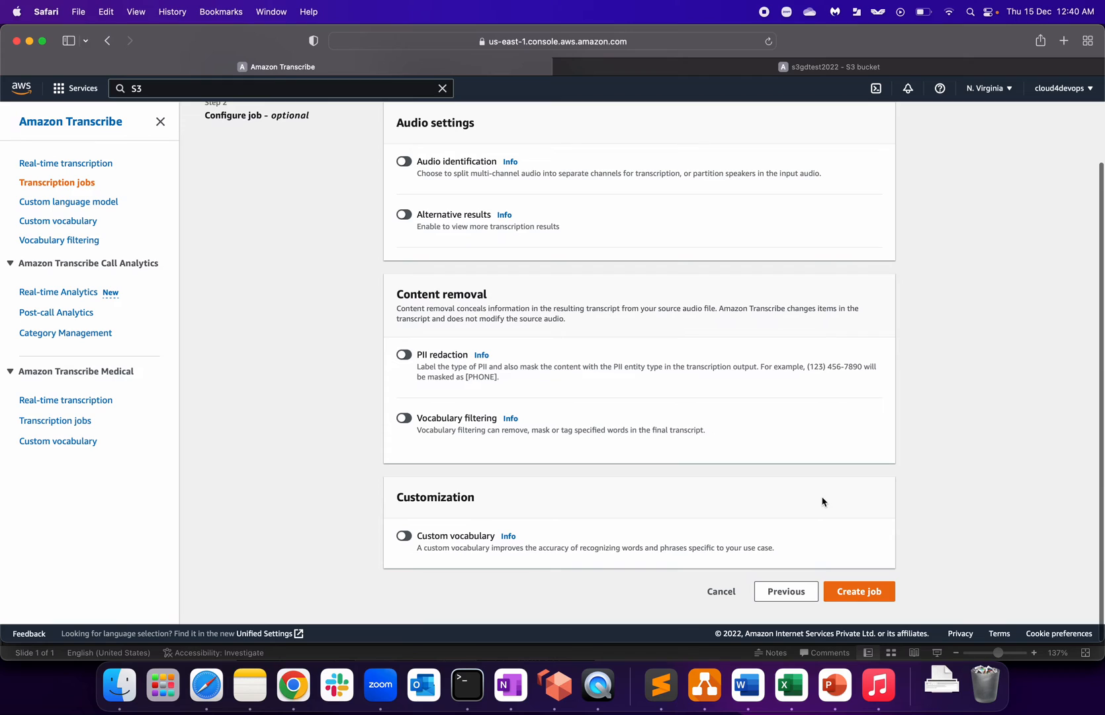
mouse_move(592, 546)
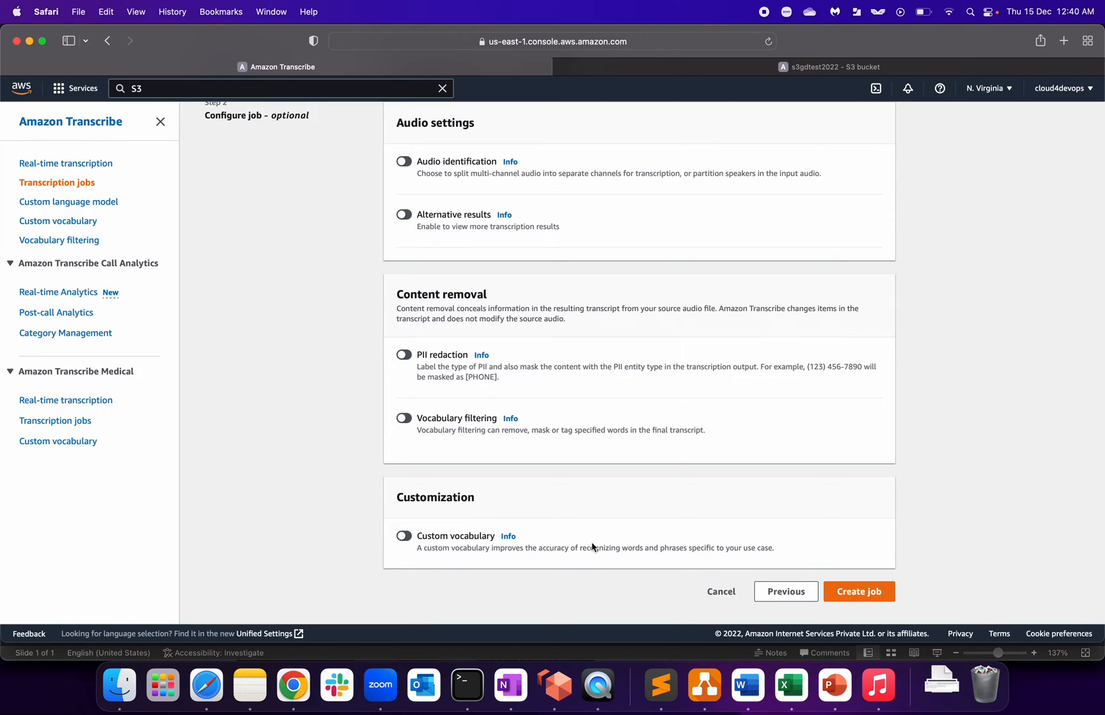
left_click(404, 536)
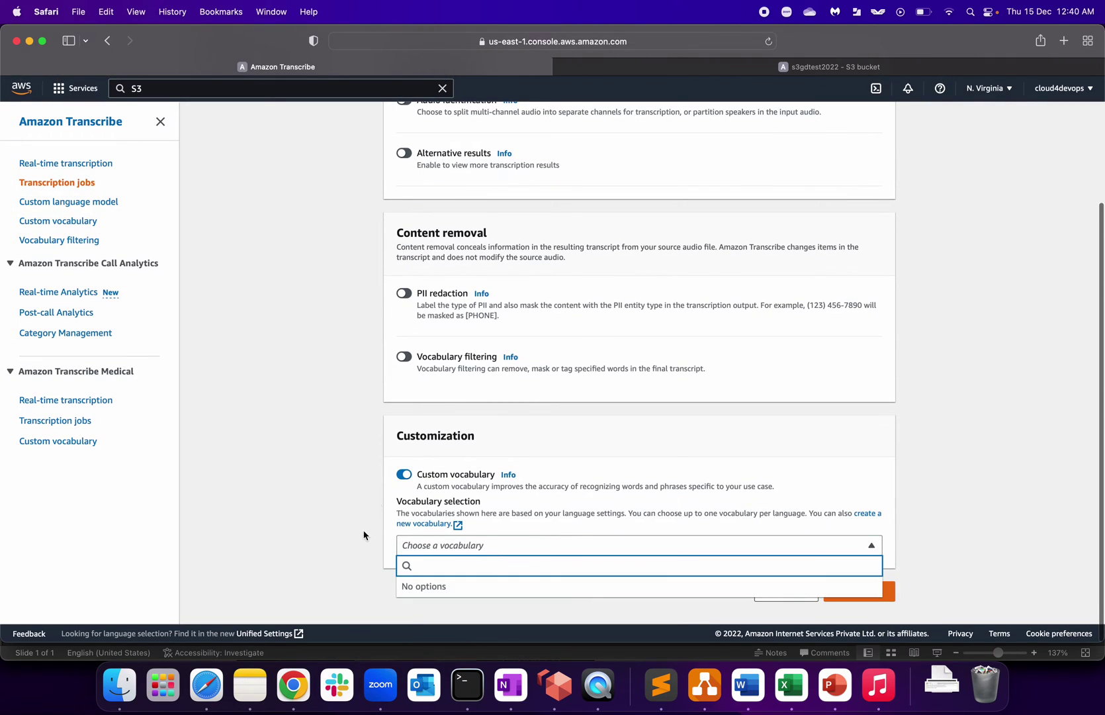
left_click(404, 474)
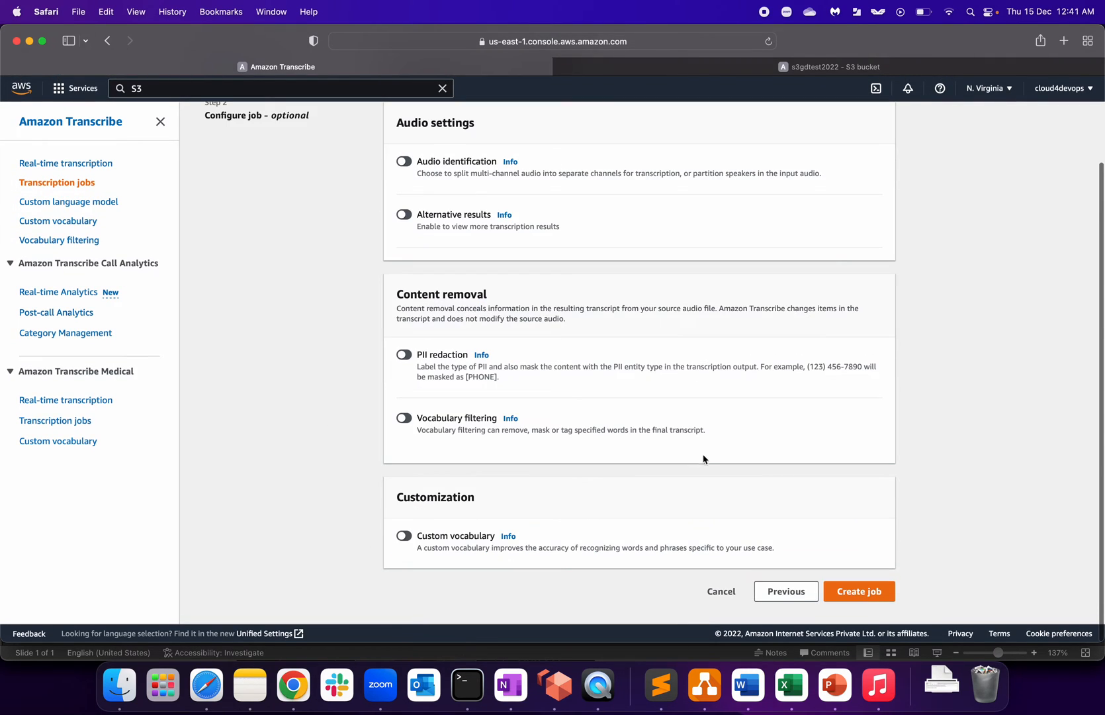
mouse_move(907, 543)
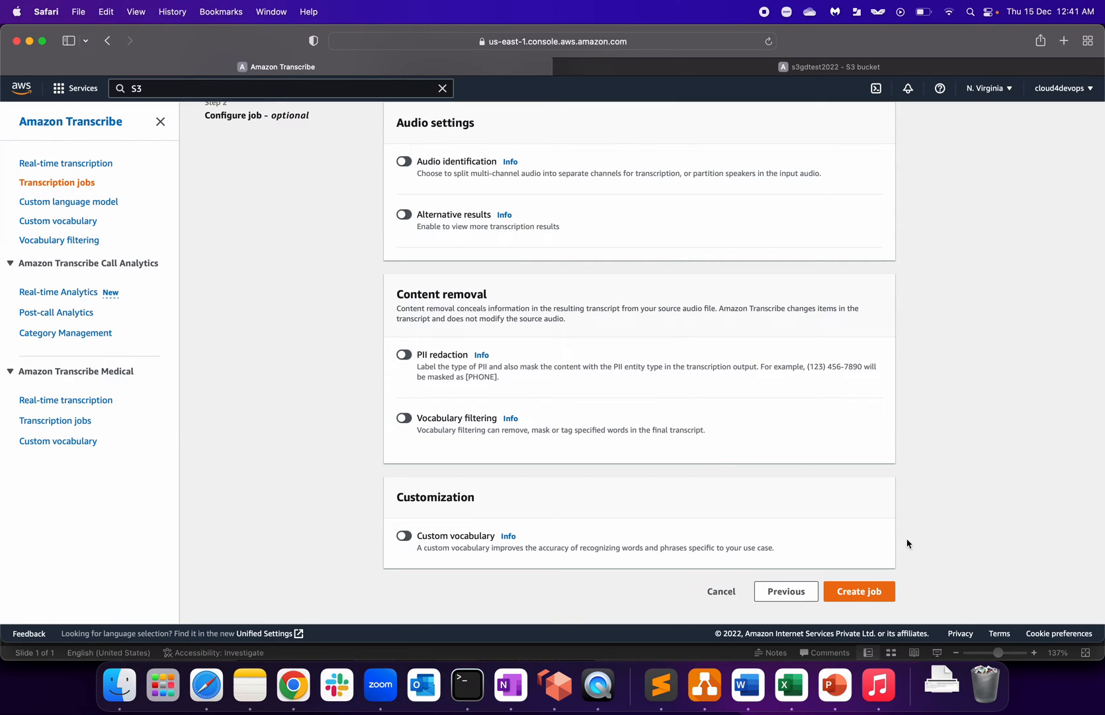
scroll("up", 3)
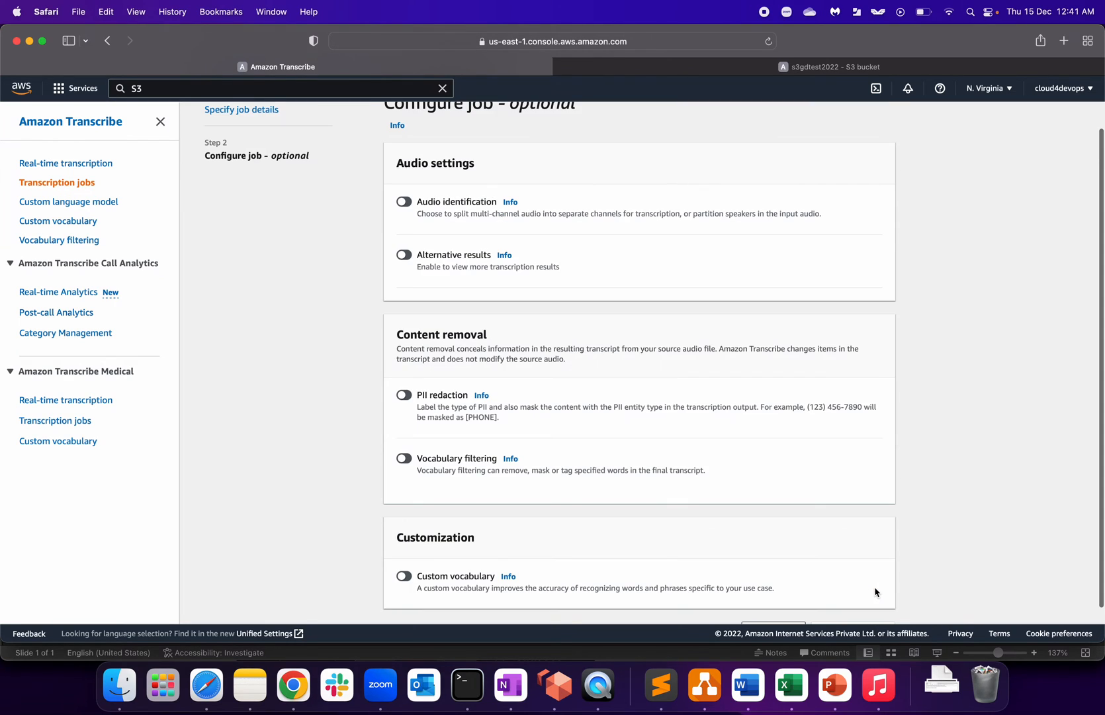
mouse_move(554, 491)
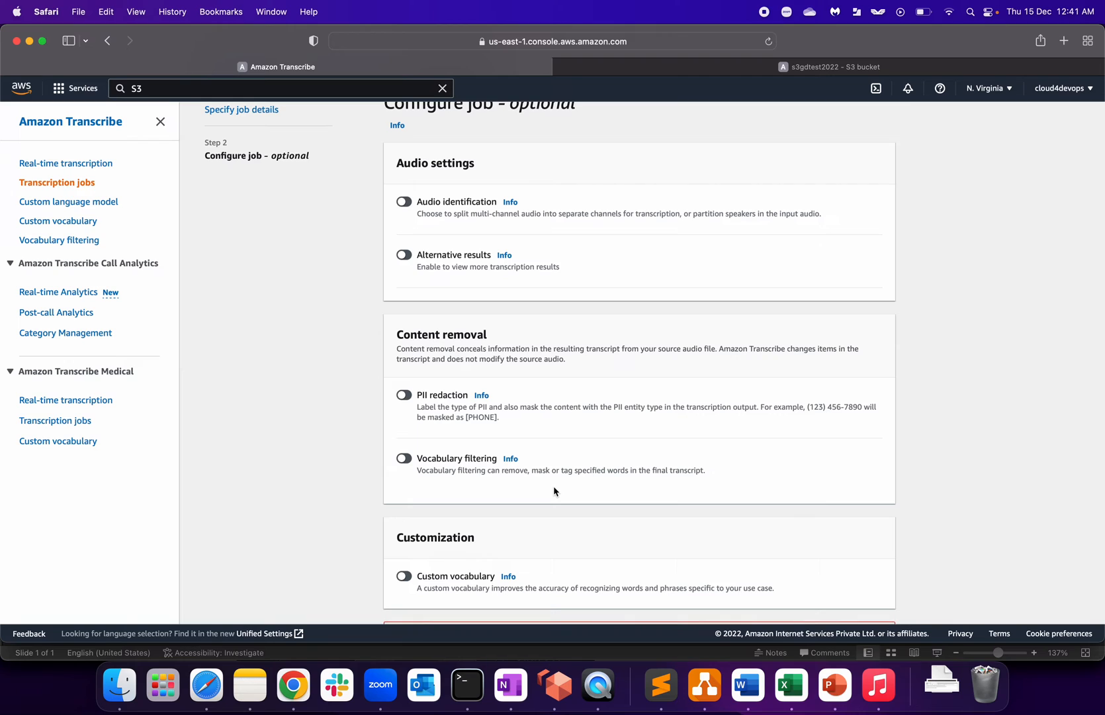
scroll("down", 3)
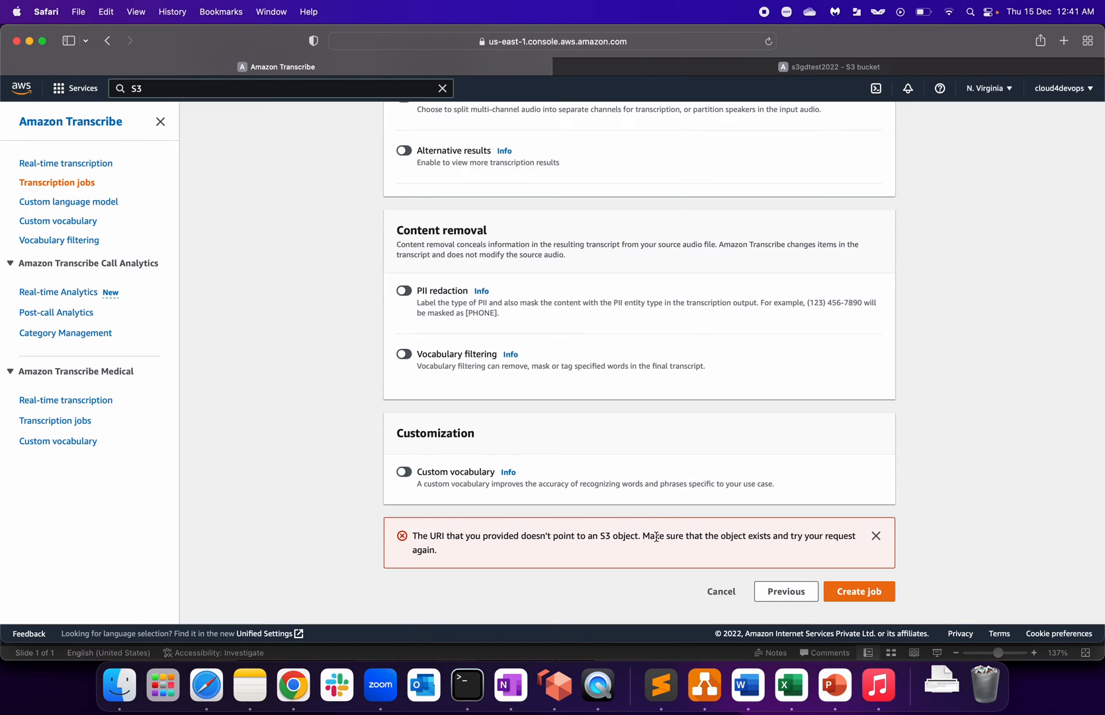
Correct the input file to s3://s3gdtest2022/test.mp4 and create the demo job.
left_click(786, 591)
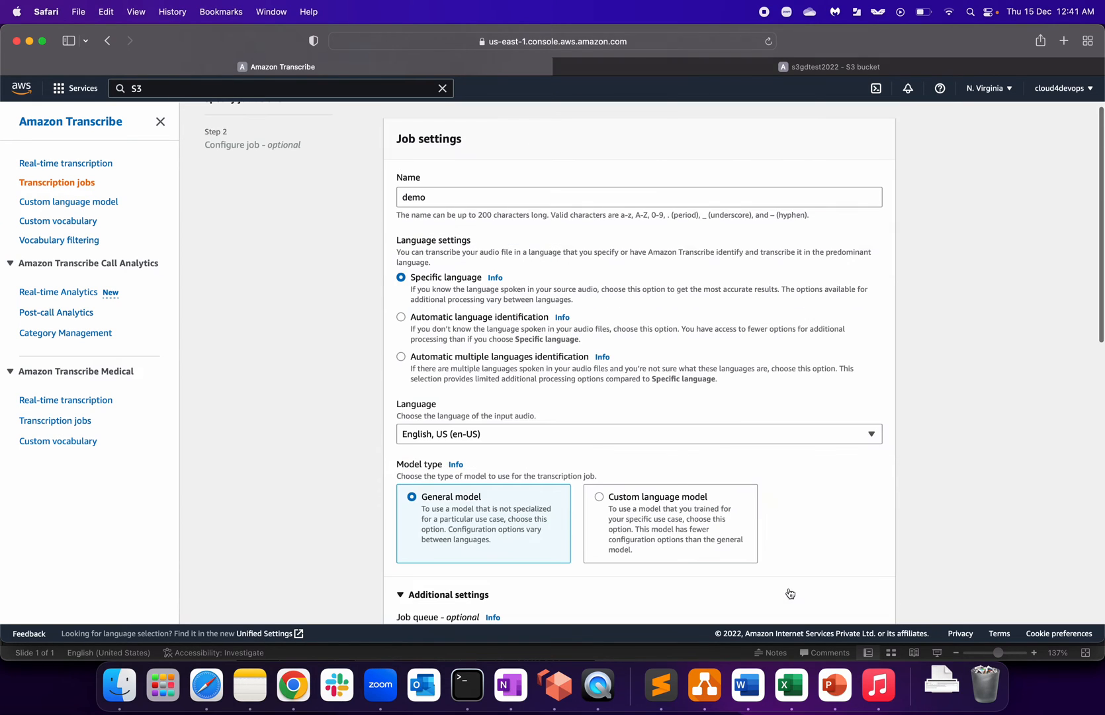
scroll("down", 3)
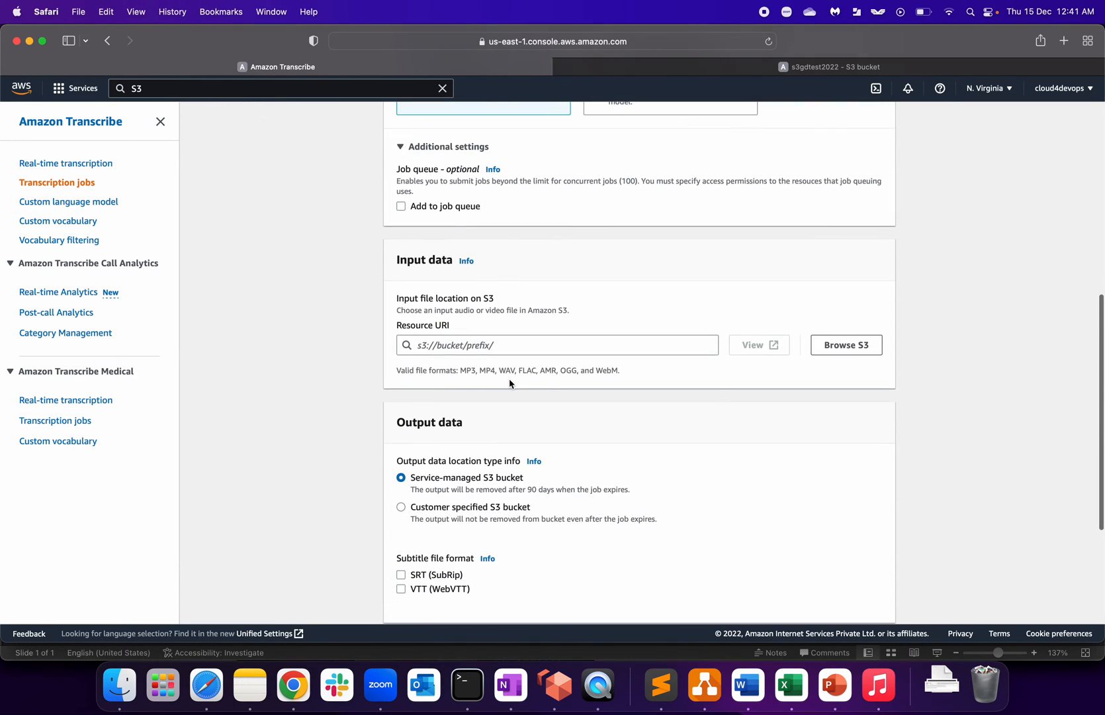
left_click(845, 345)
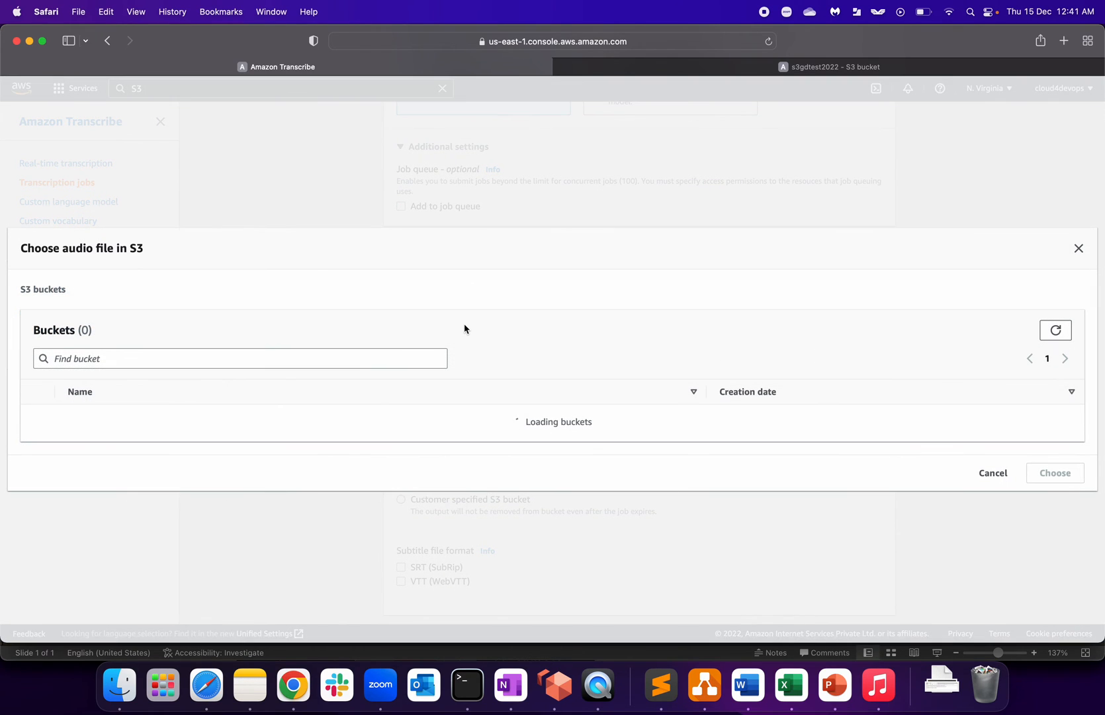
left_click(112, 289)
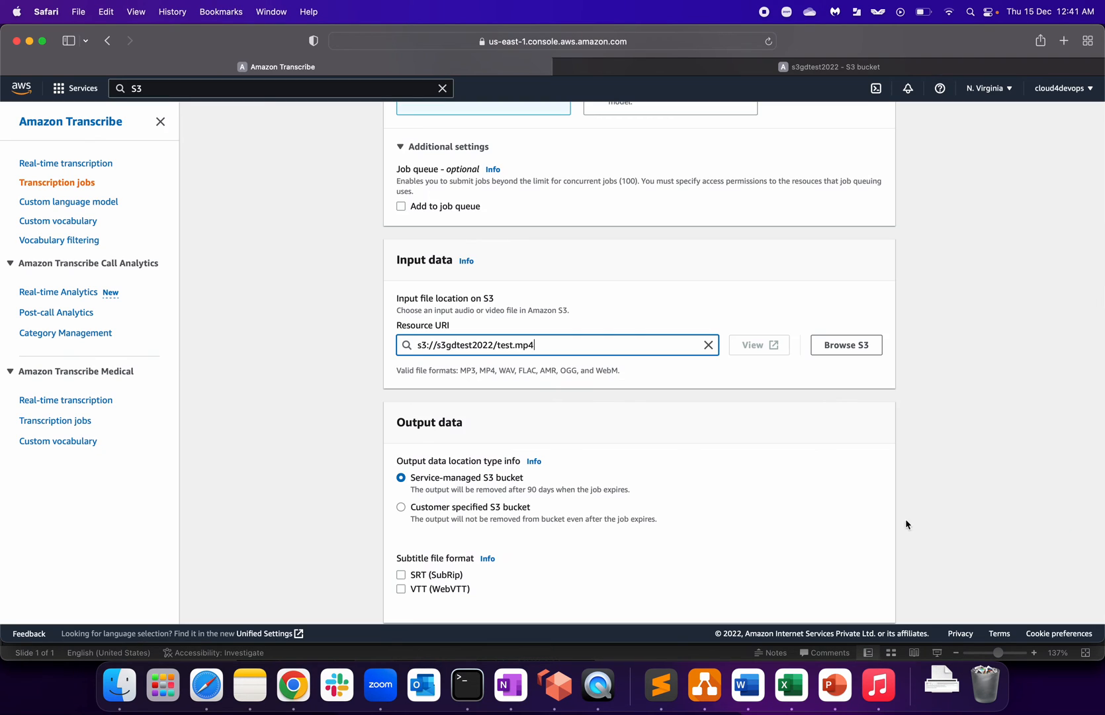
left_click(871, 592)
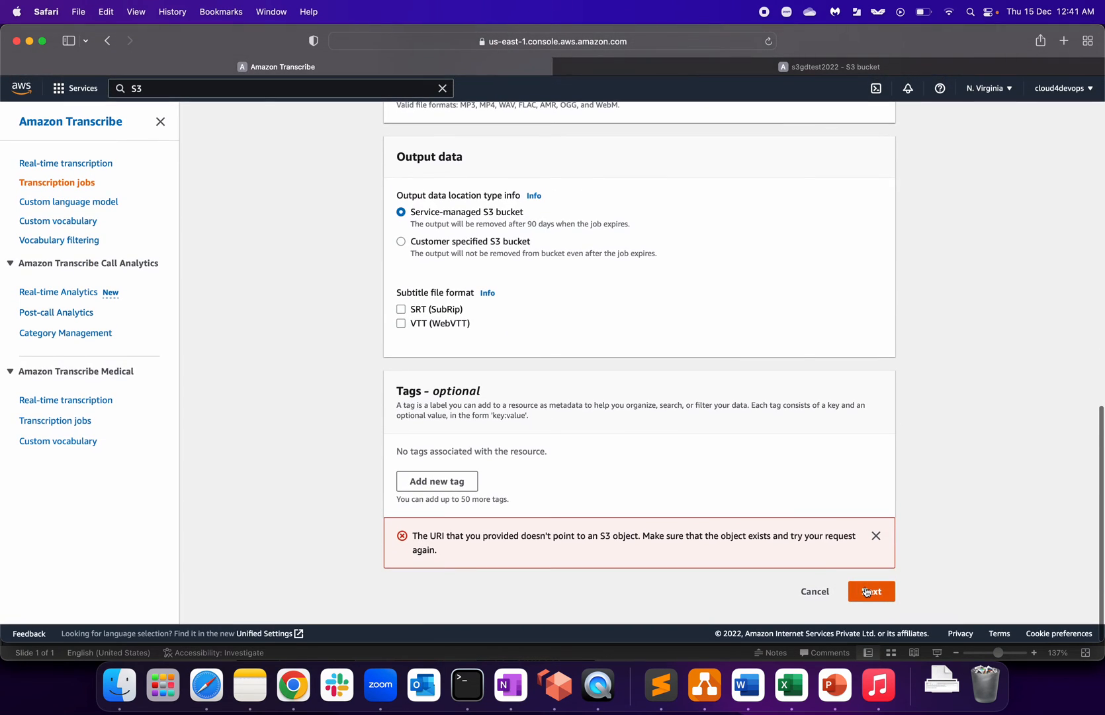
scroll("up", 3)
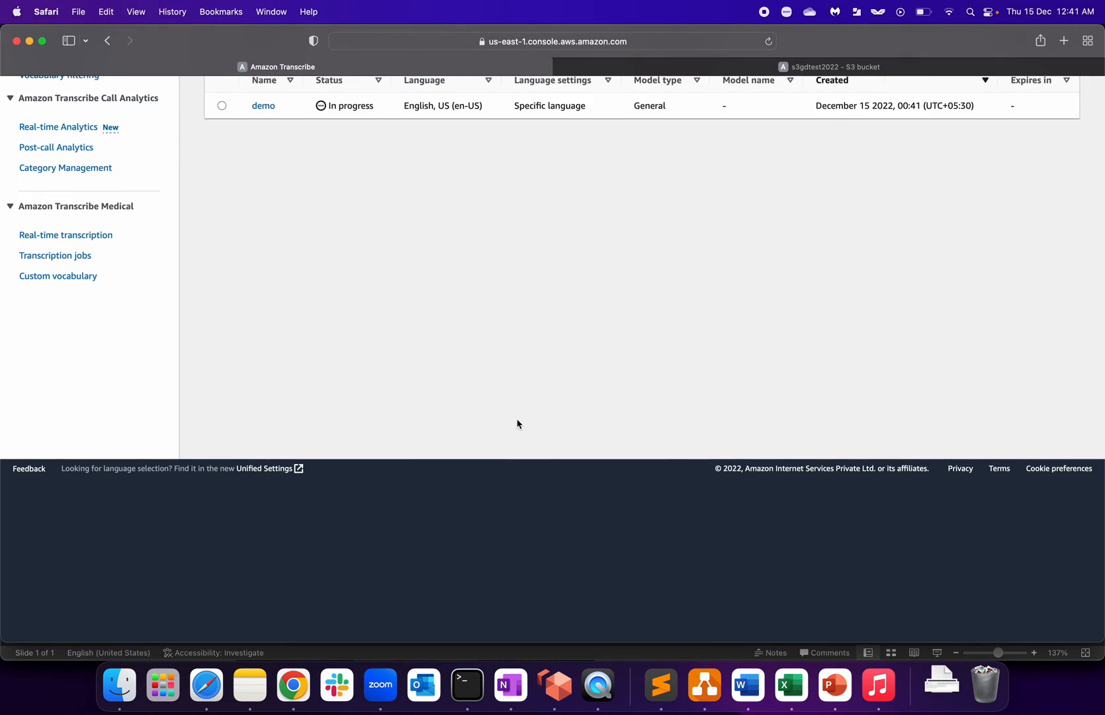
Watch the Transcription jobs list while the demo job runs to Complete.
scroll("up", 3)
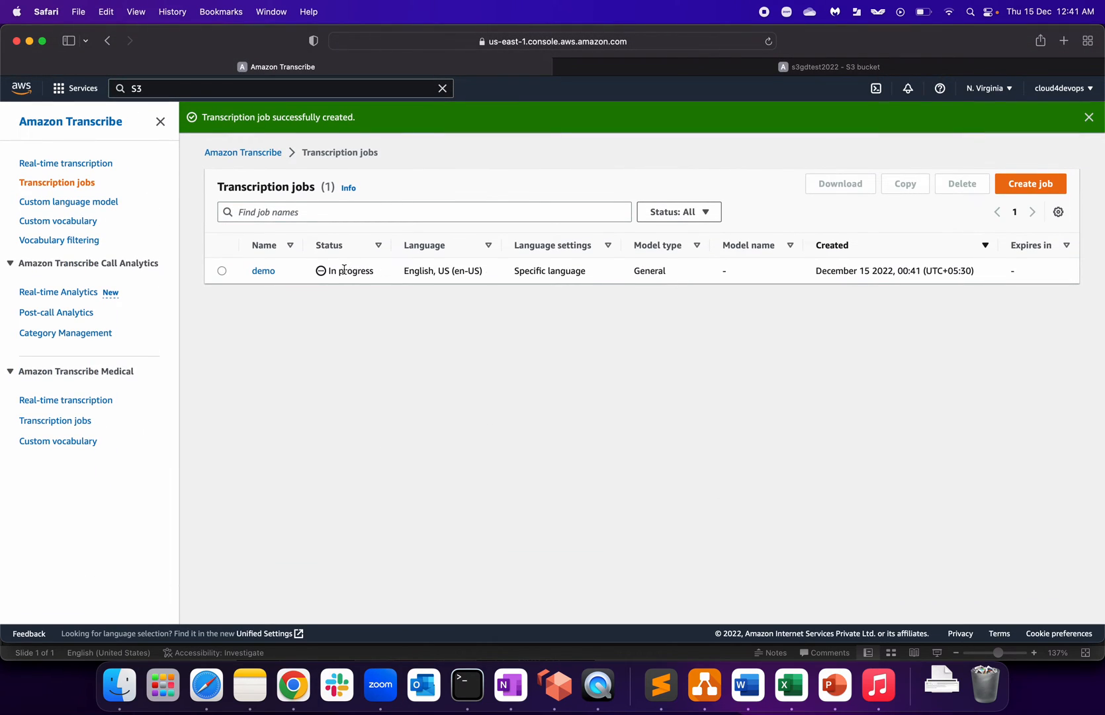
mouse_move(464, 367)
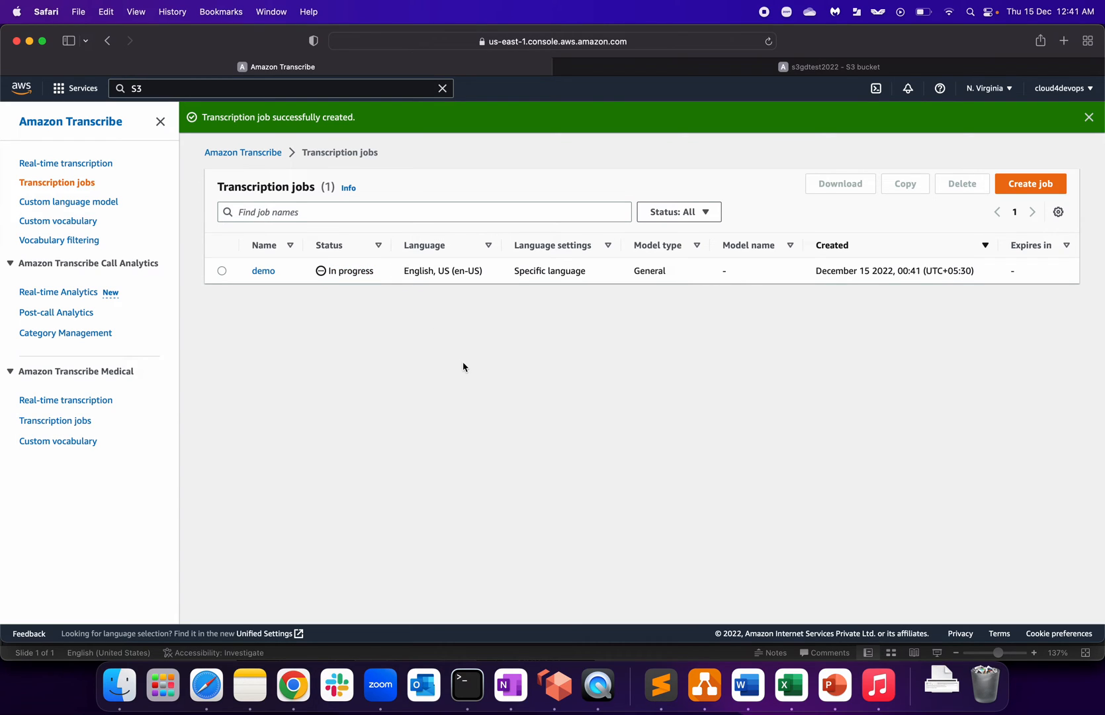
mouse_move(789, 283)
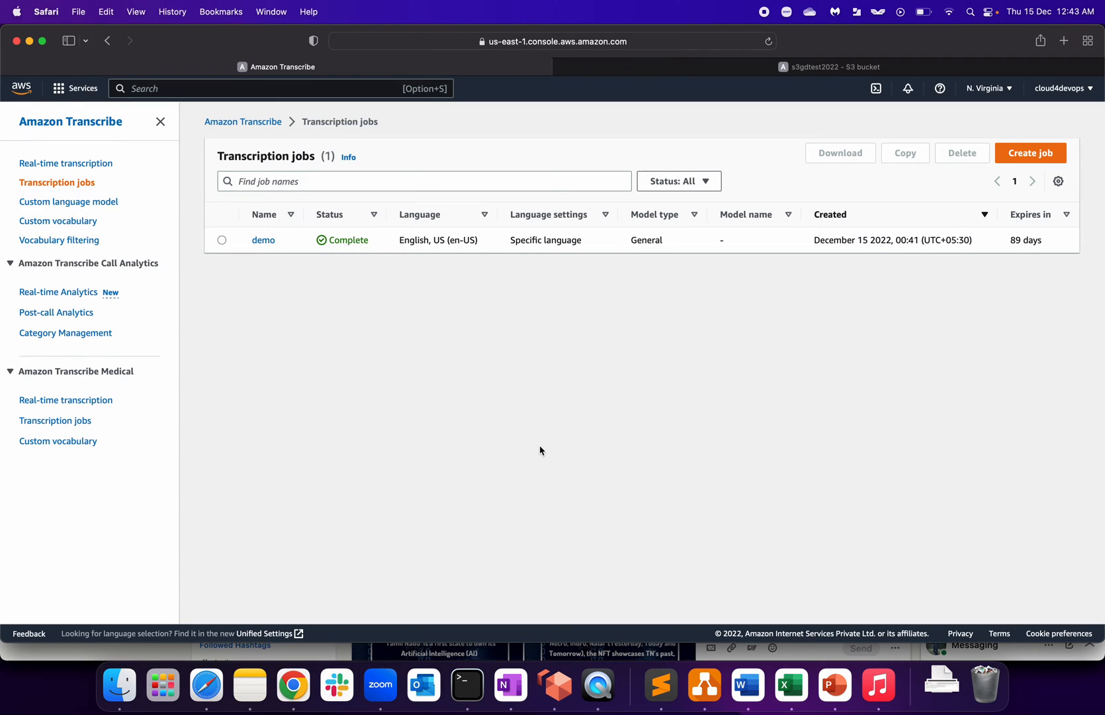
mouse_move(1033, 238)
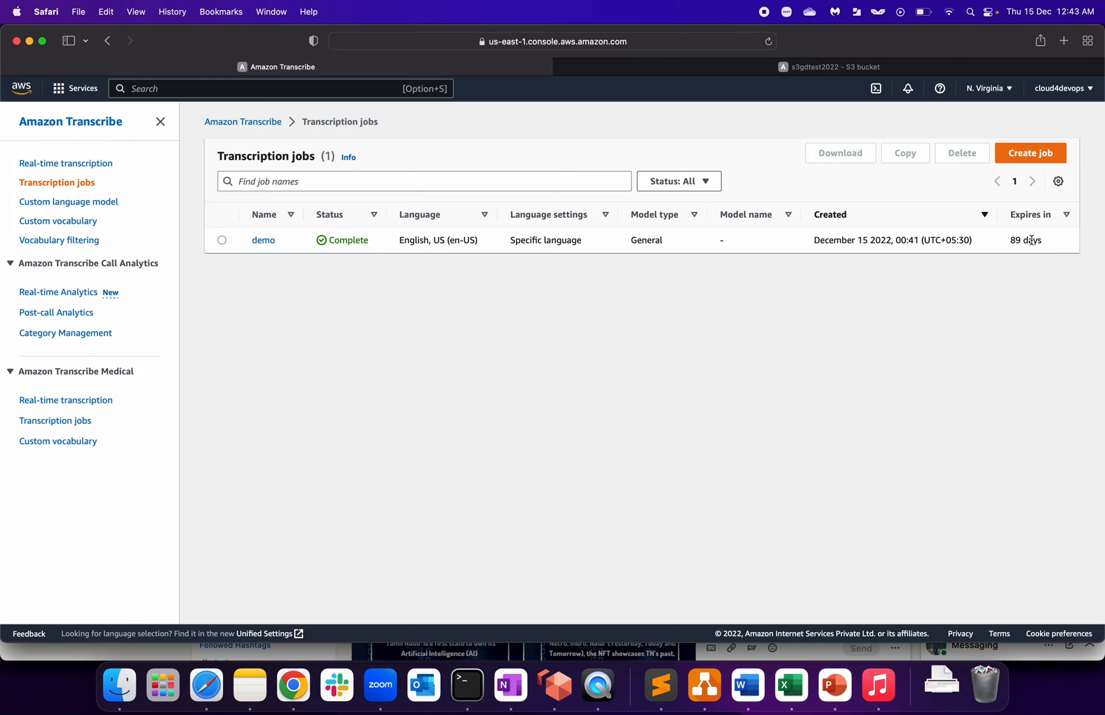
Highlight the demo job's 89-day expiry, then open its Job details page.
double_click(1026, 239)
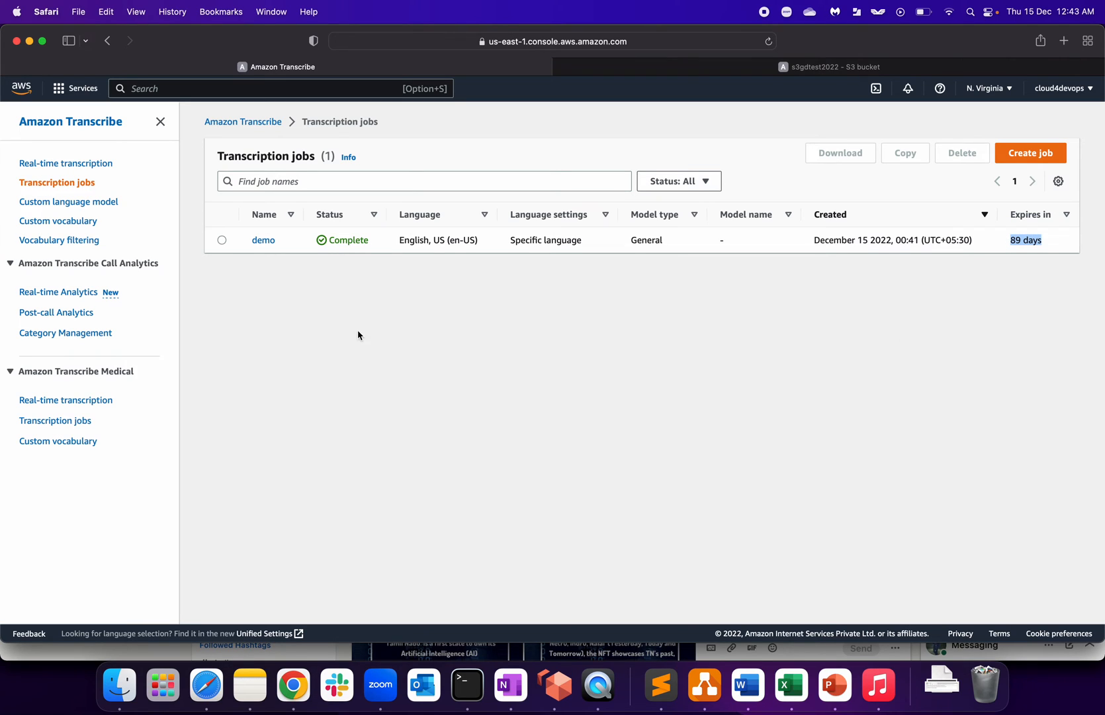
left_click(262, 239)
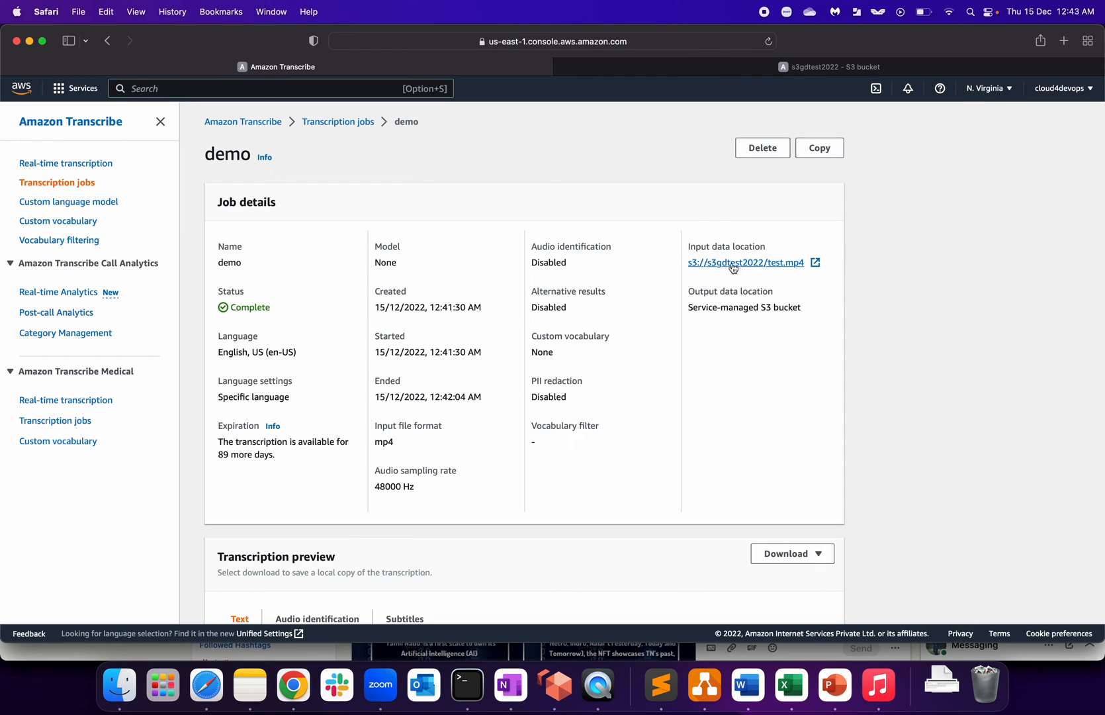
mouse_move(757, 247)
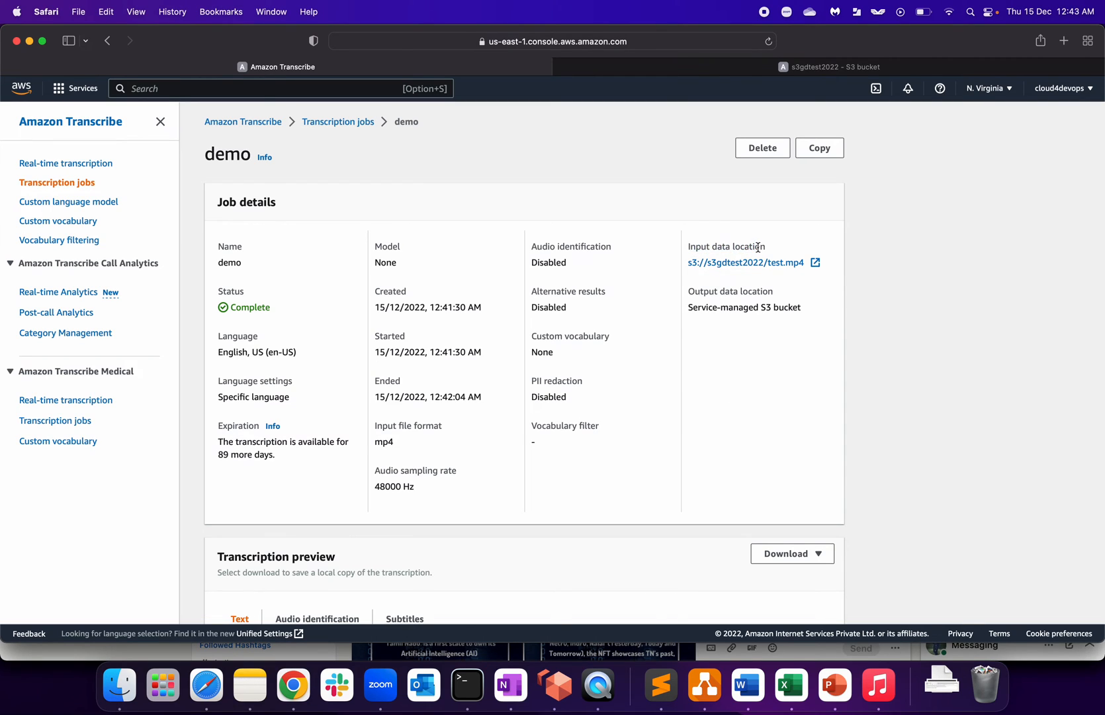
mouse_move(742, 350)
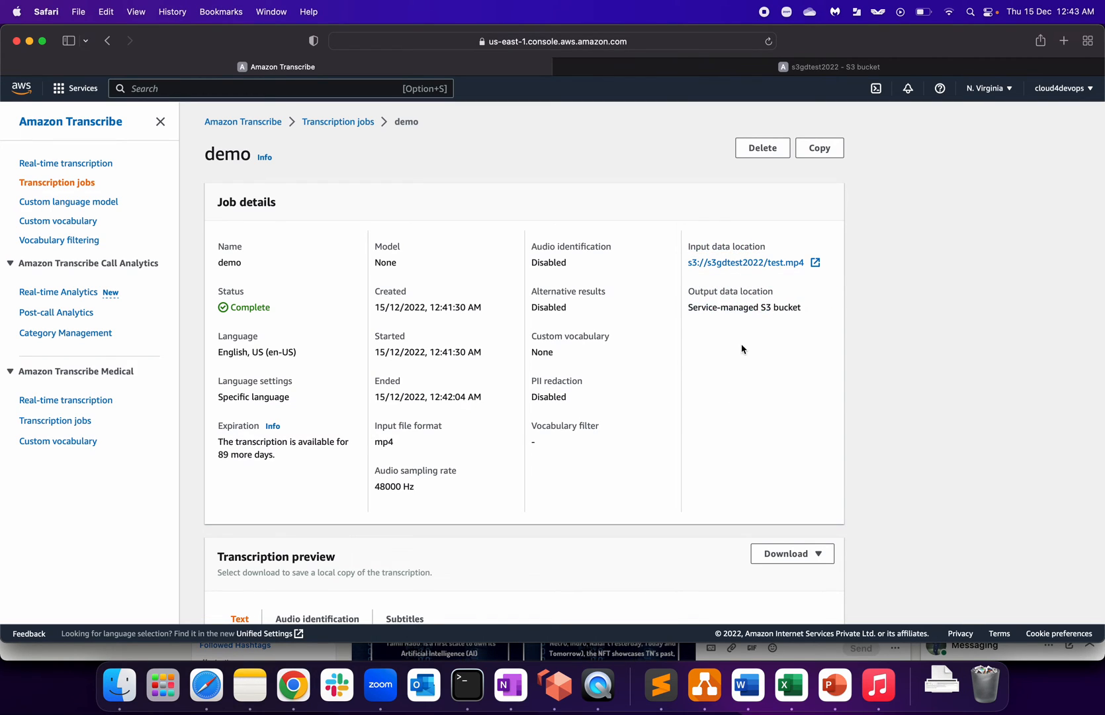
scroll("down", 3)
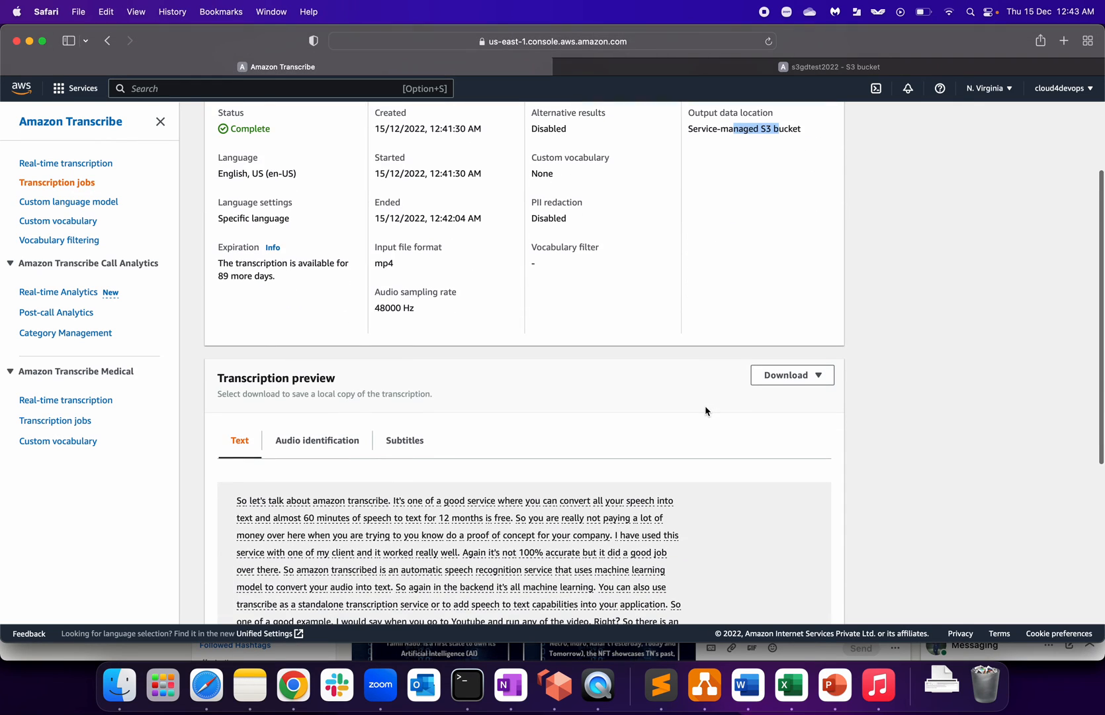
scroll("down", 3)
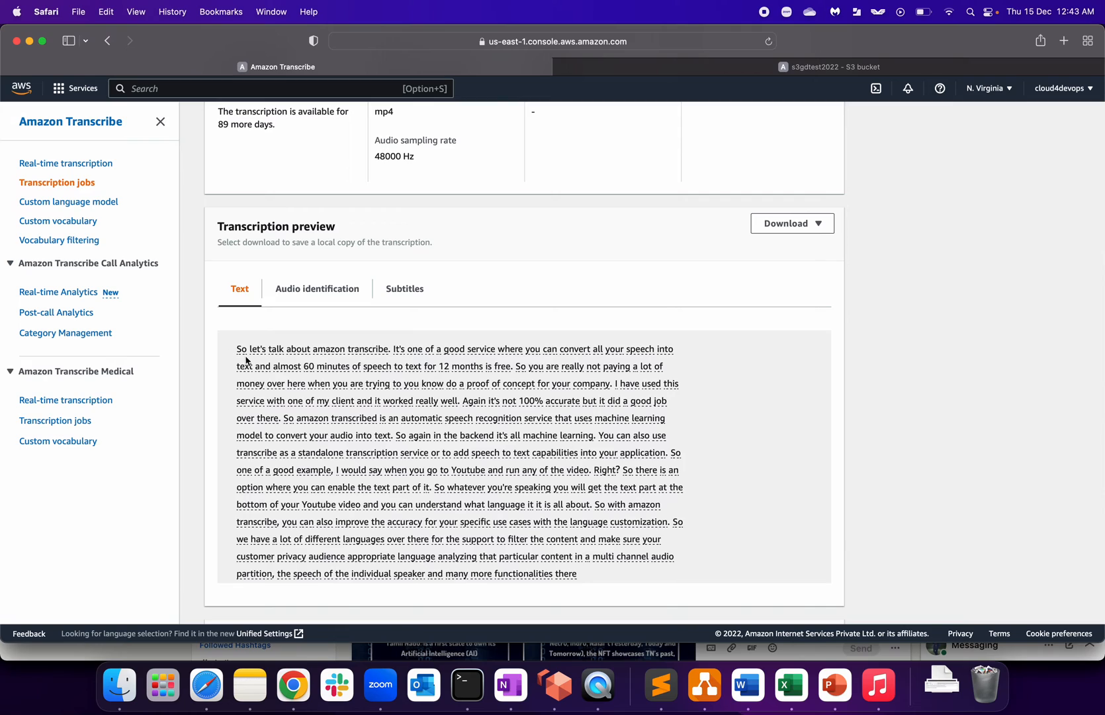
mouse_move(371, 359)
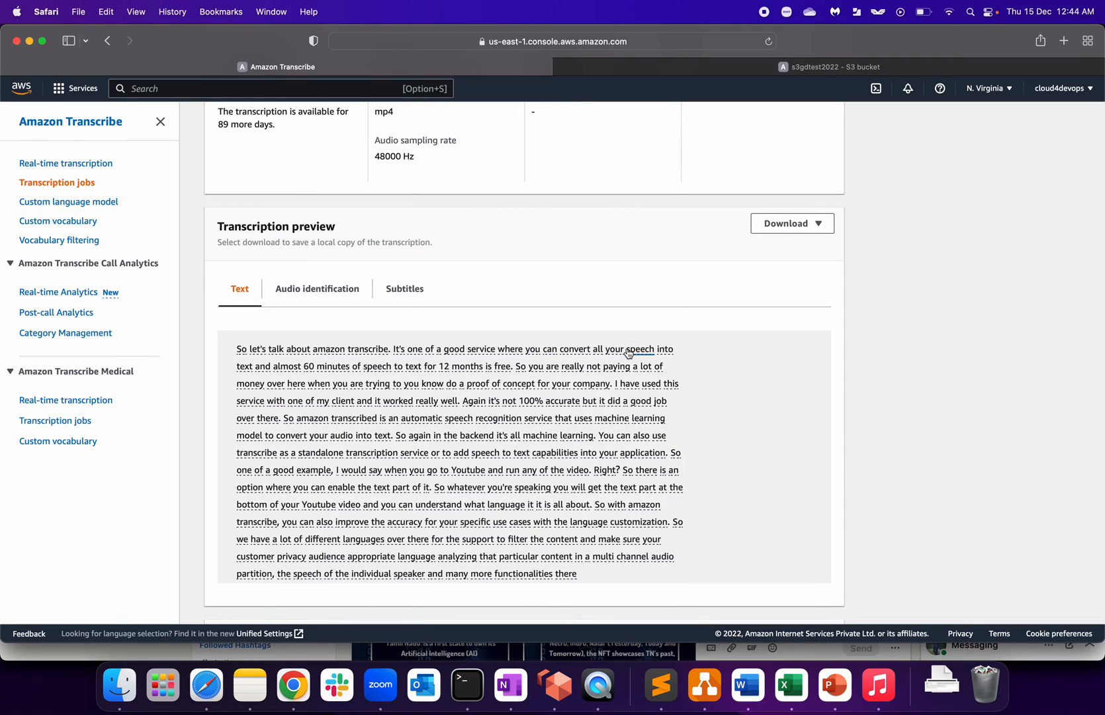
mouse_move(264, 379)
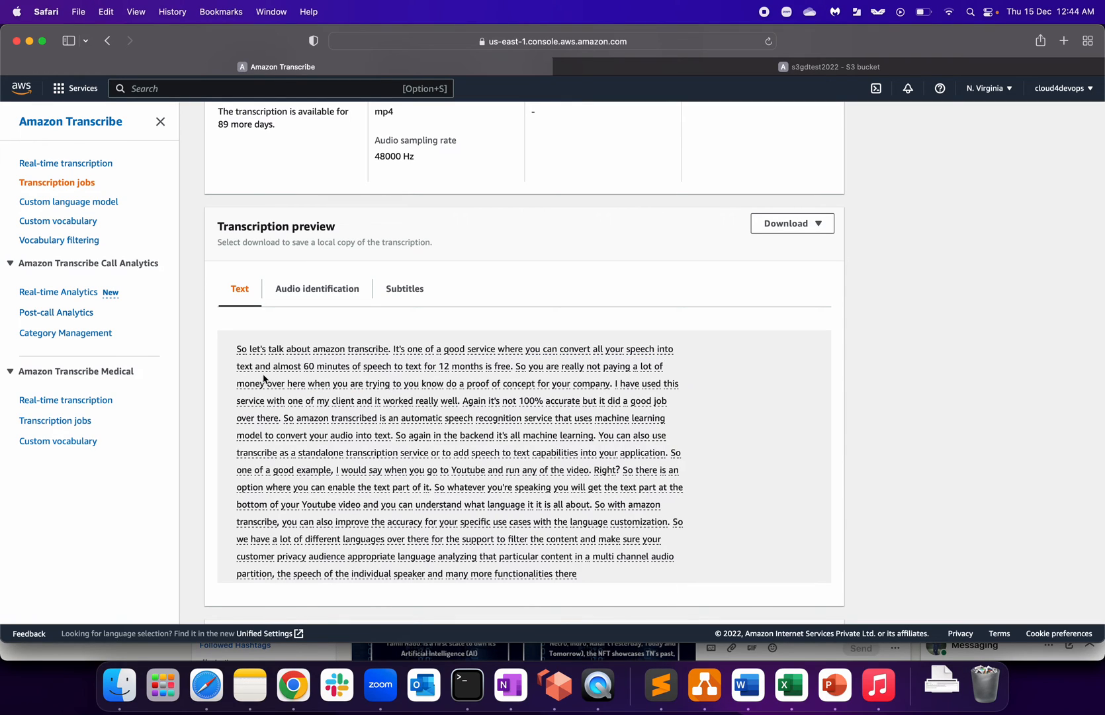
mouse_move(396, 375)
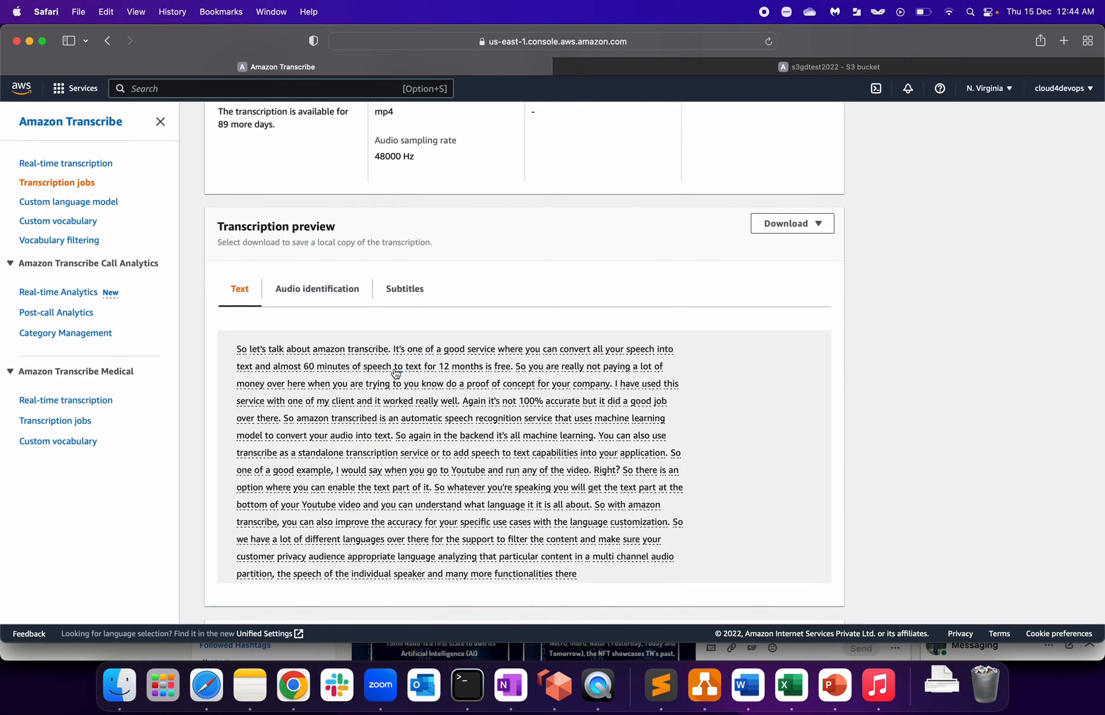
mouse_move(528, 377)
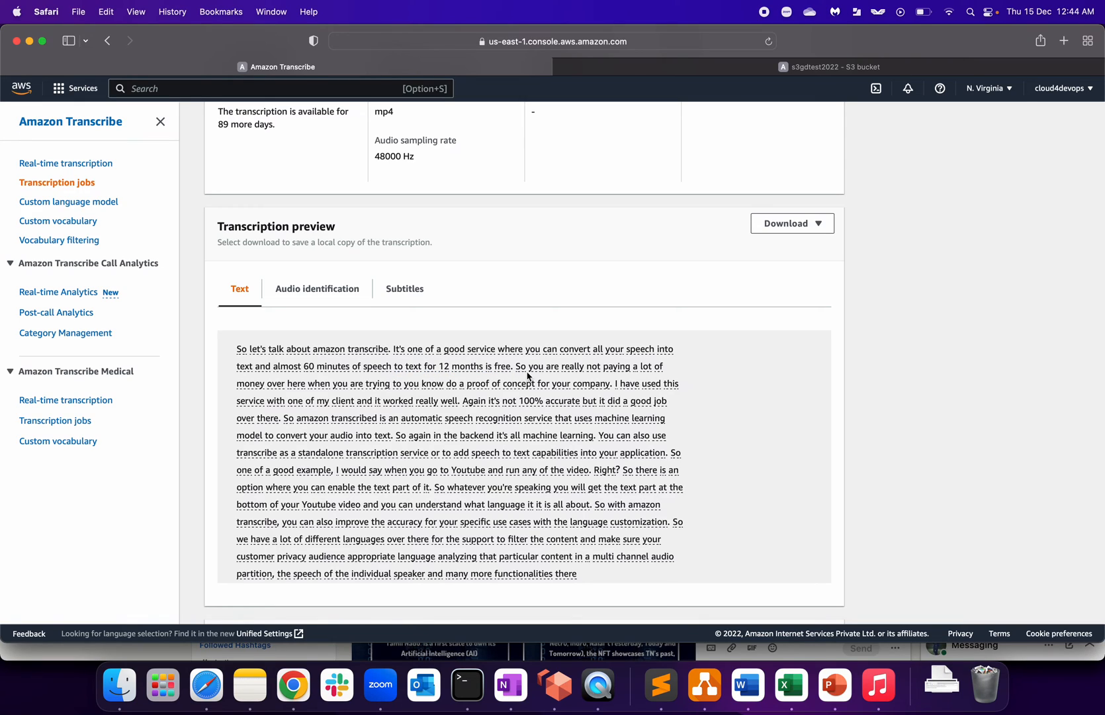
mouse_move(555, 377)
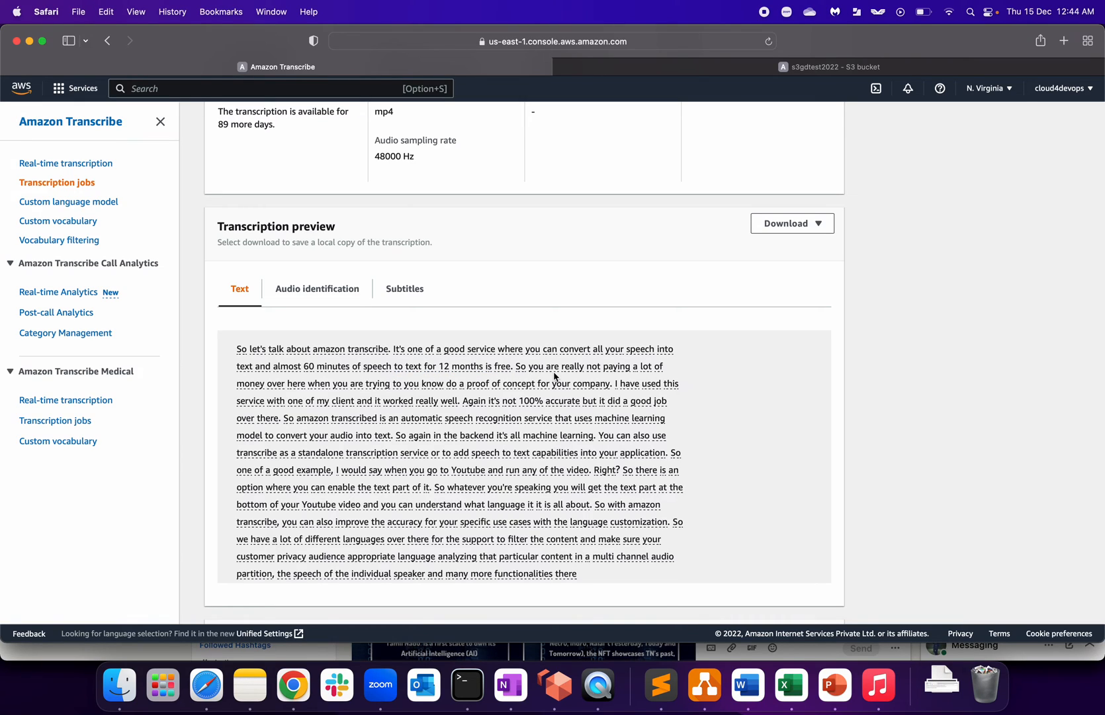
mouse_move(524, 377)
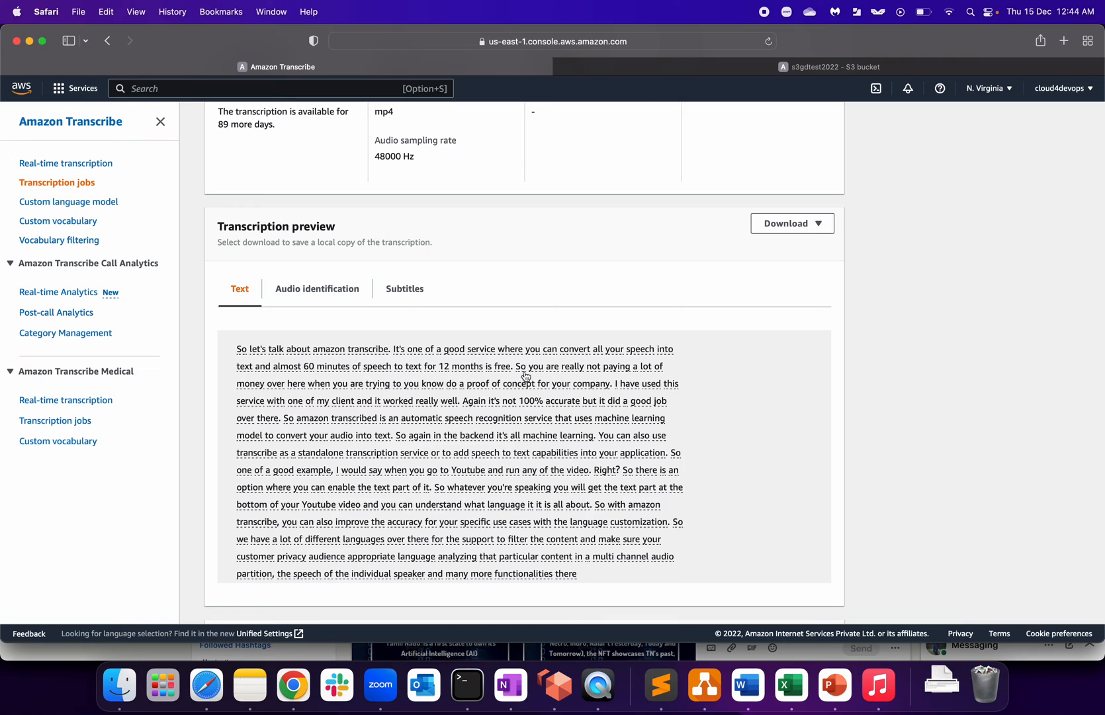
mouse_move(653, 373)
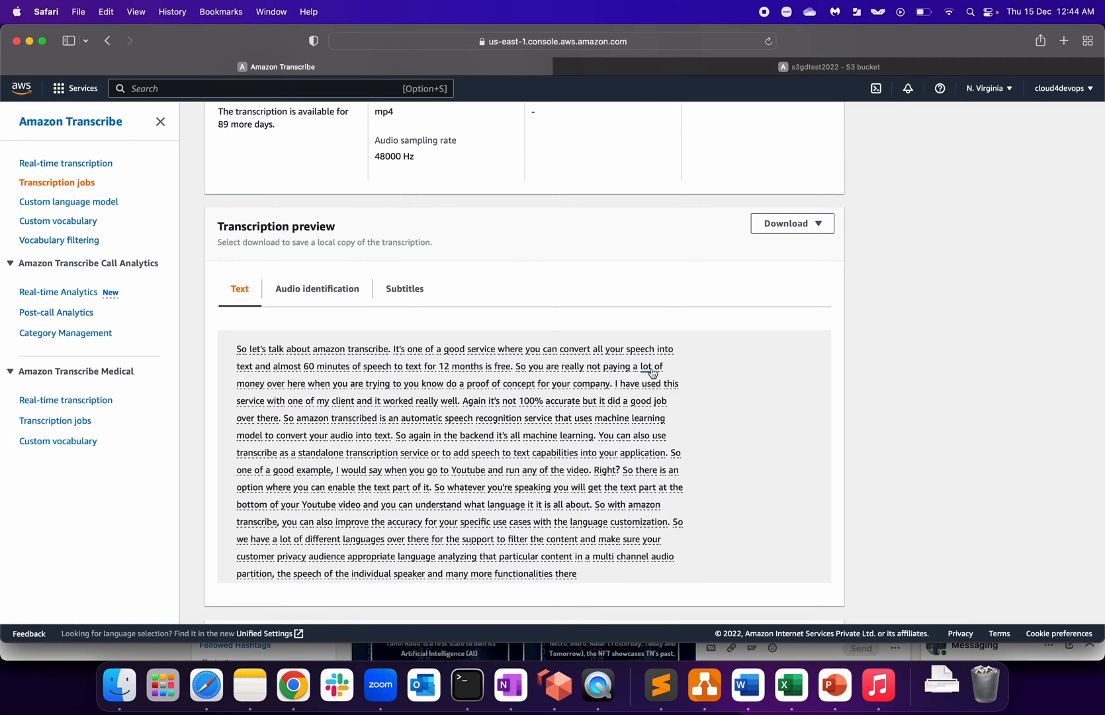
mouse_move(380, 392)
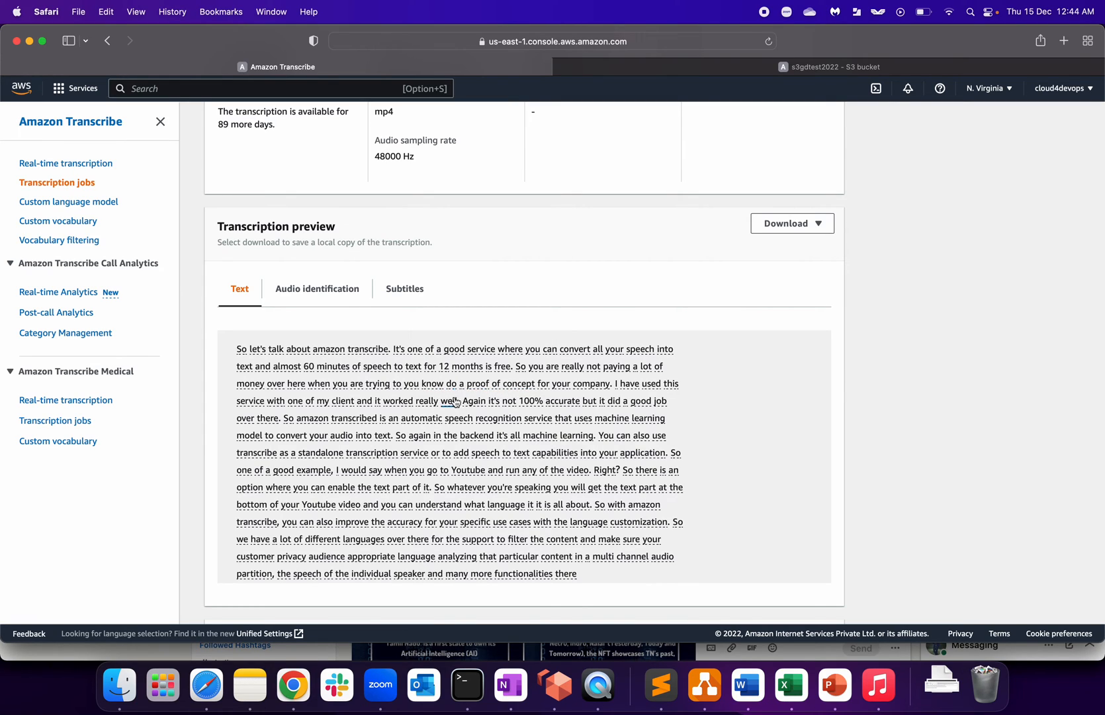
mouse_move(431, 390)
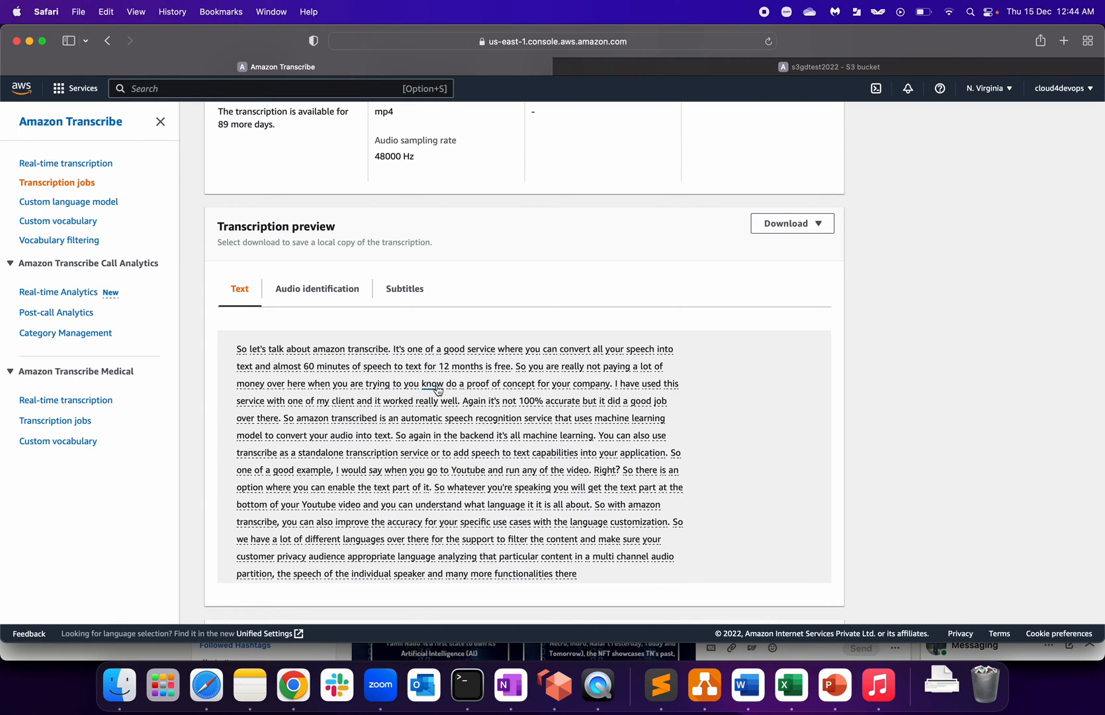
mouse_move(725, 405)
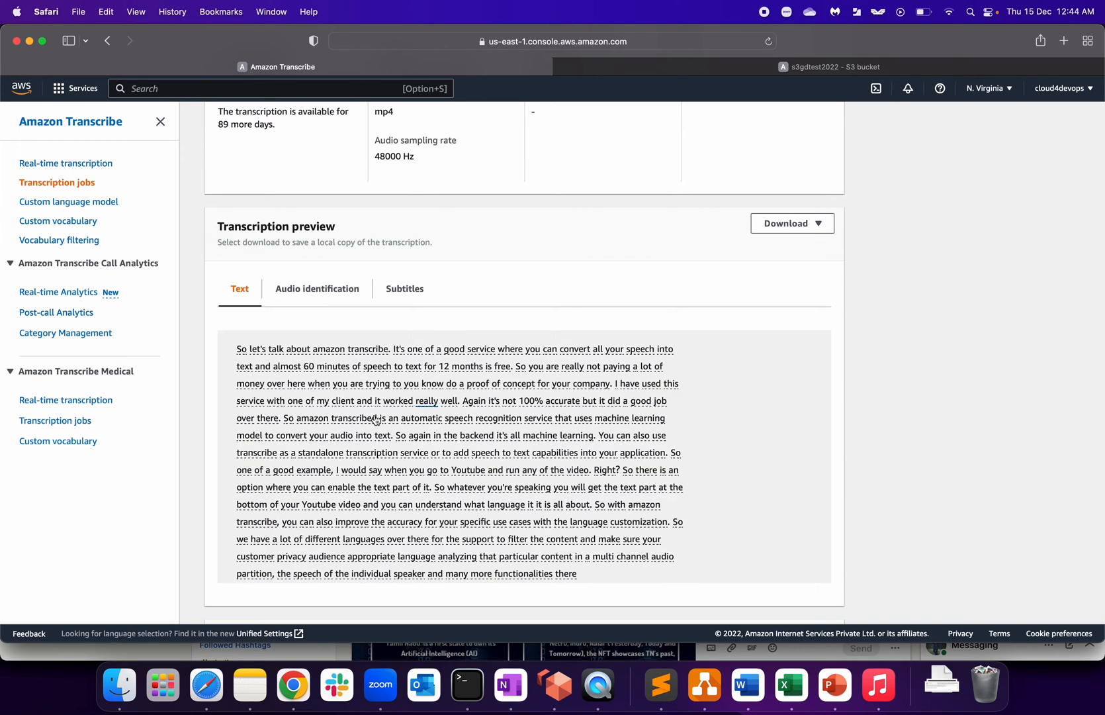
mouse_move(389, 390)
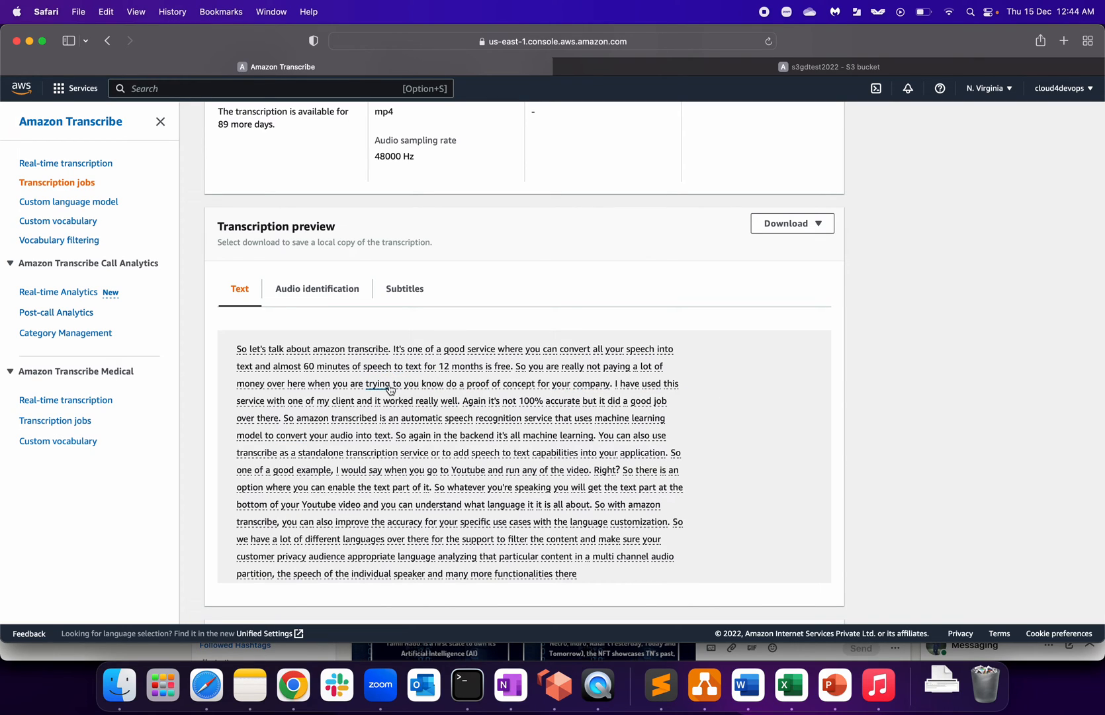
mouse_move(420, 395)
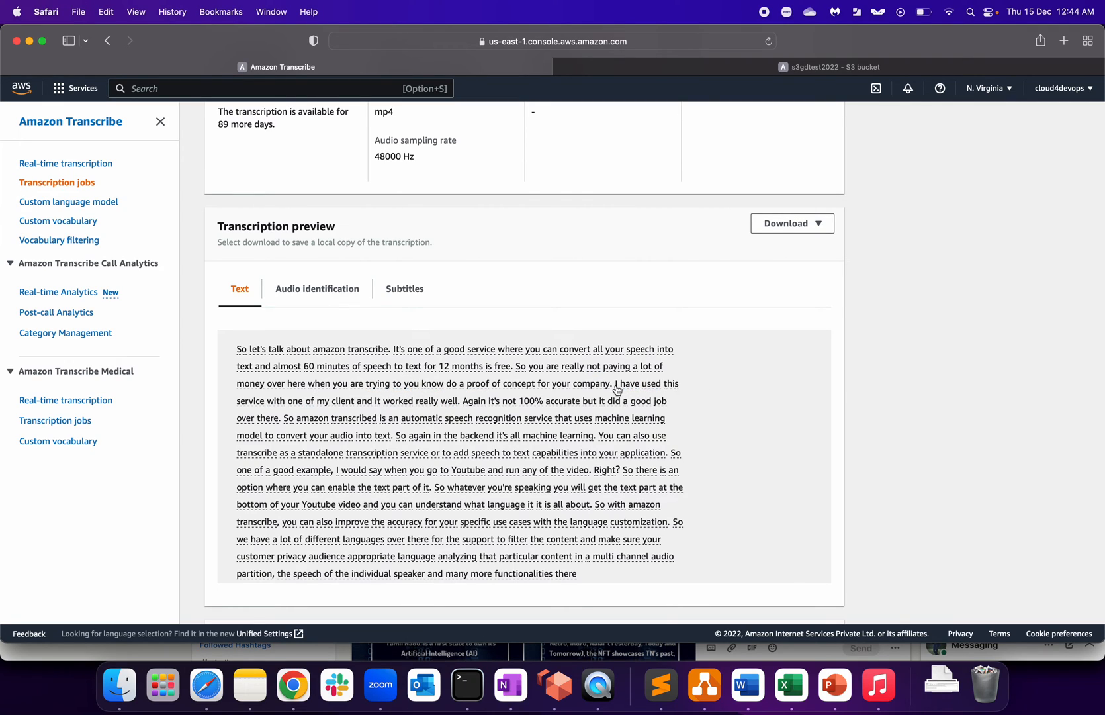
mouse_move(366, 411)
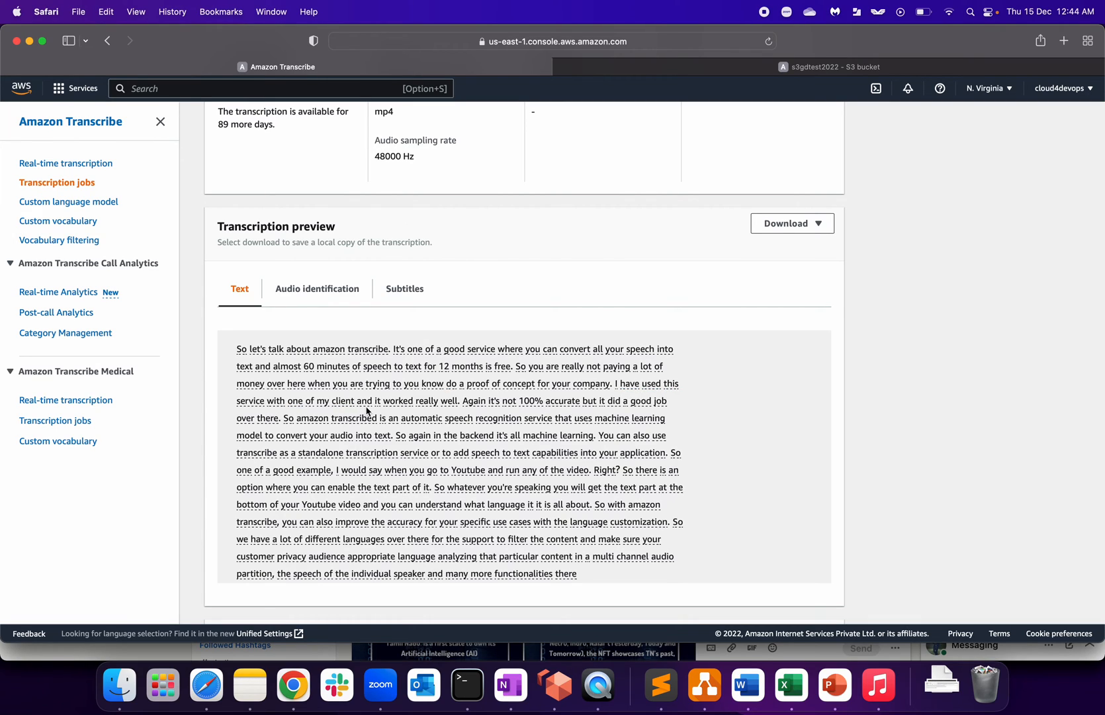
mouse_move(498, 416)
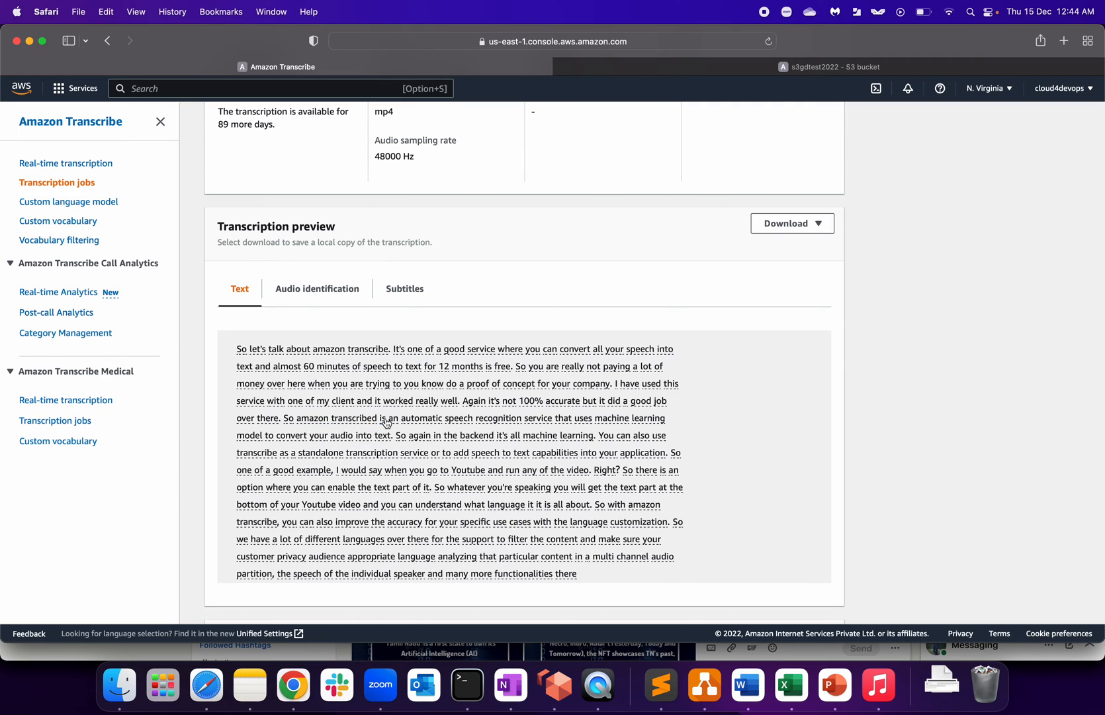
mouse_move(355, 433)
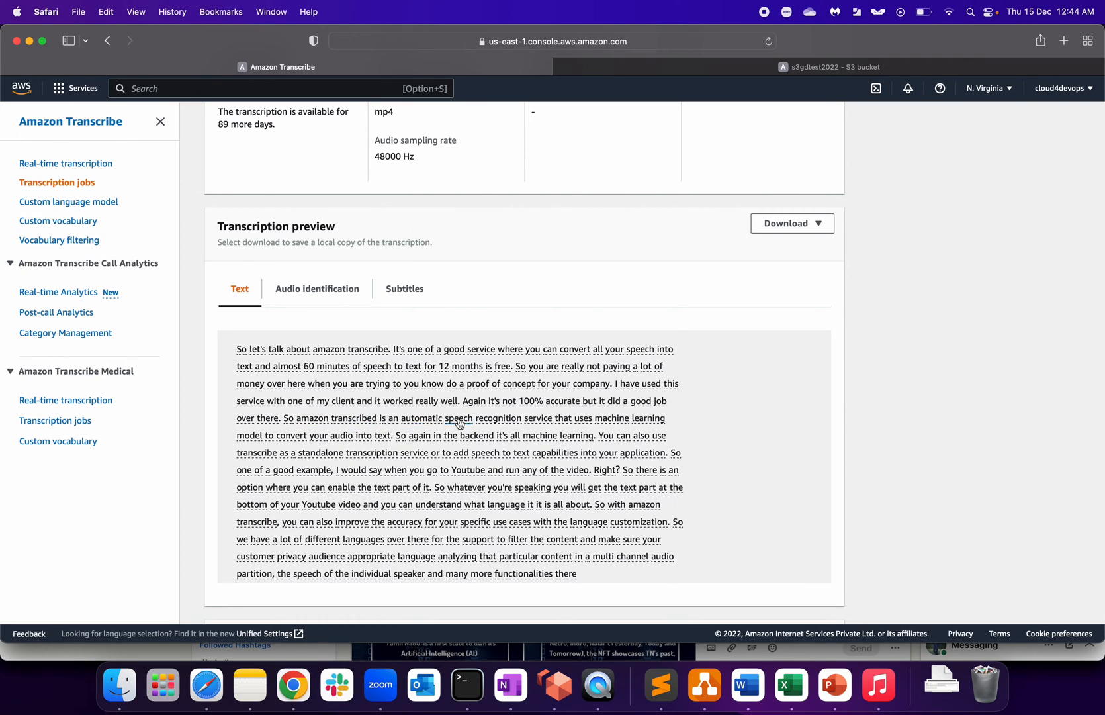
mouse_move(409, 430)
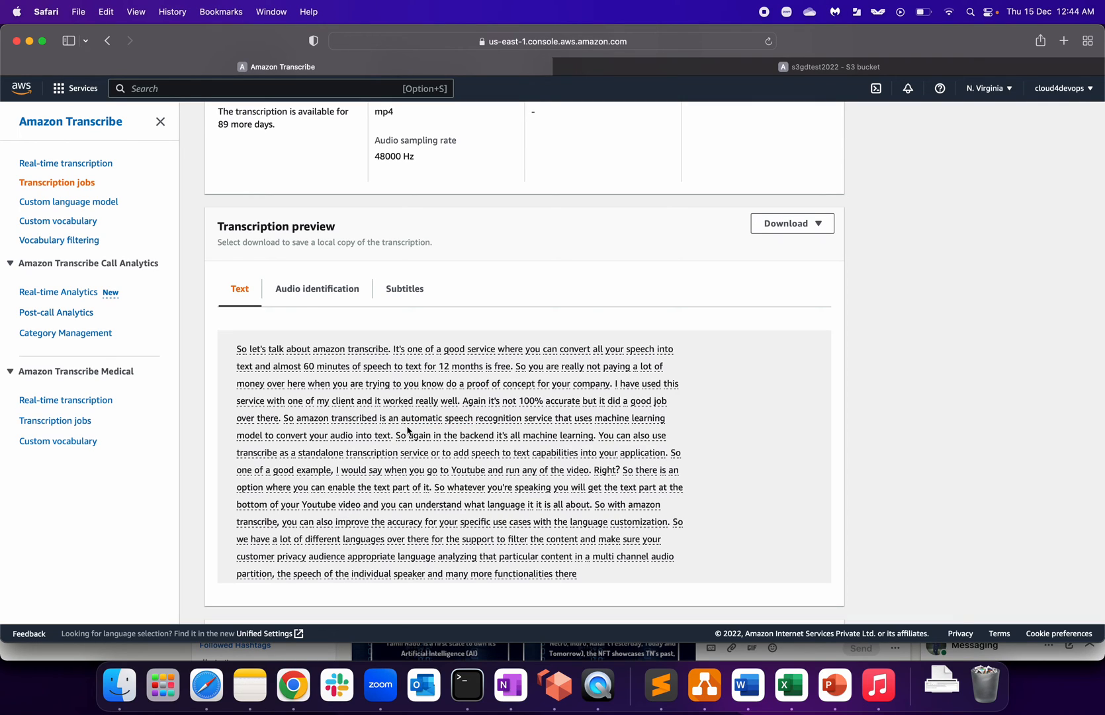
mouse_move(486, 426)
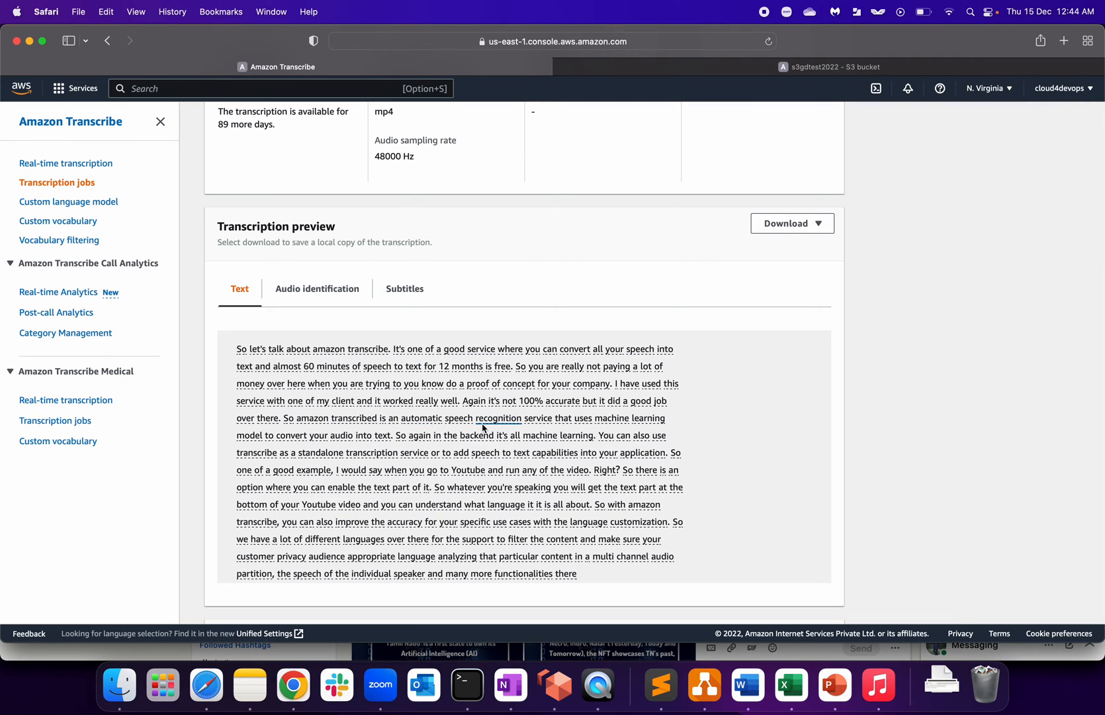
mouse_move(626, 428)
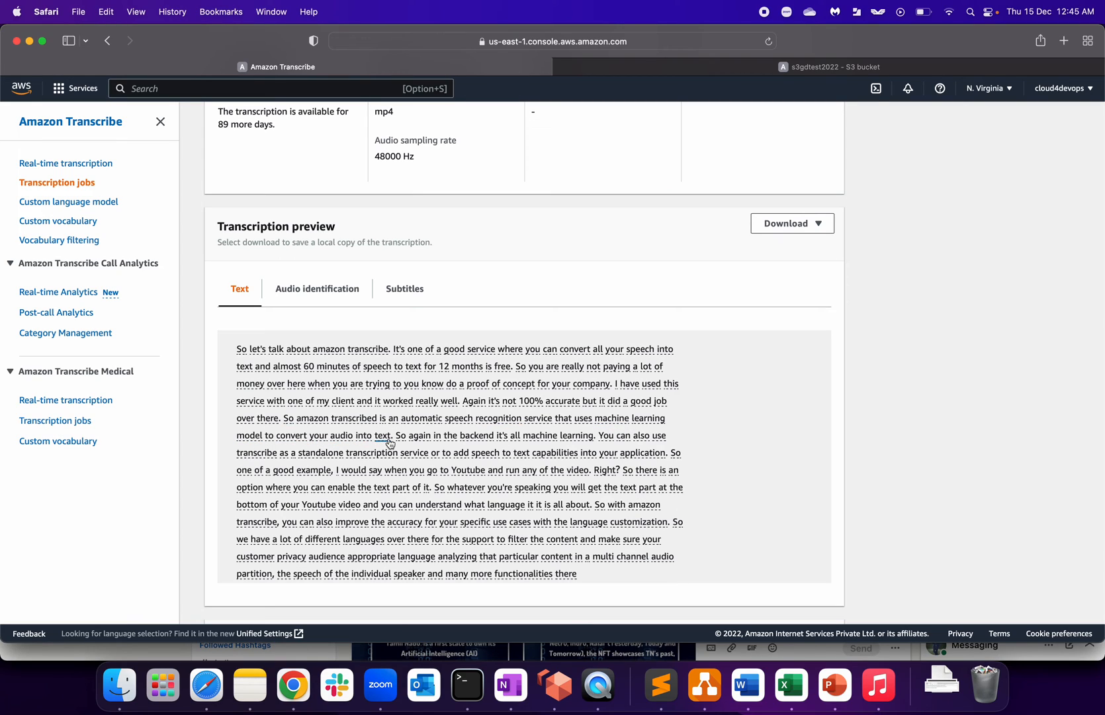
mouse_move(451, 441)
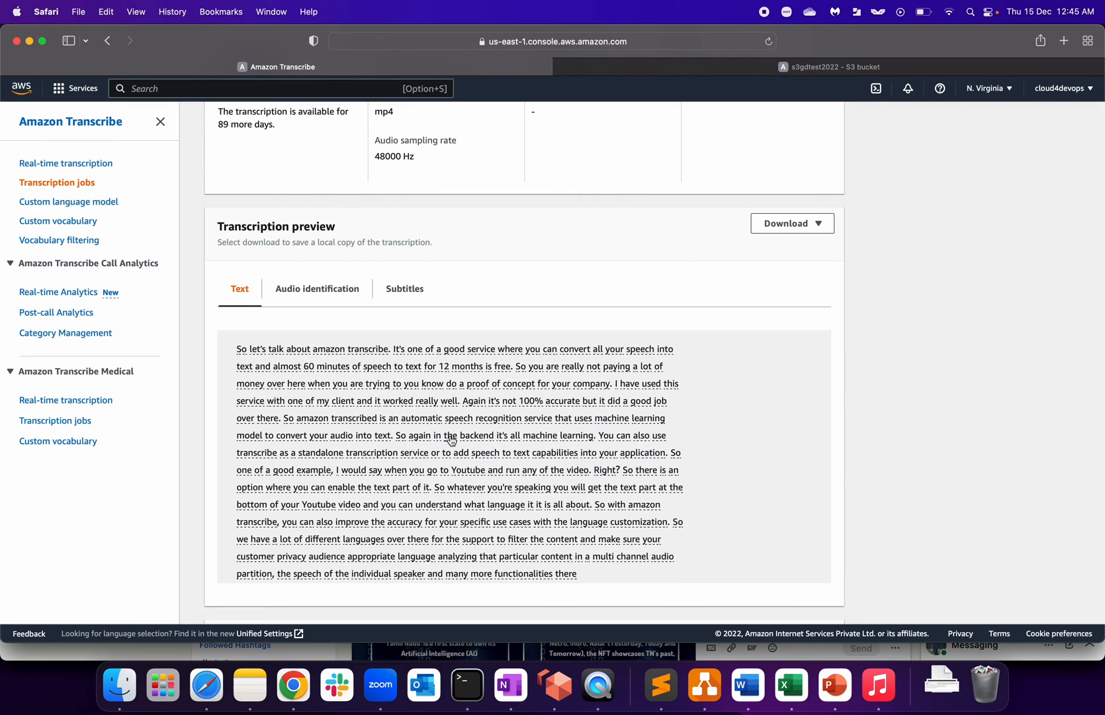
mouse_move(632, 435)
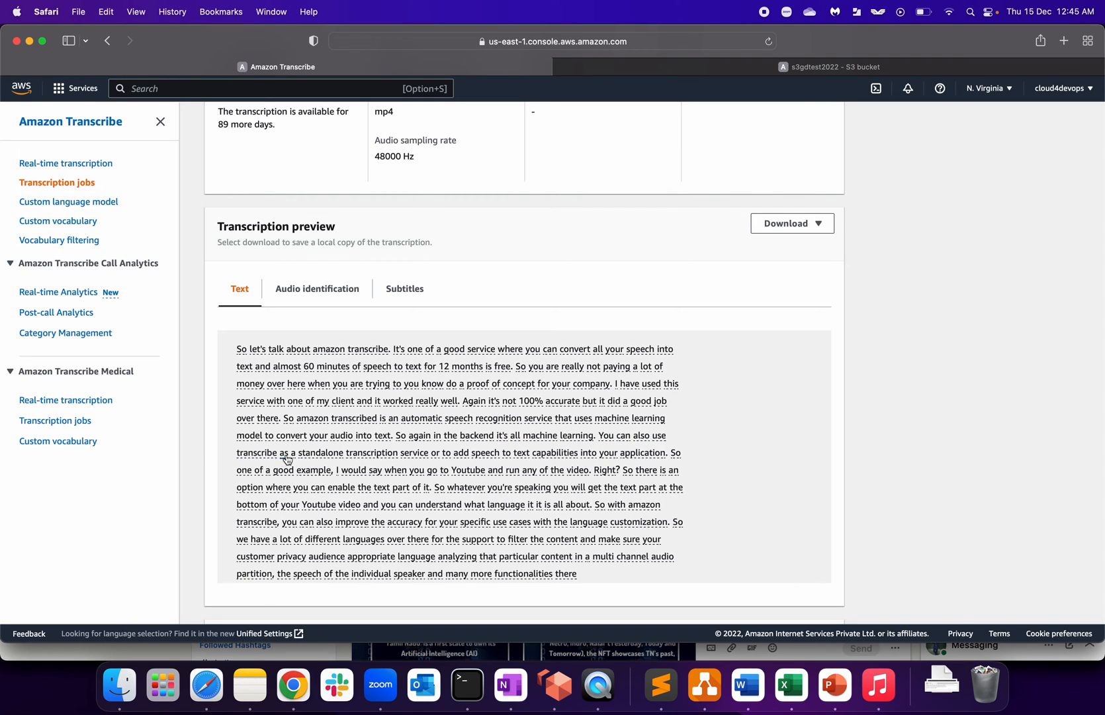
mouse_move(405, 462)
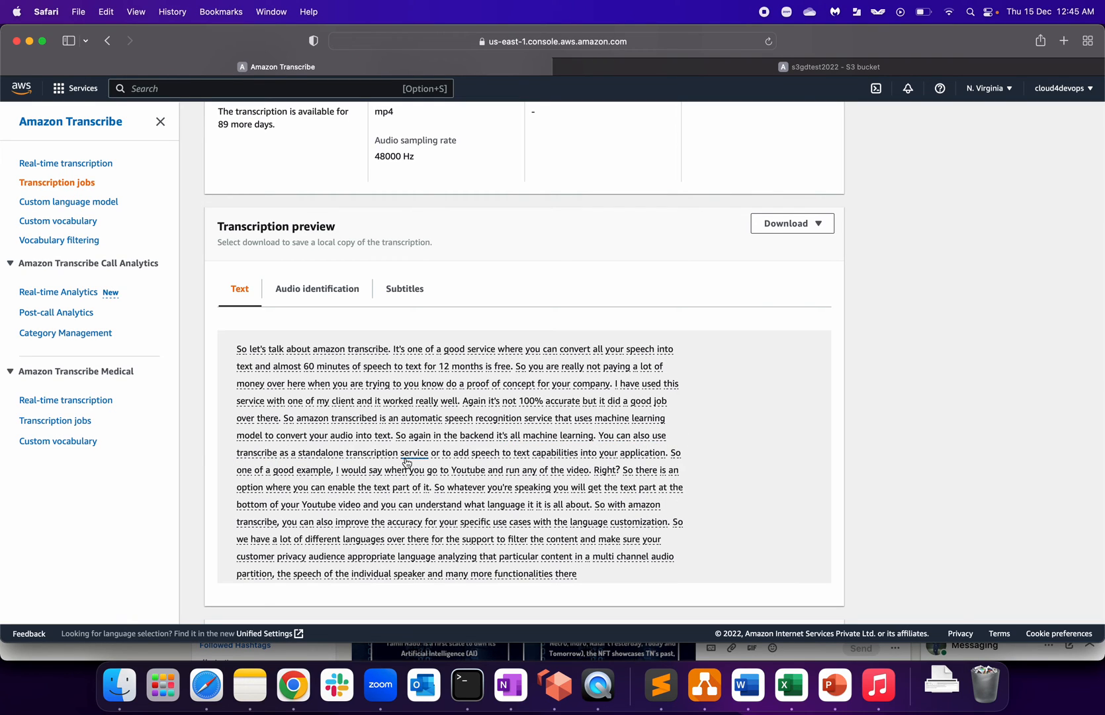
mouse_move(596, 457)
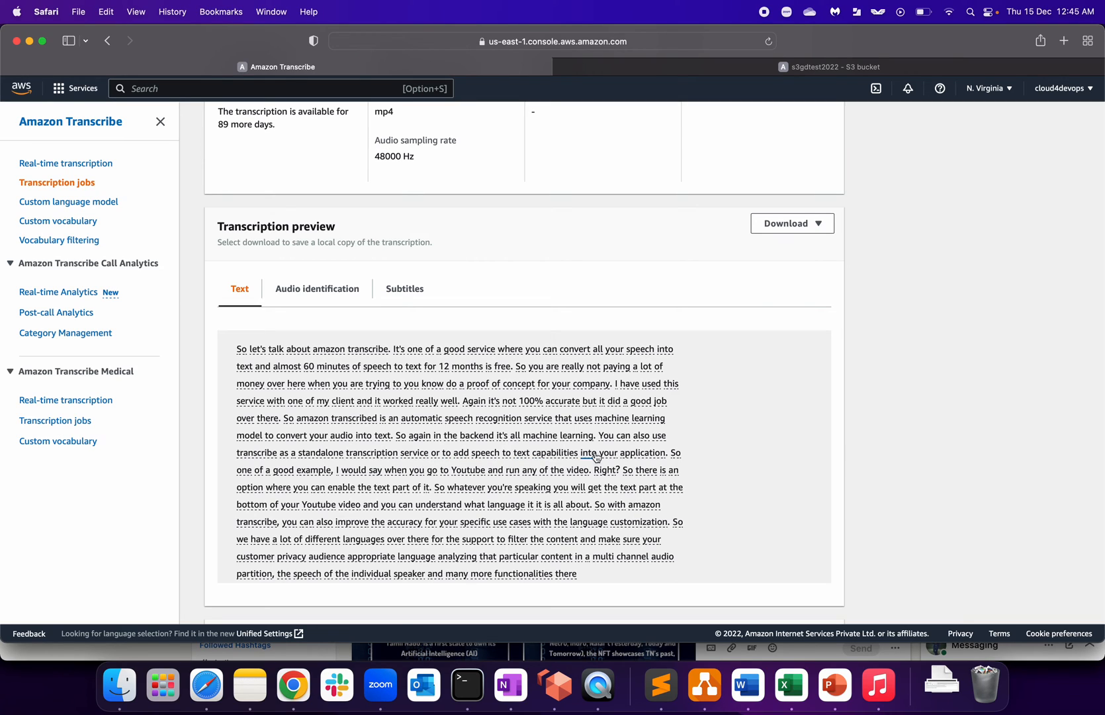
mouse_move(654, 458)
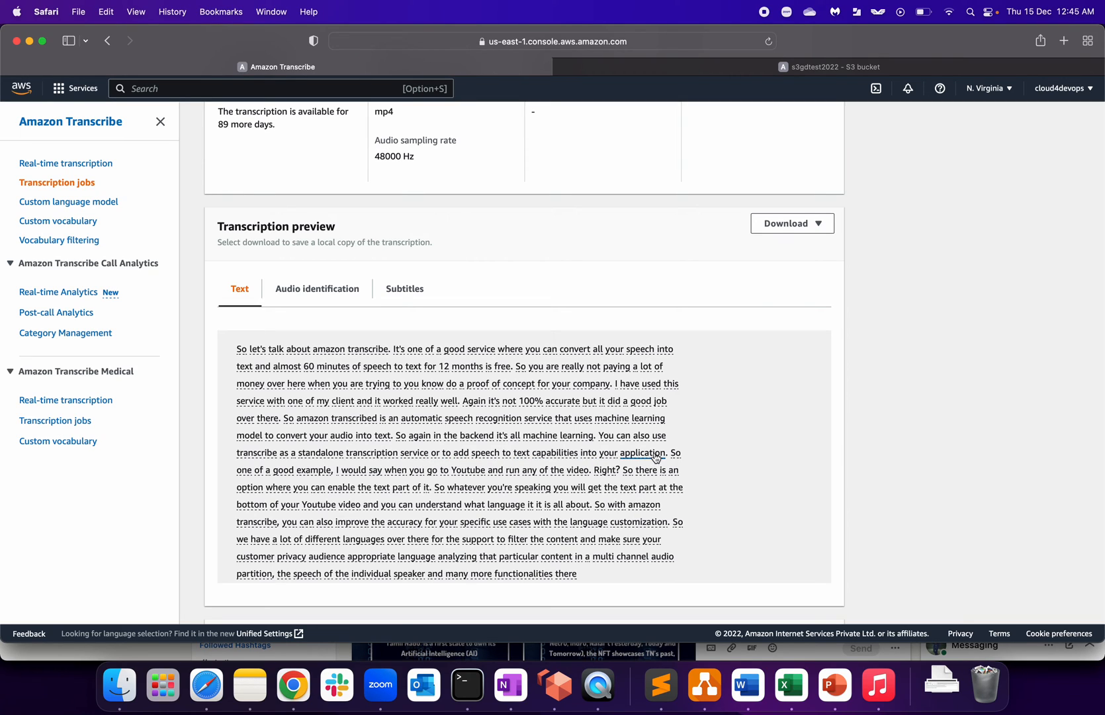
mouse_move(329, 479)
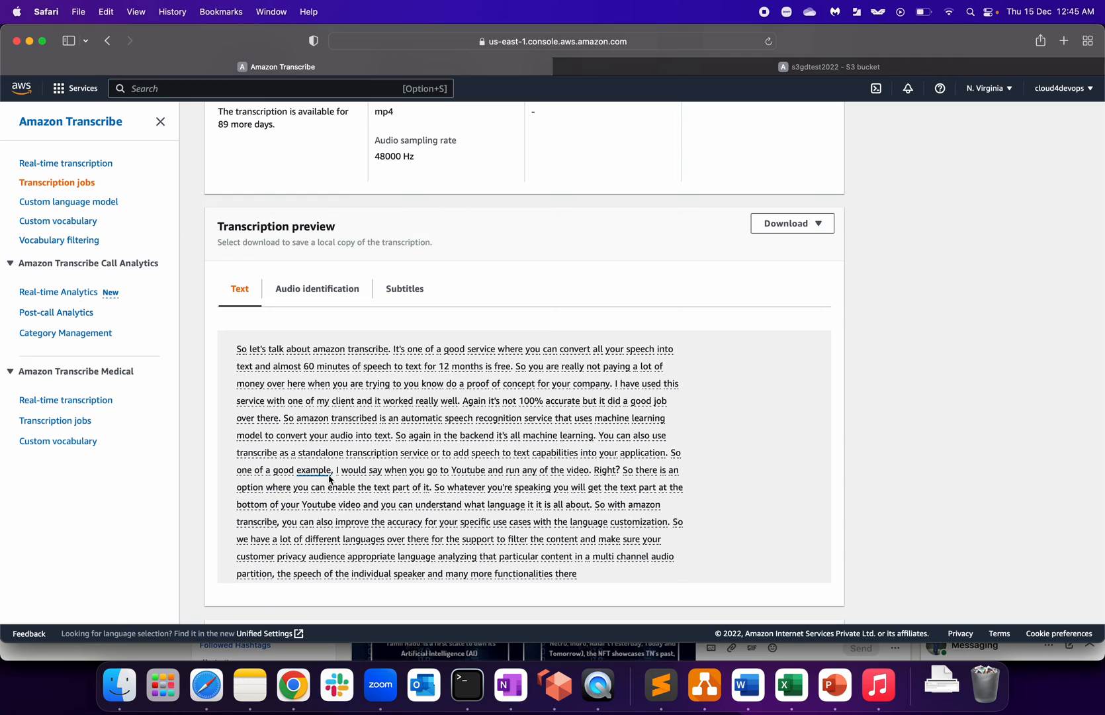
mouse_move(451, 480)
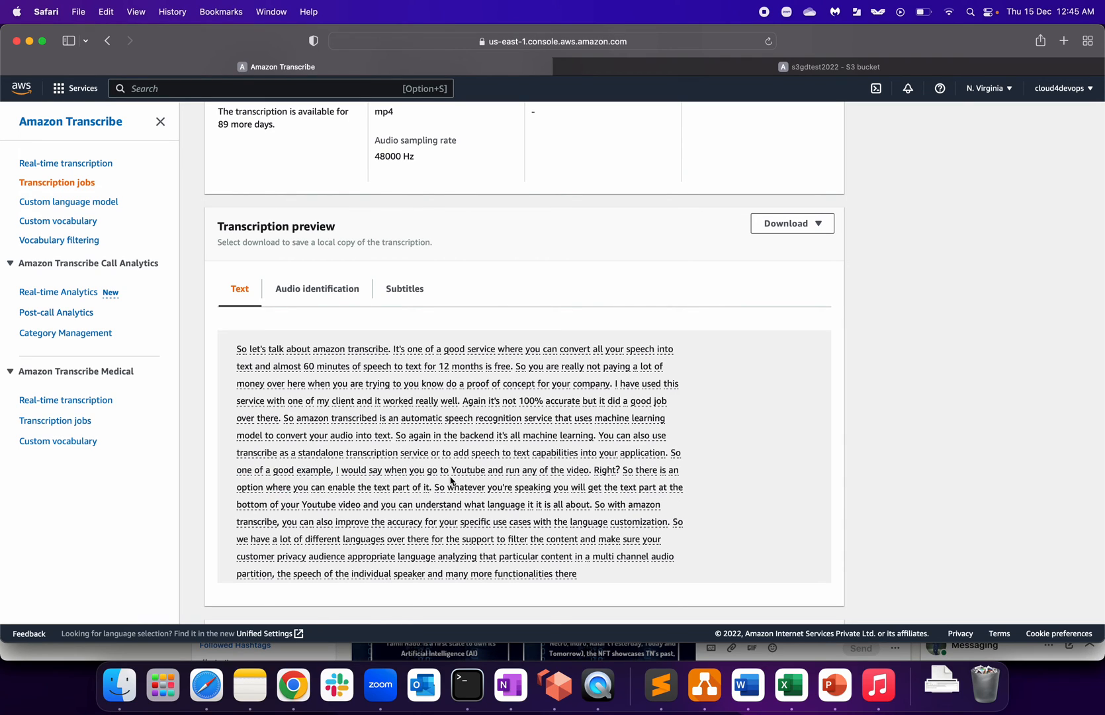
mouse_move(626, 477)
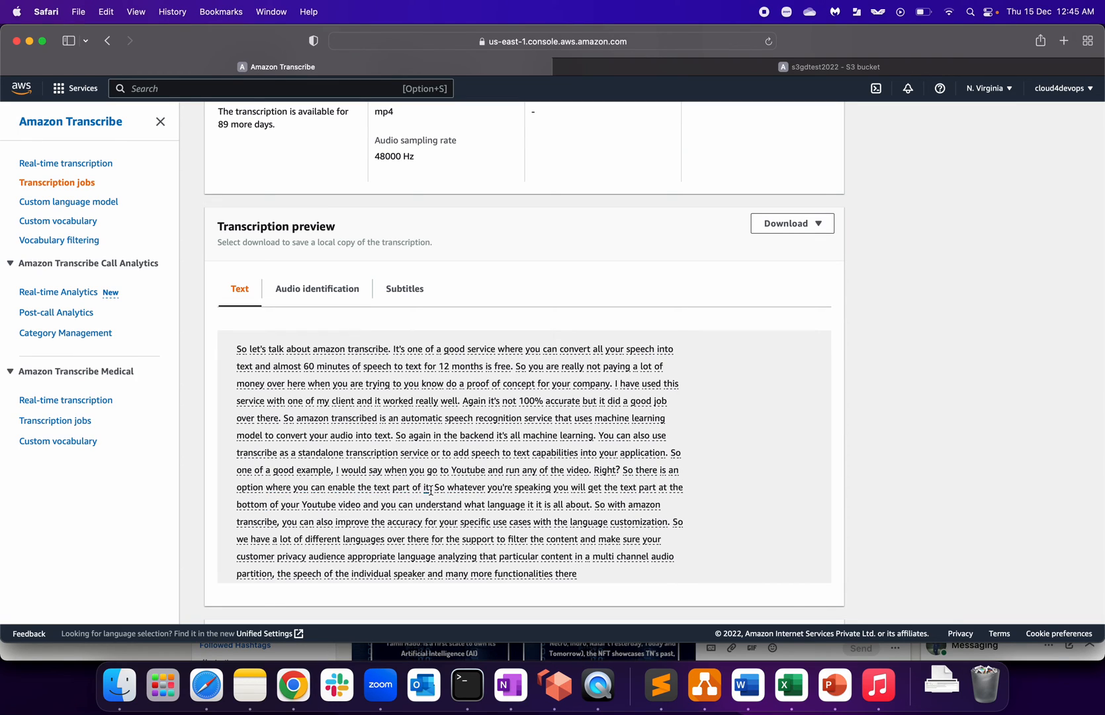
mouse_move(569, 497)
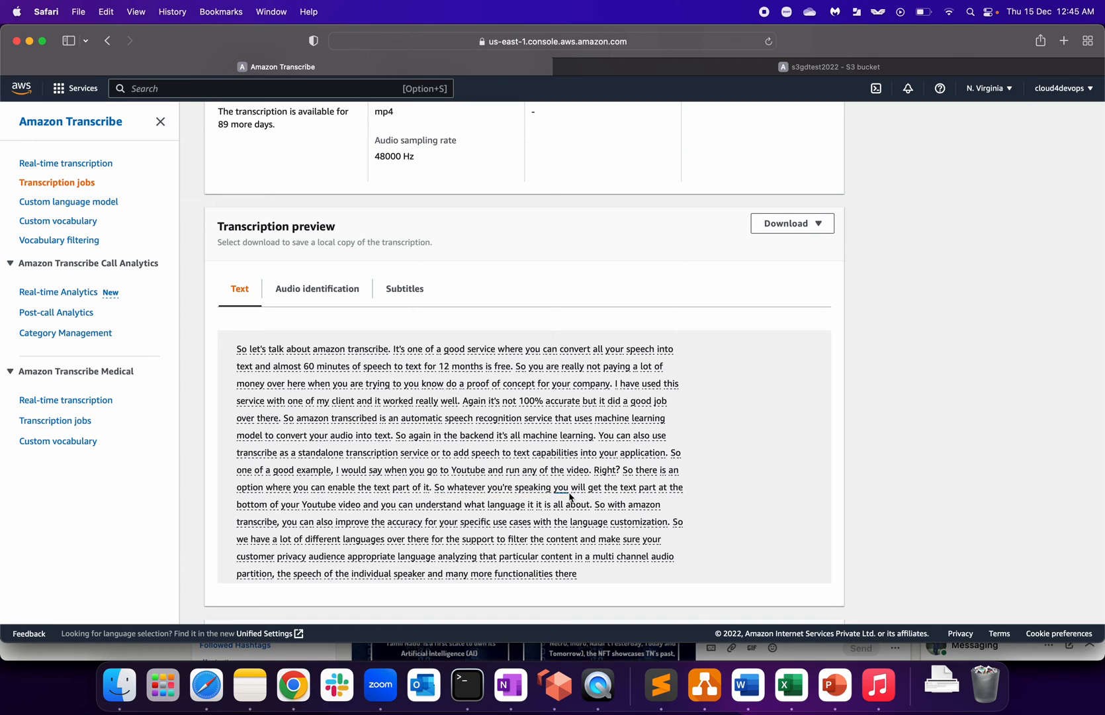
mouse_move(688, 497)
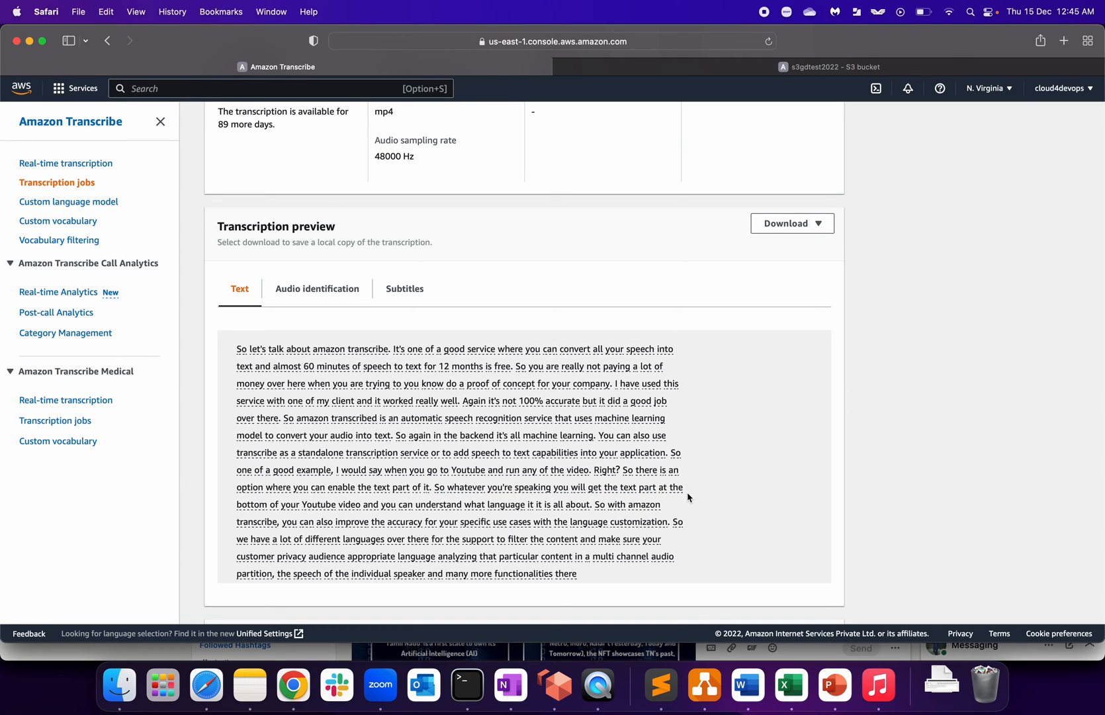
mouse_move(381, 519)
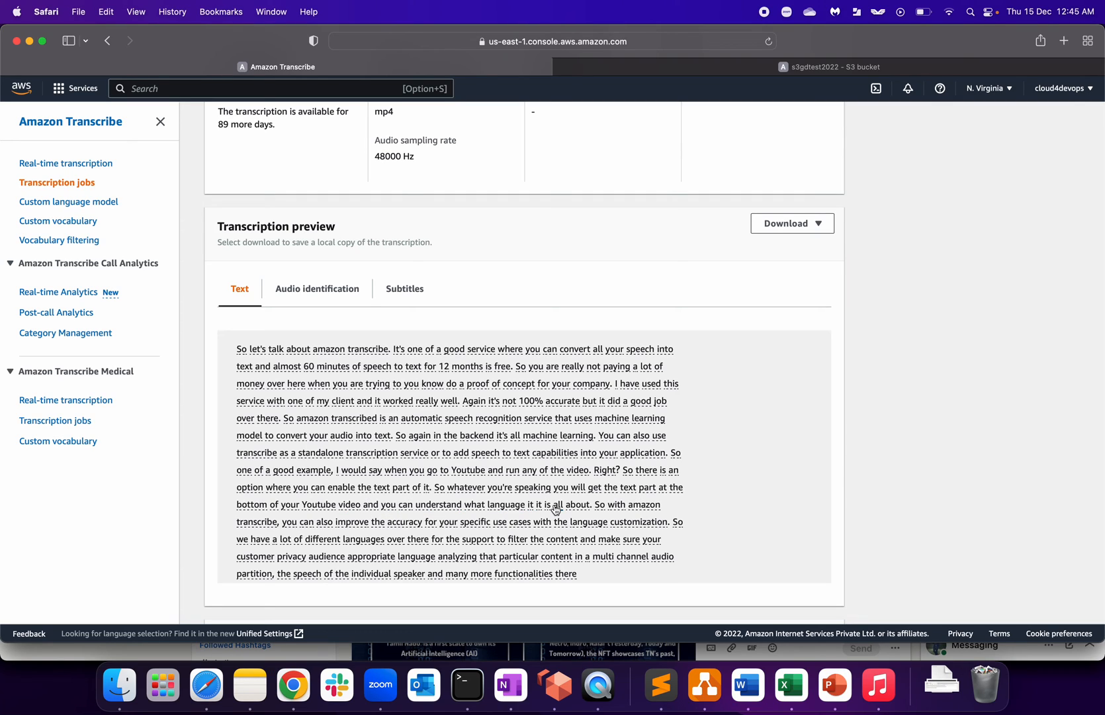
mouse_move(413, 518)
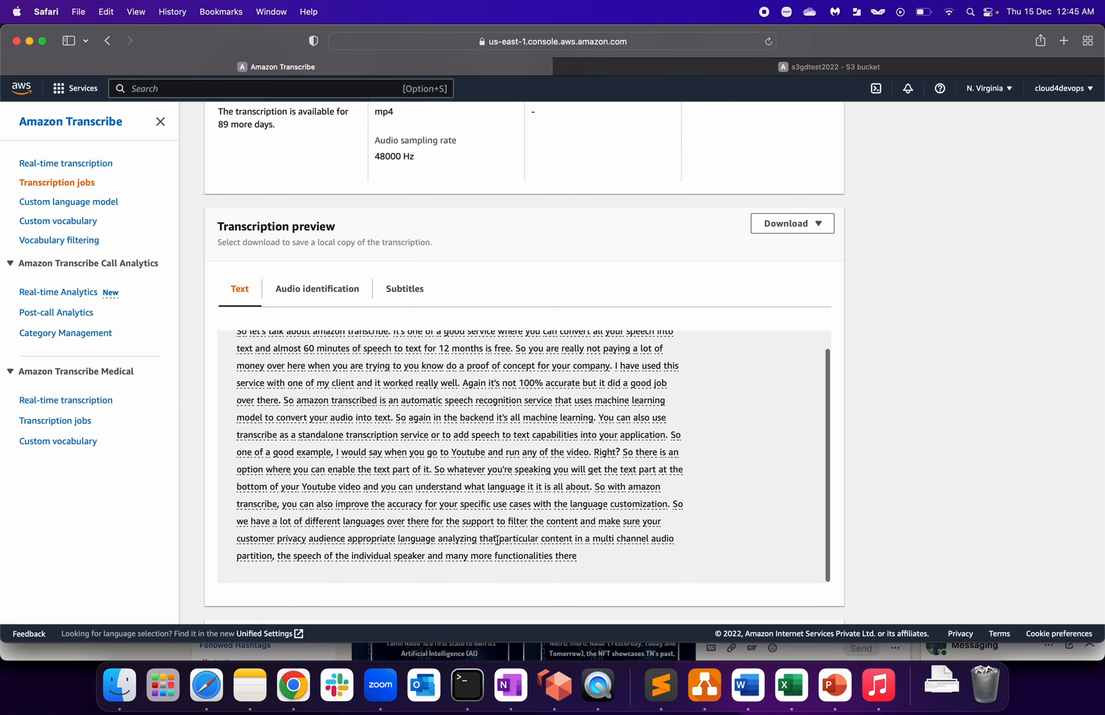
scroll("down", 3)
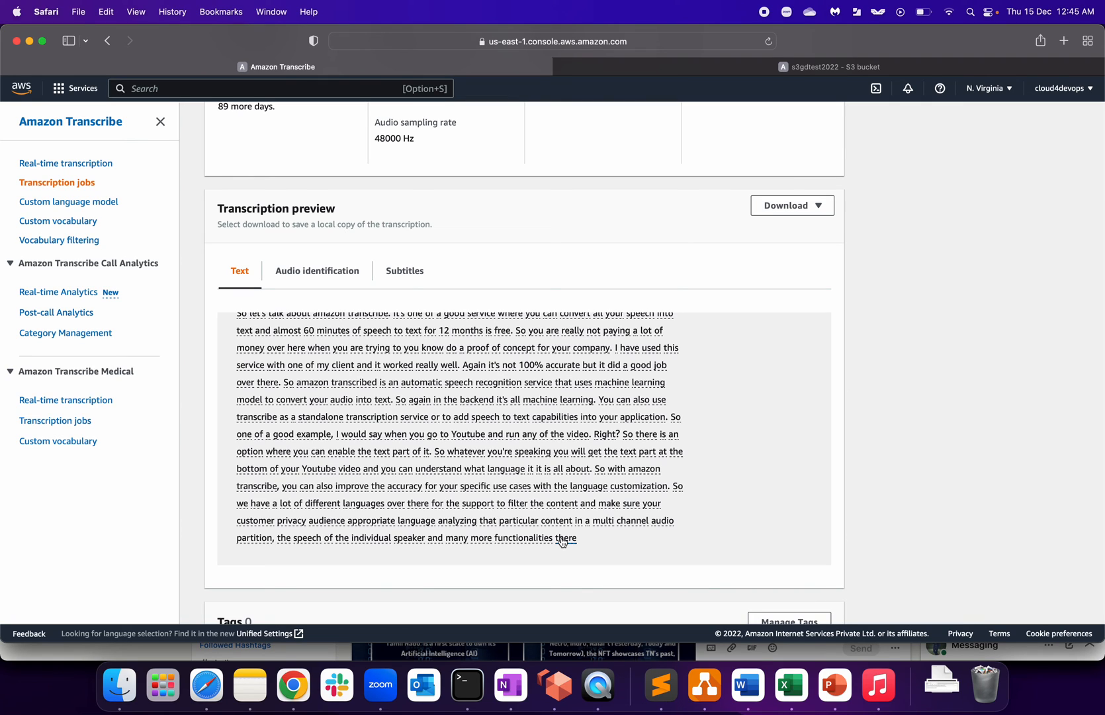
scroll("up", 3)
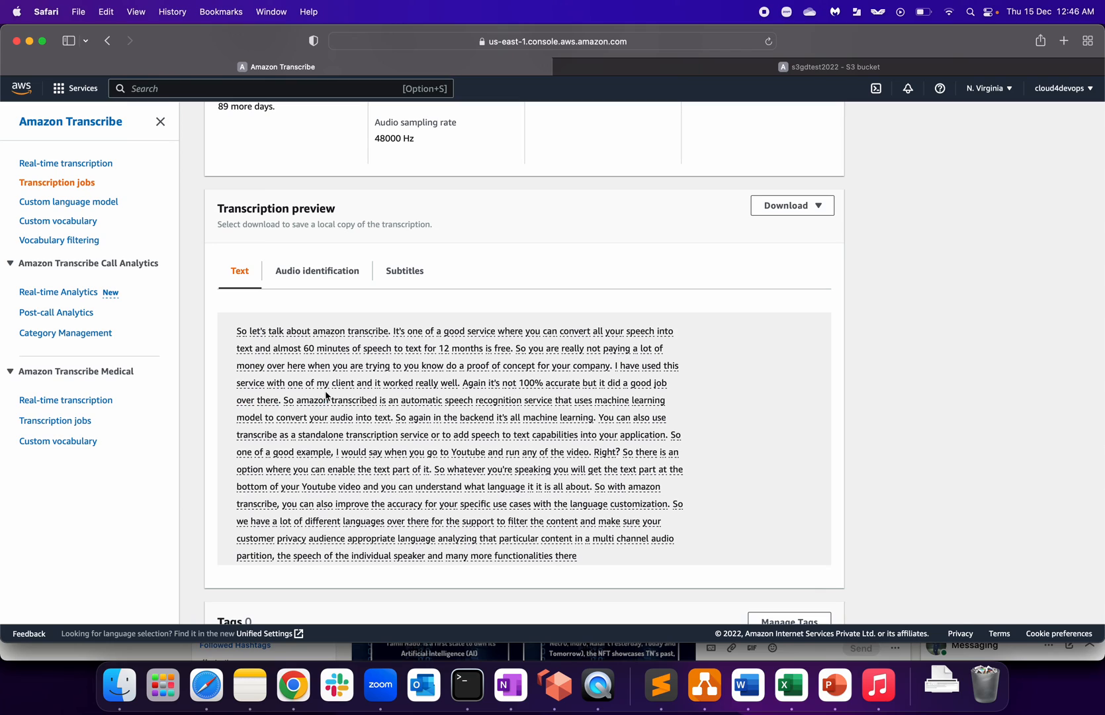
mouse_move(715, 442)
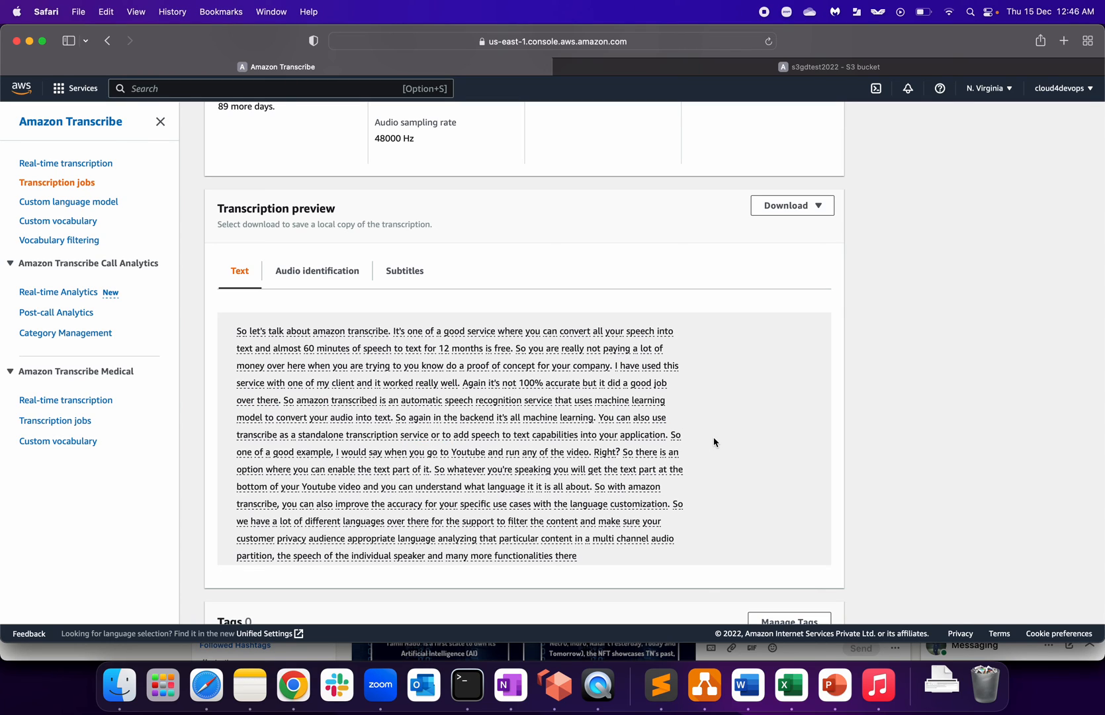
mouse_move(765, 458)
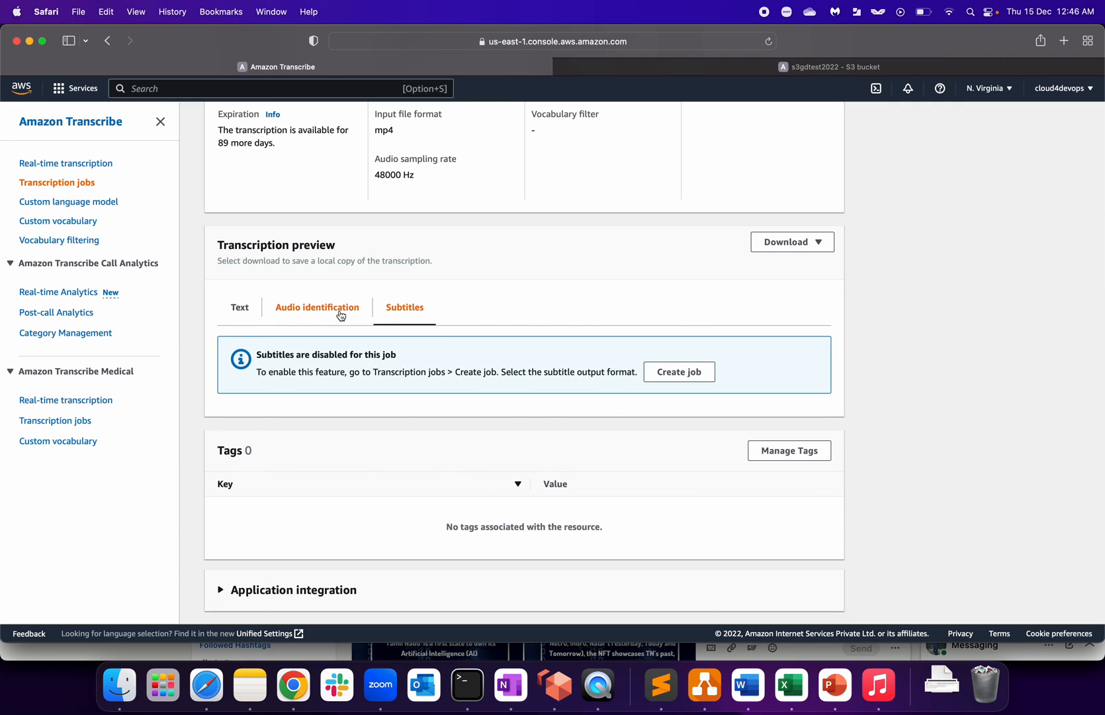
left_click(317, 307)
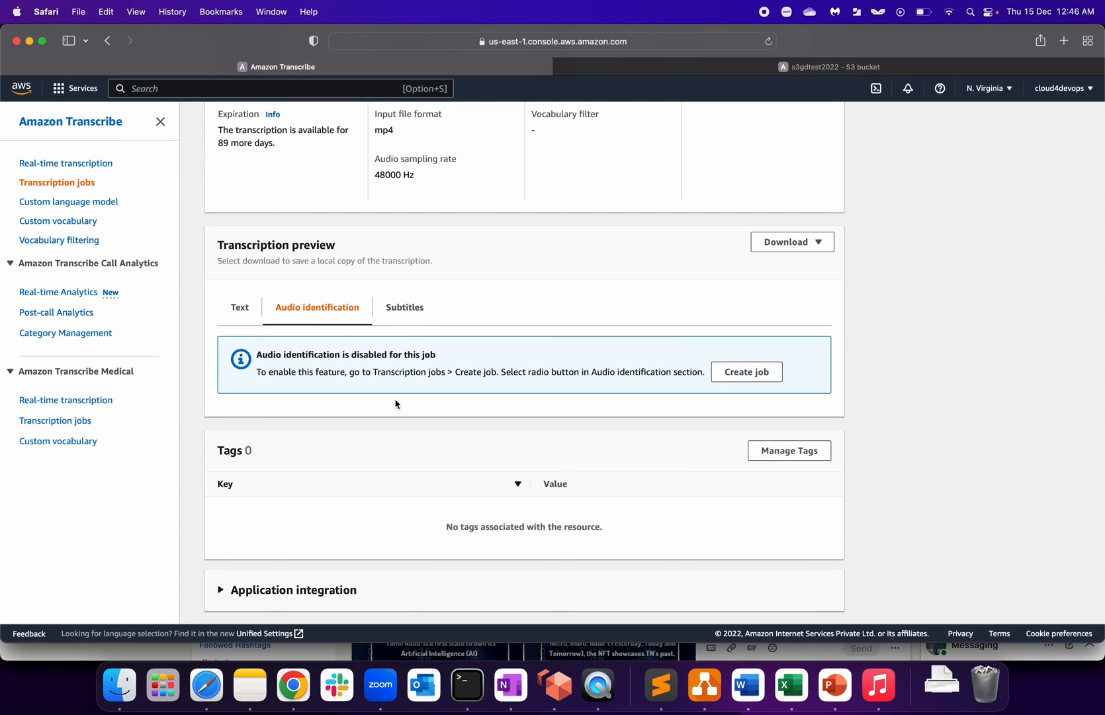
mouse_move(239, 307)
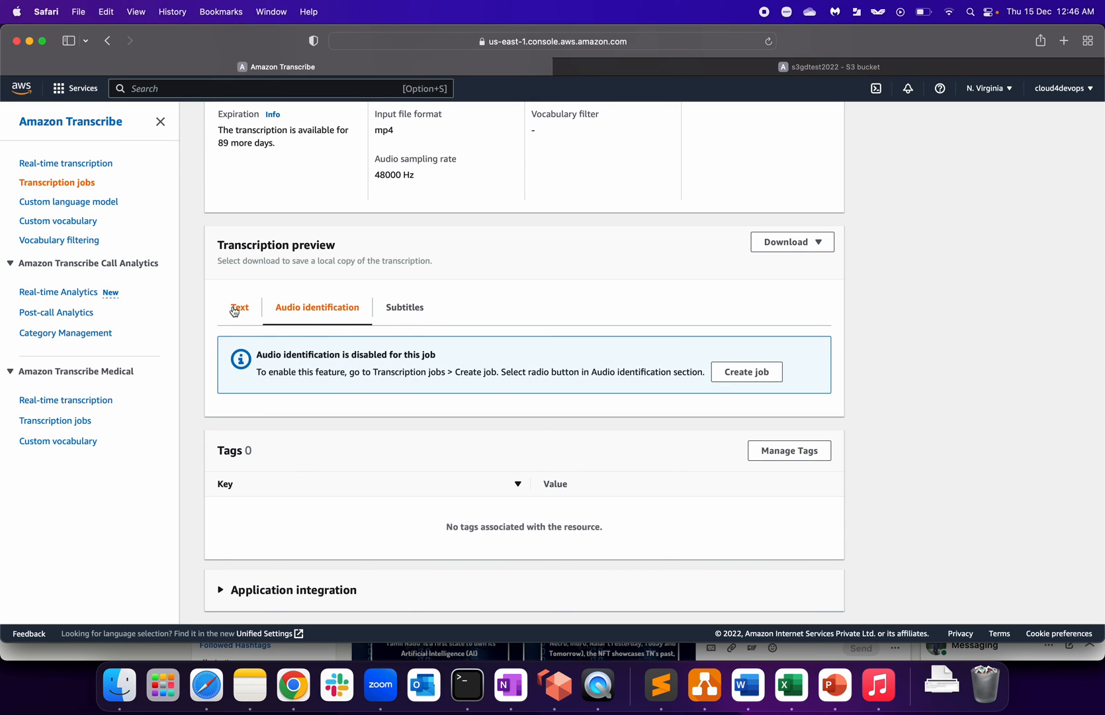
left_click(240, 307)
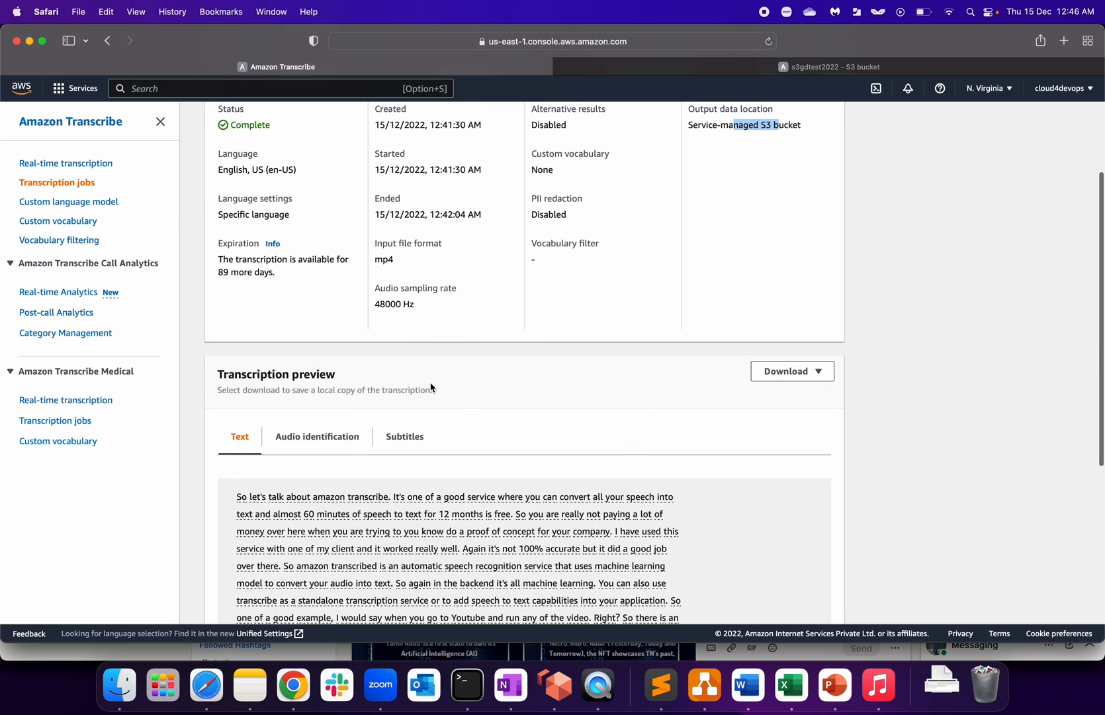
scroll("up", 3)
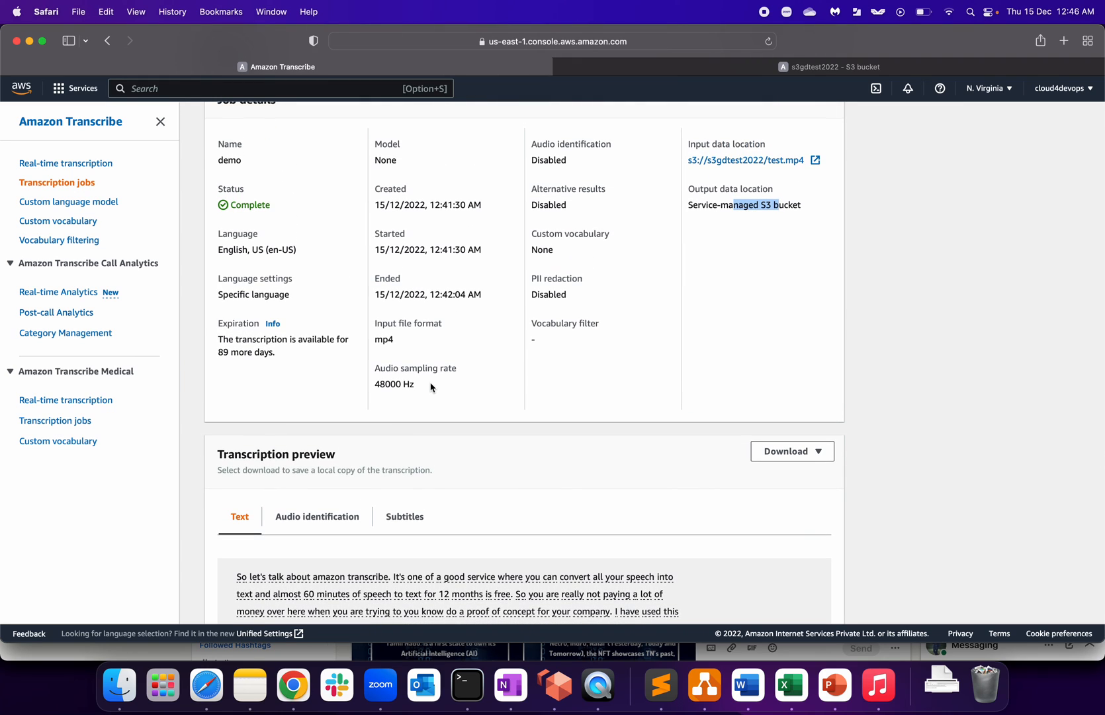
scroll("down", 3)
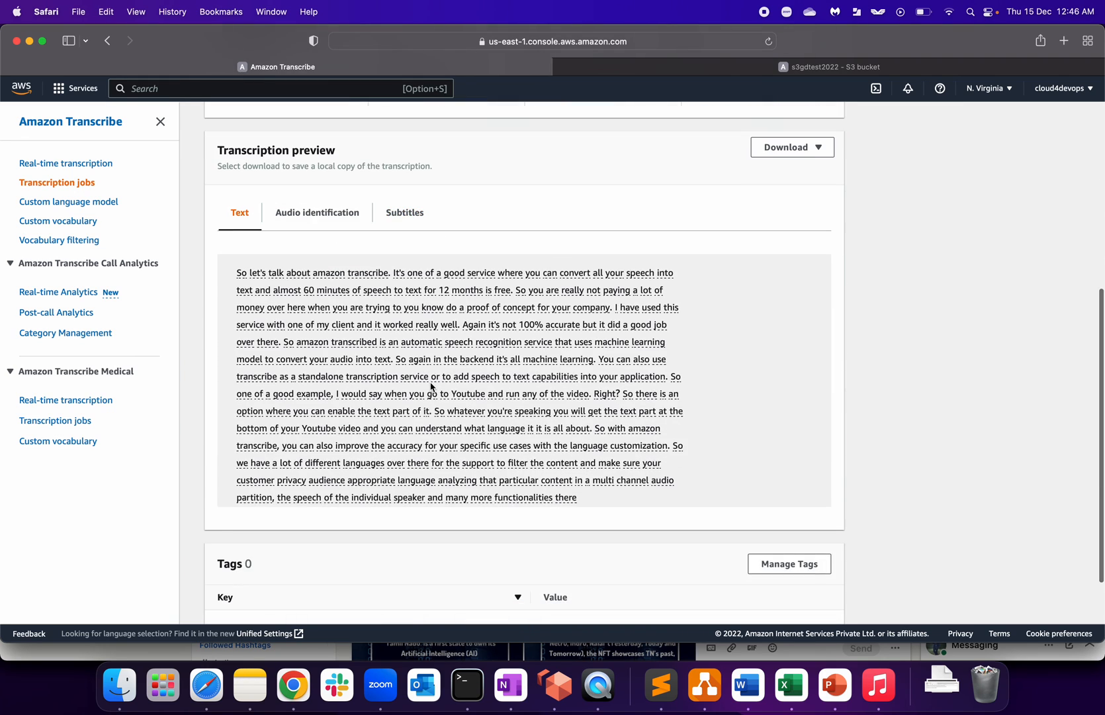
scroll("down", 3)
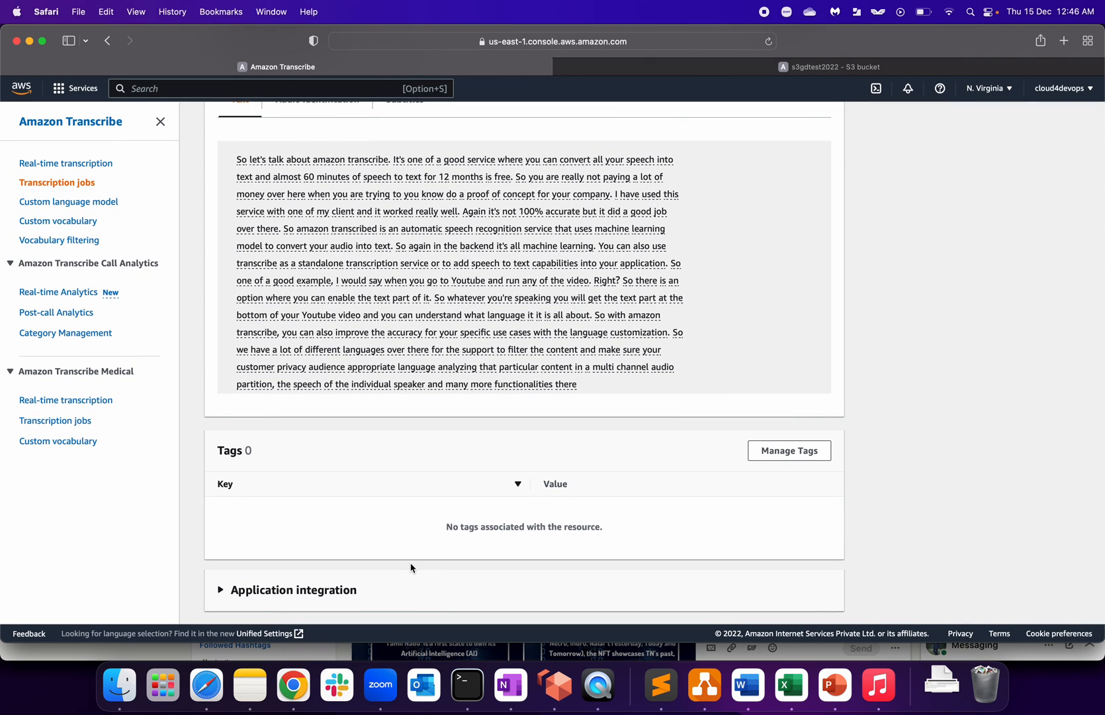
scroll("up", 3)
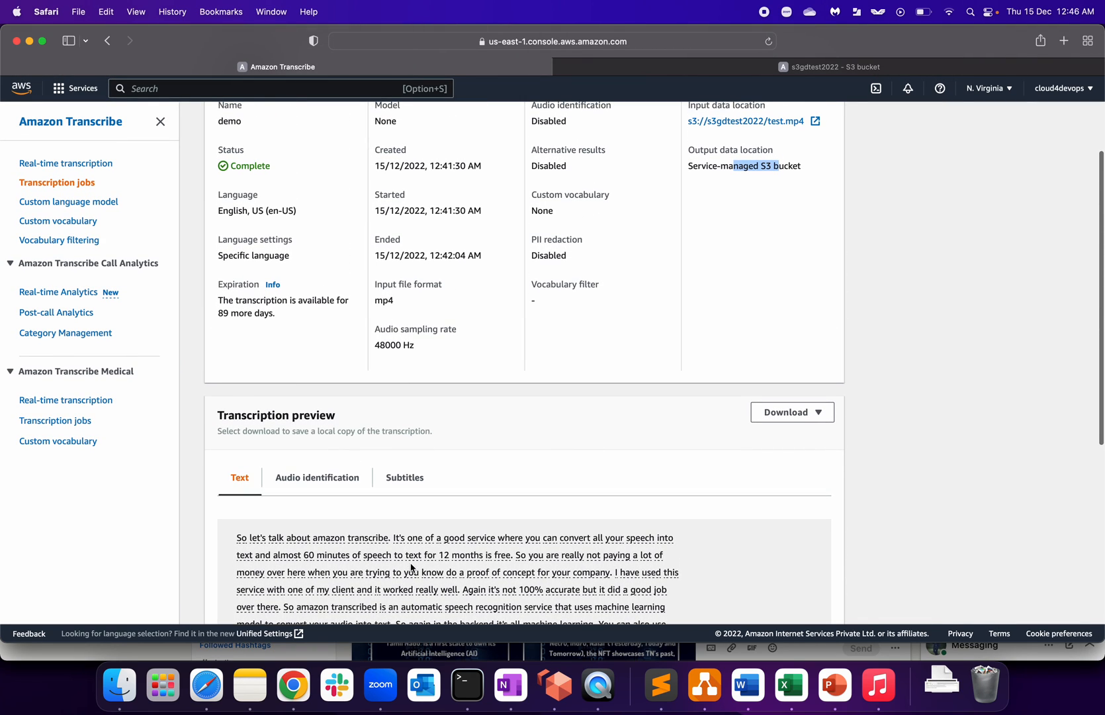
scroll("up", 3)
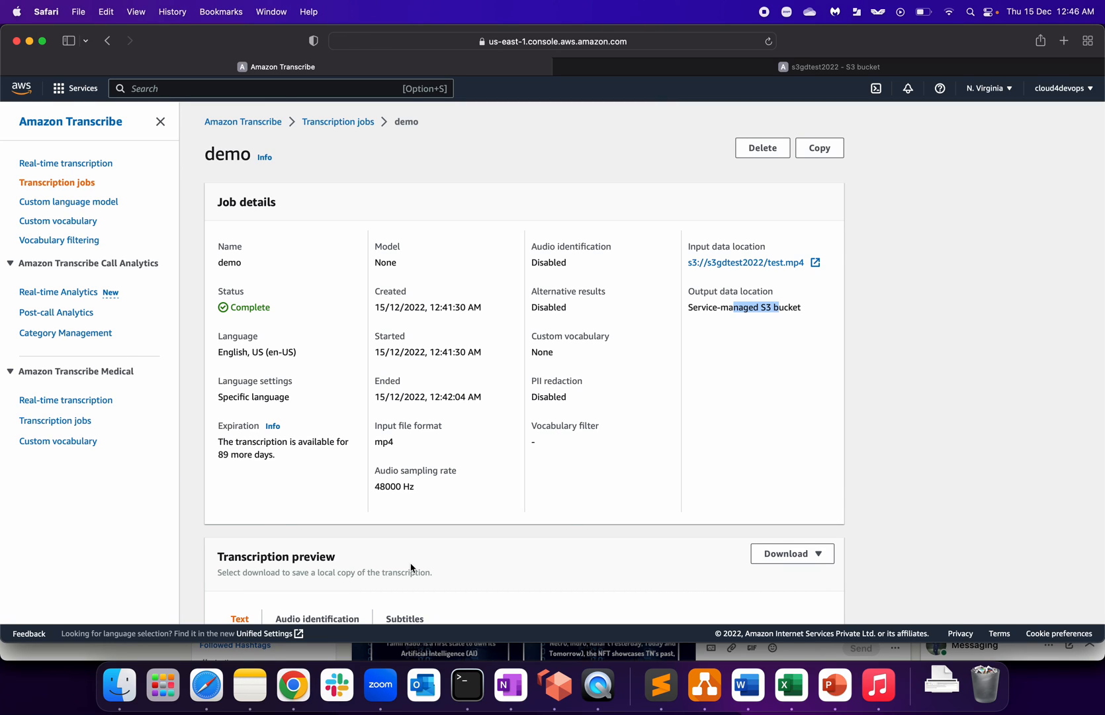
mouse_move(585, 499)
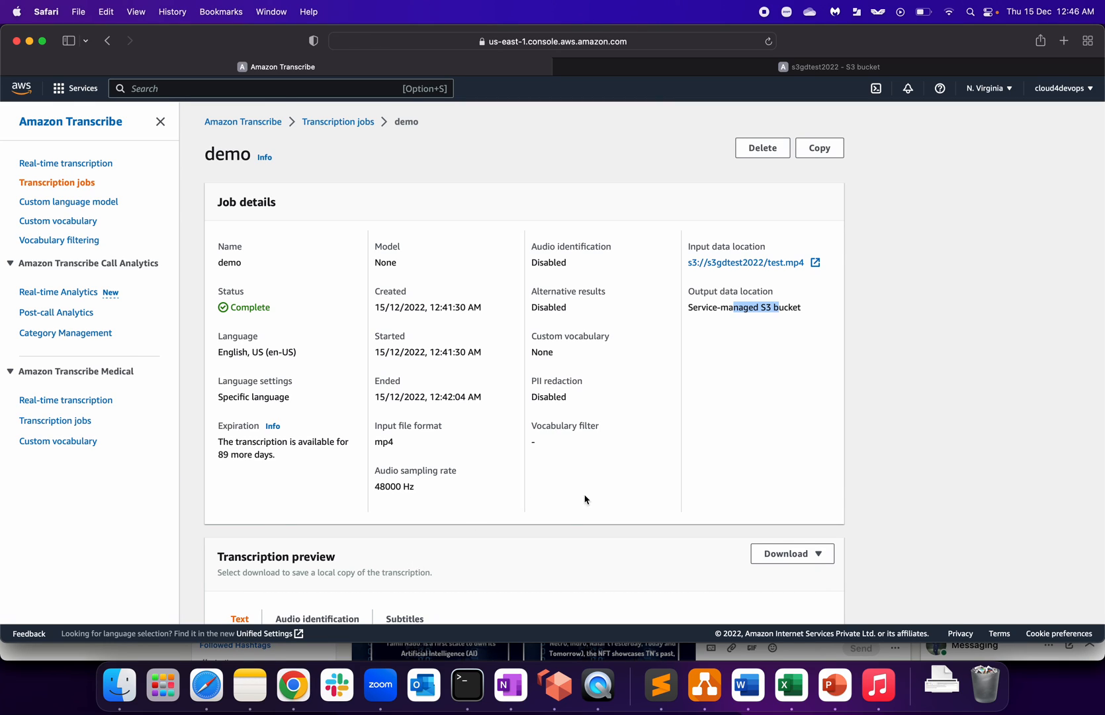
scroll("down", 3)
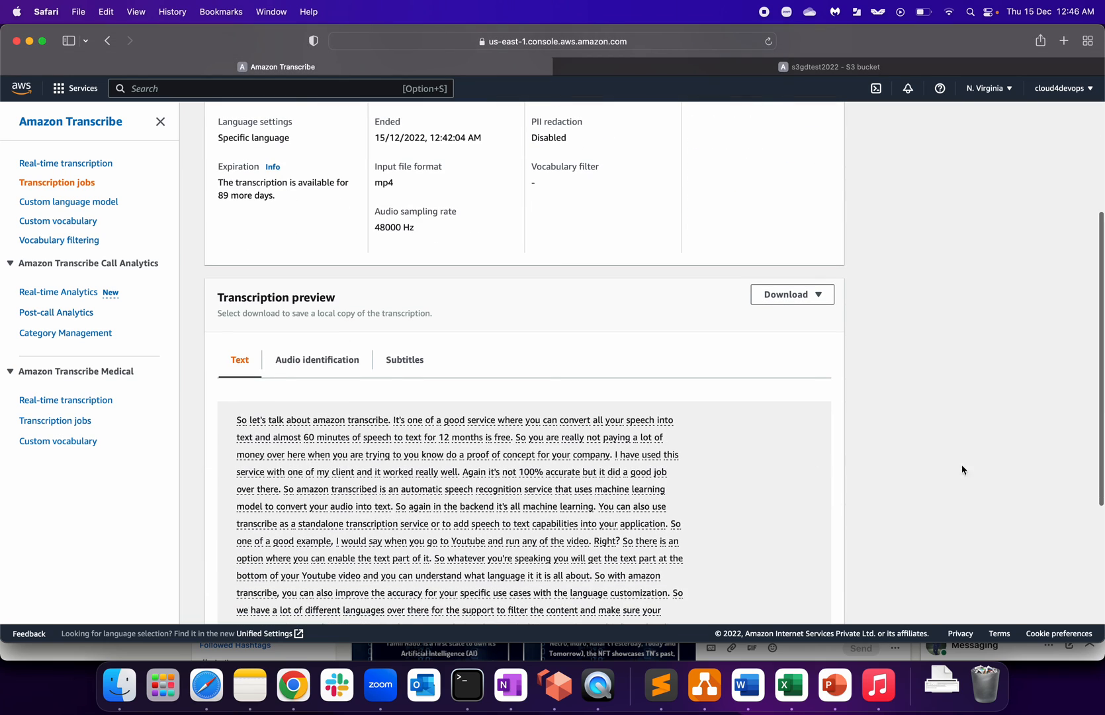
mouse_move(972, 473)
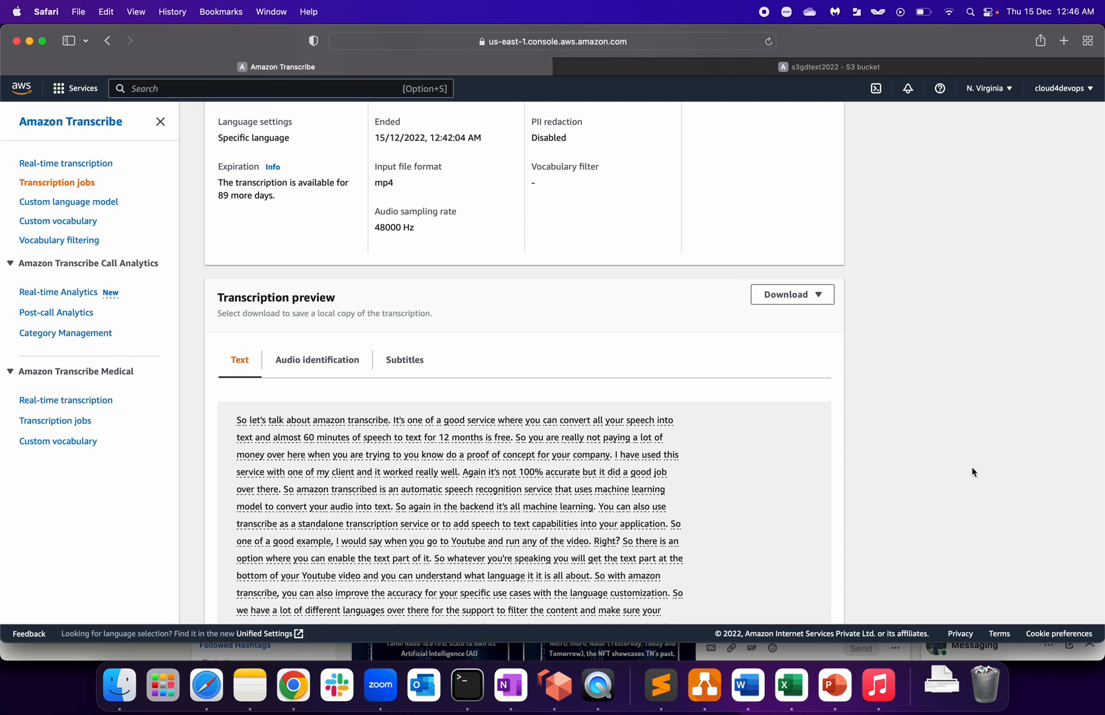
scroll("up", 3)
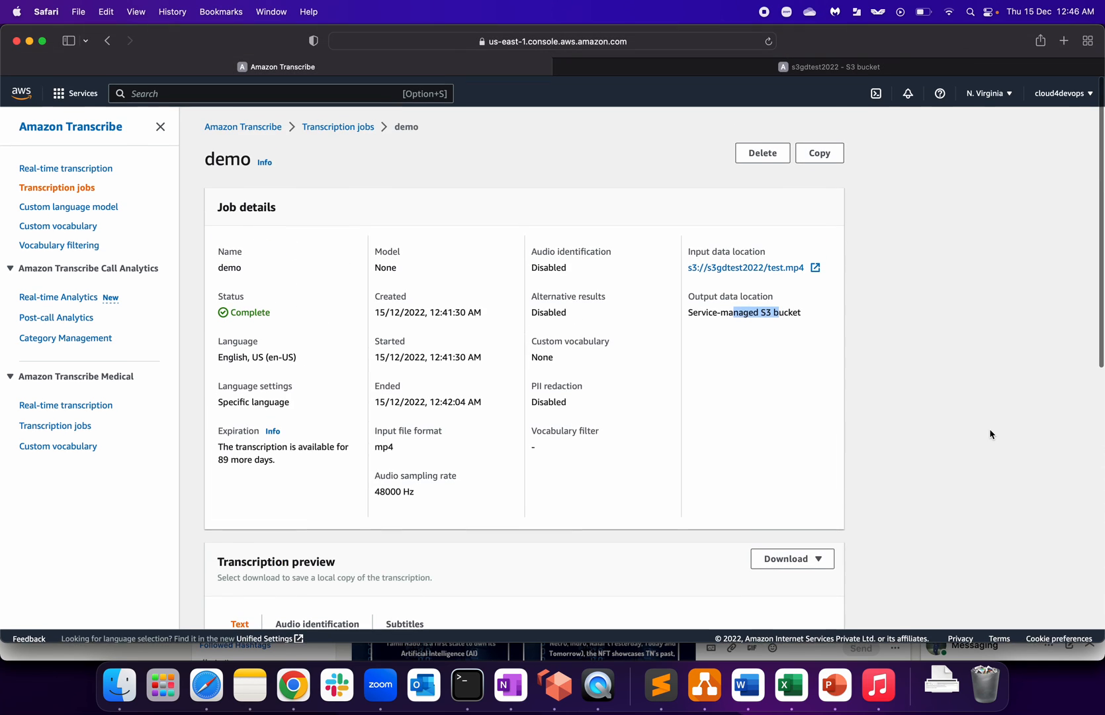